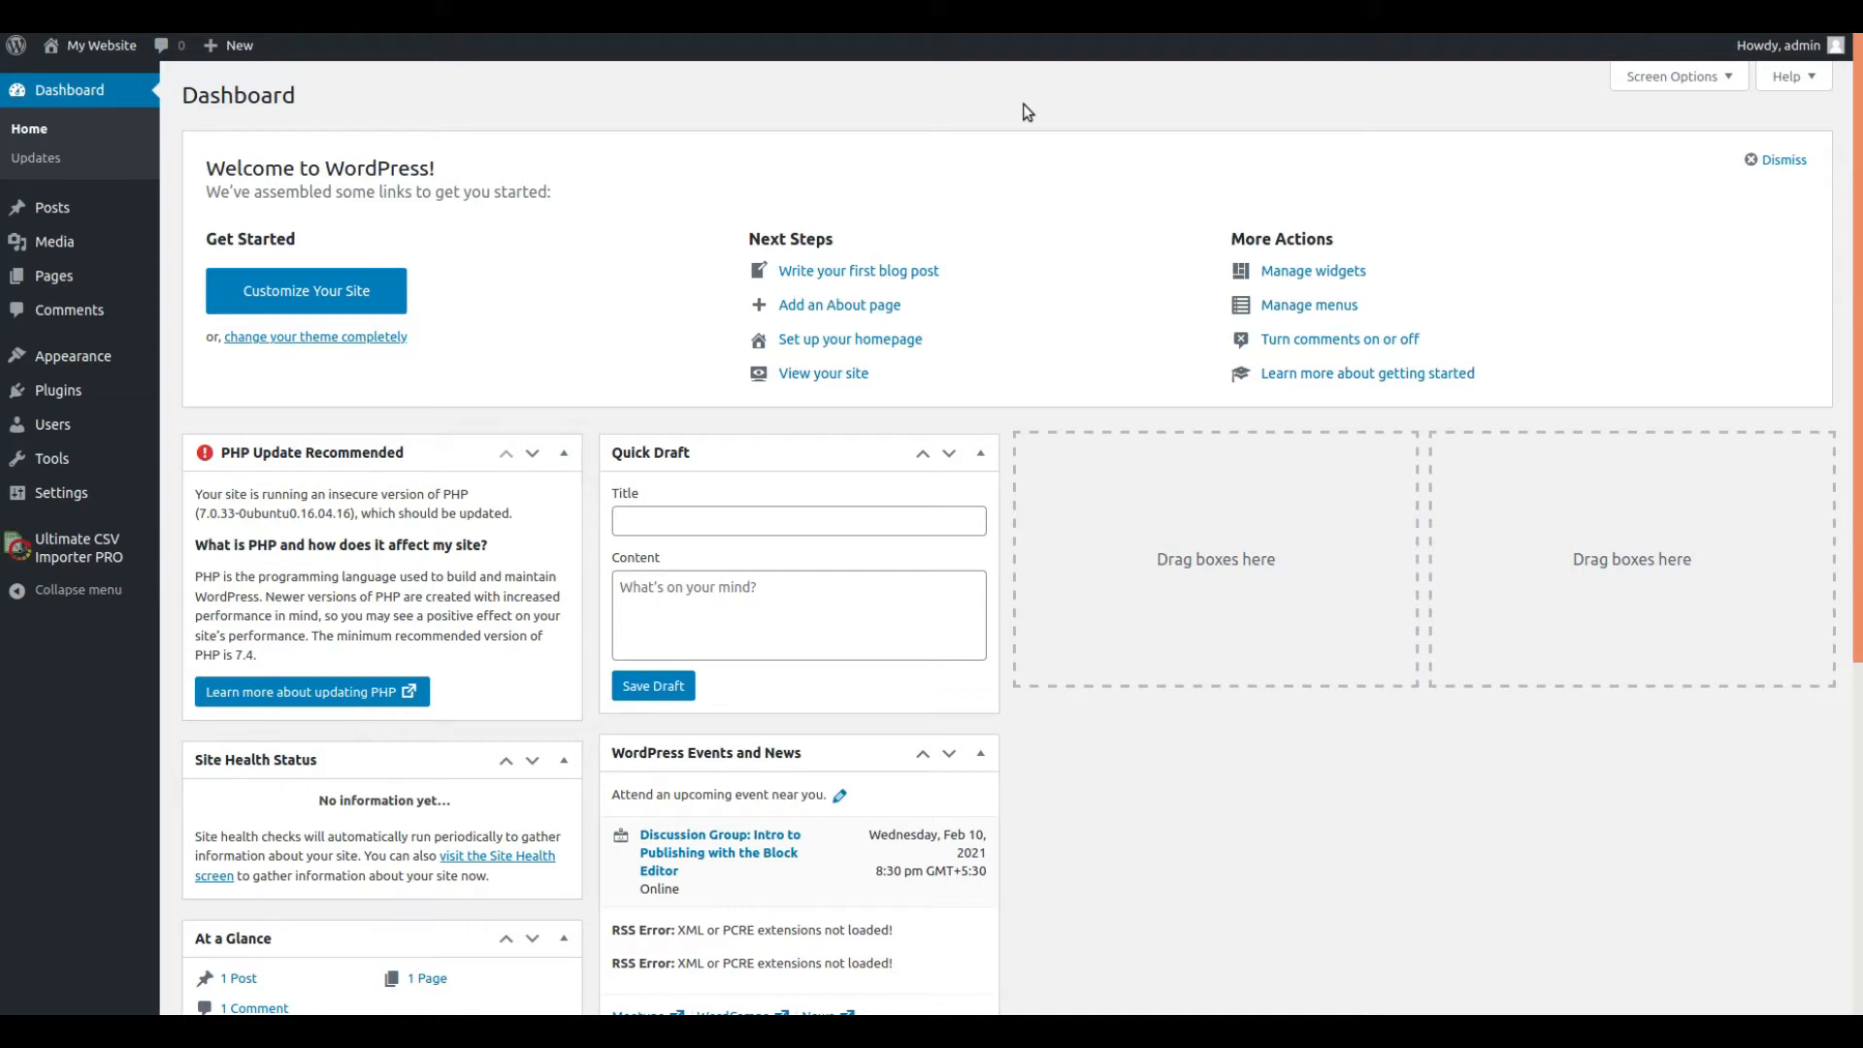
pyautogui.moveTo(1356, 99)
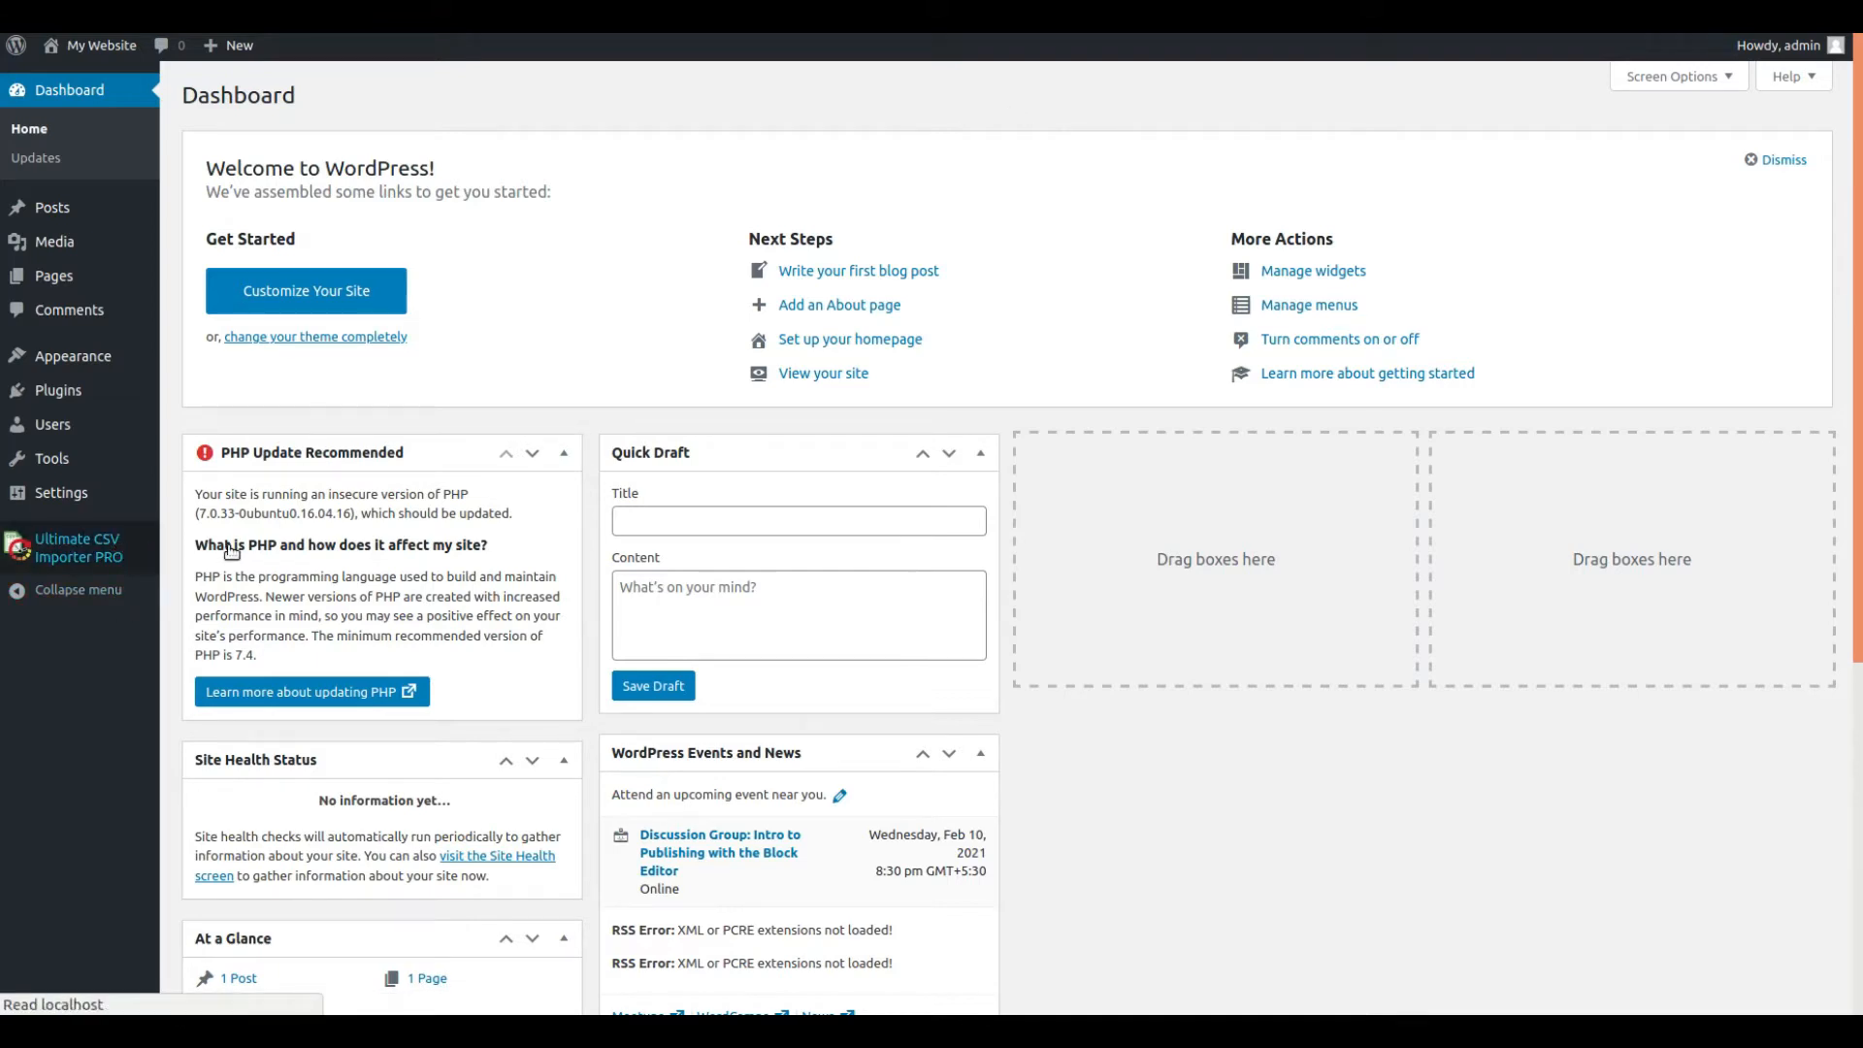
# Step: Go to the Ultimate CSV Importer PRO Import / Update page from the admin sidebar
pyautogui.click(75, 547)
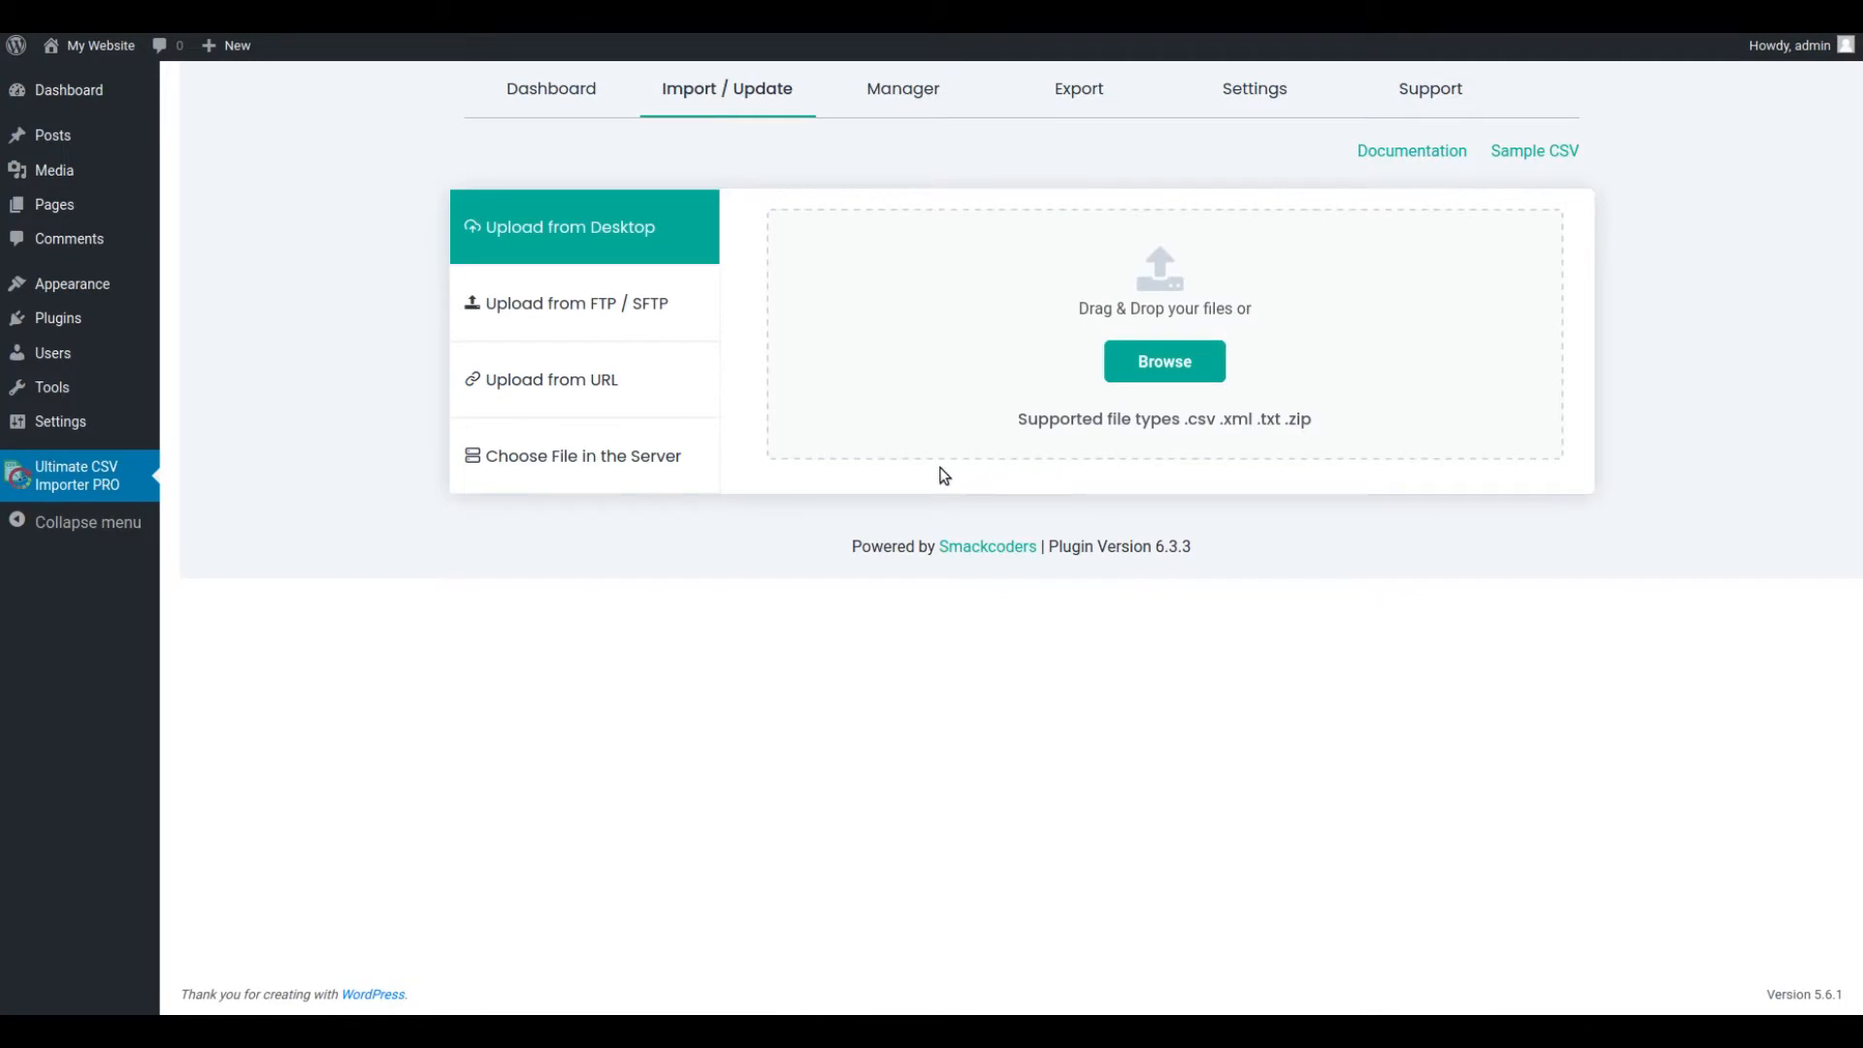
# Step: Upload post-csv - Sheet1.csv from the desktop and import each record as Posts
pyautogui.click(1162, 361)
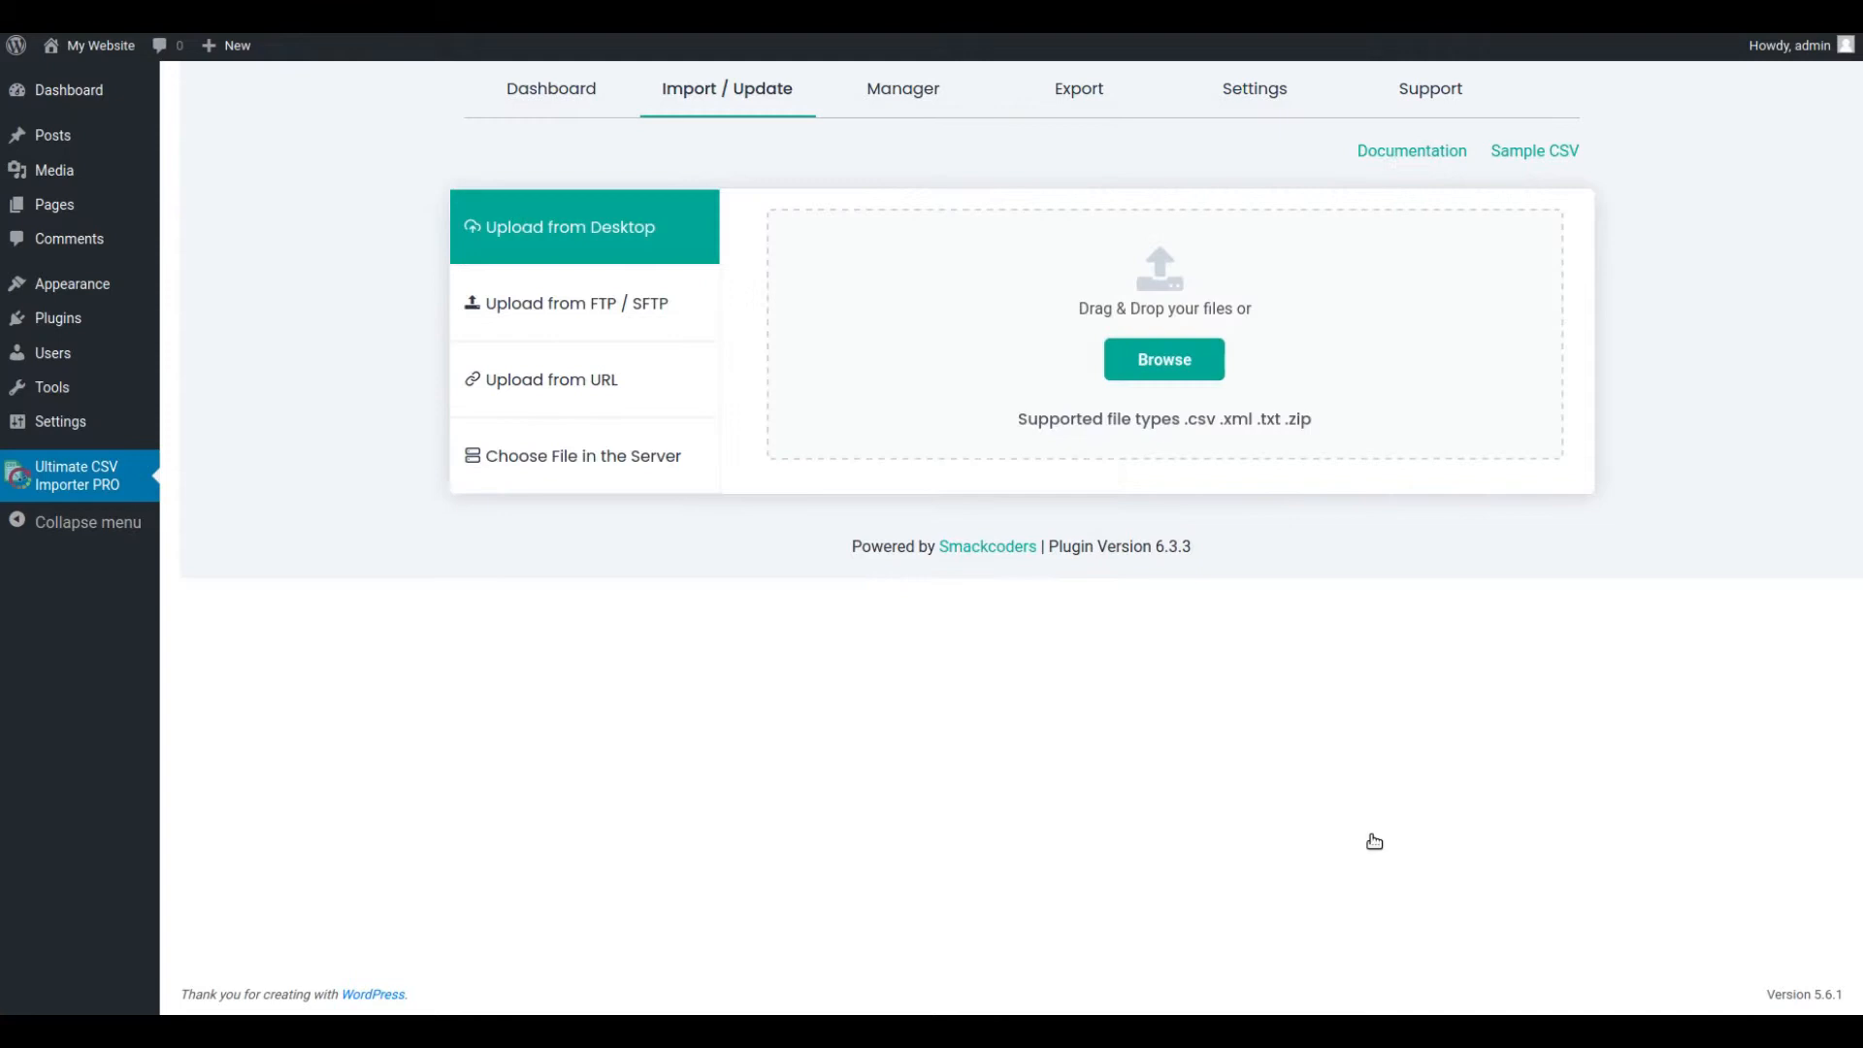
pyautogui.click(1162, 359)
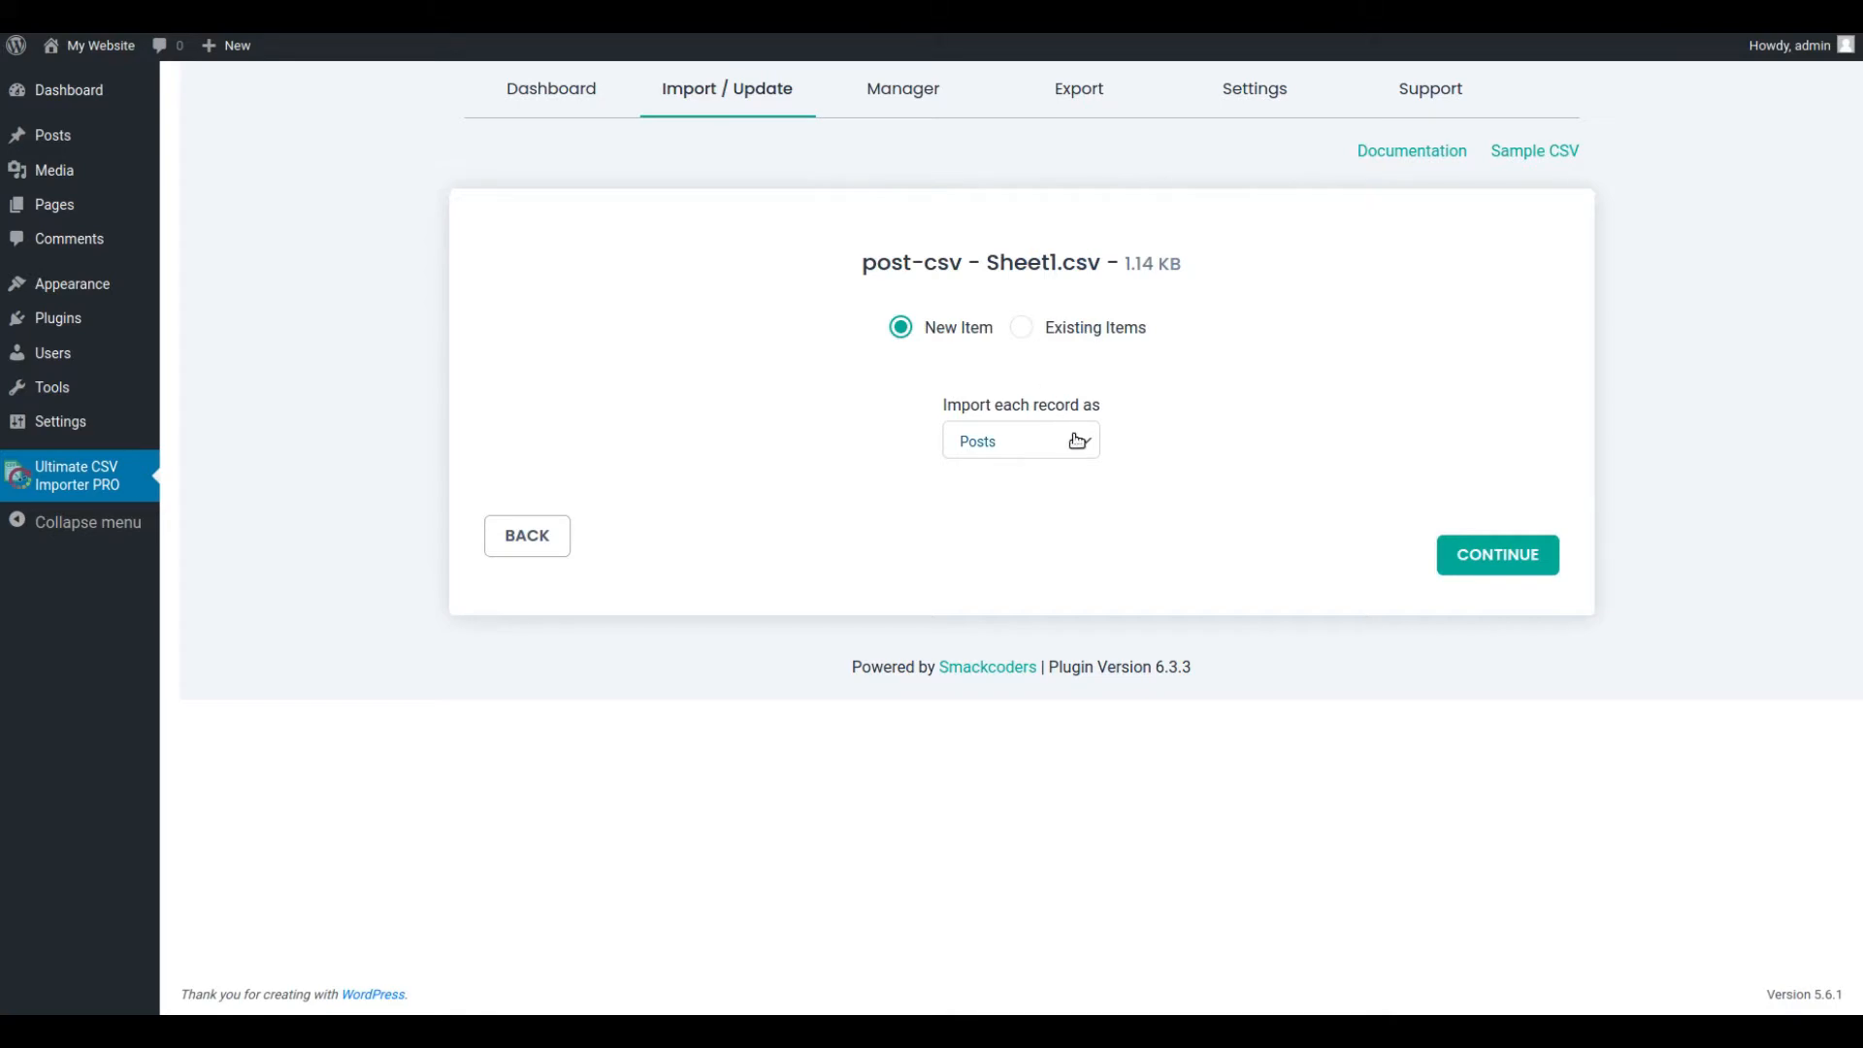
pyautogui.click(1018, 441)
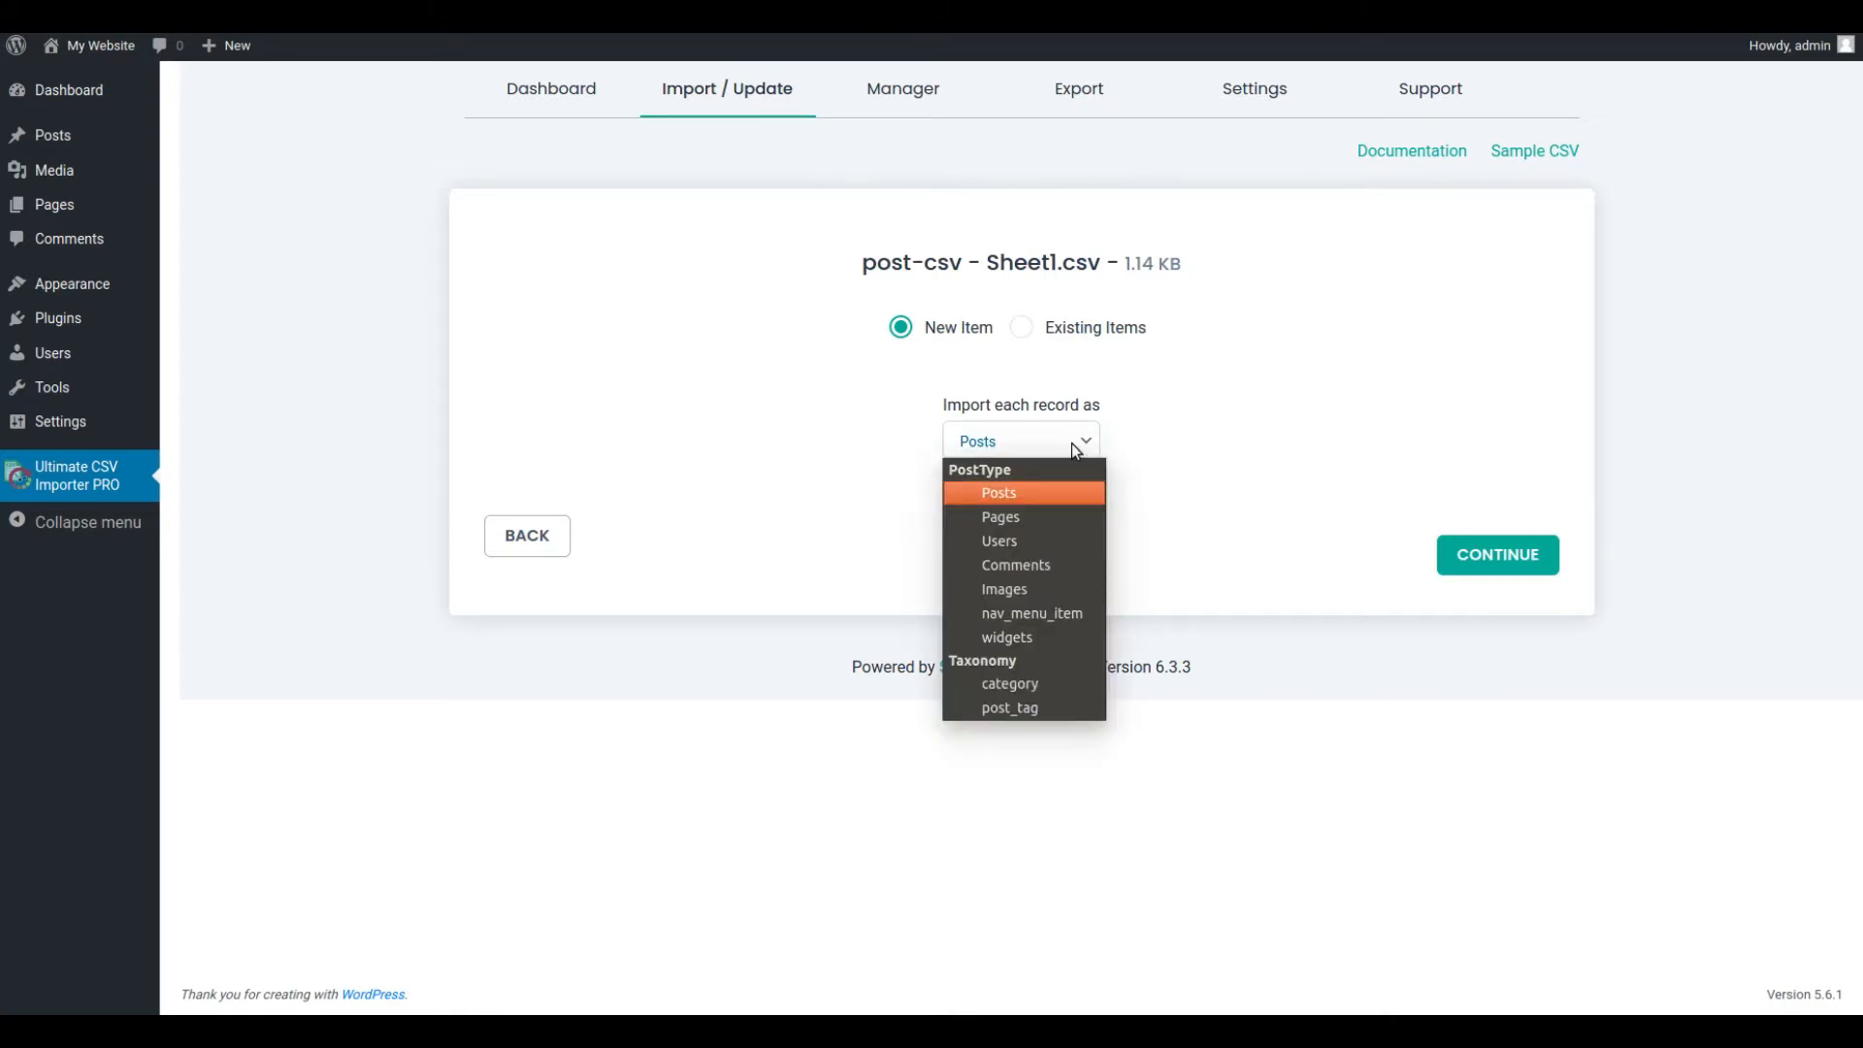
pyautogui.moveTo(1044, 496)
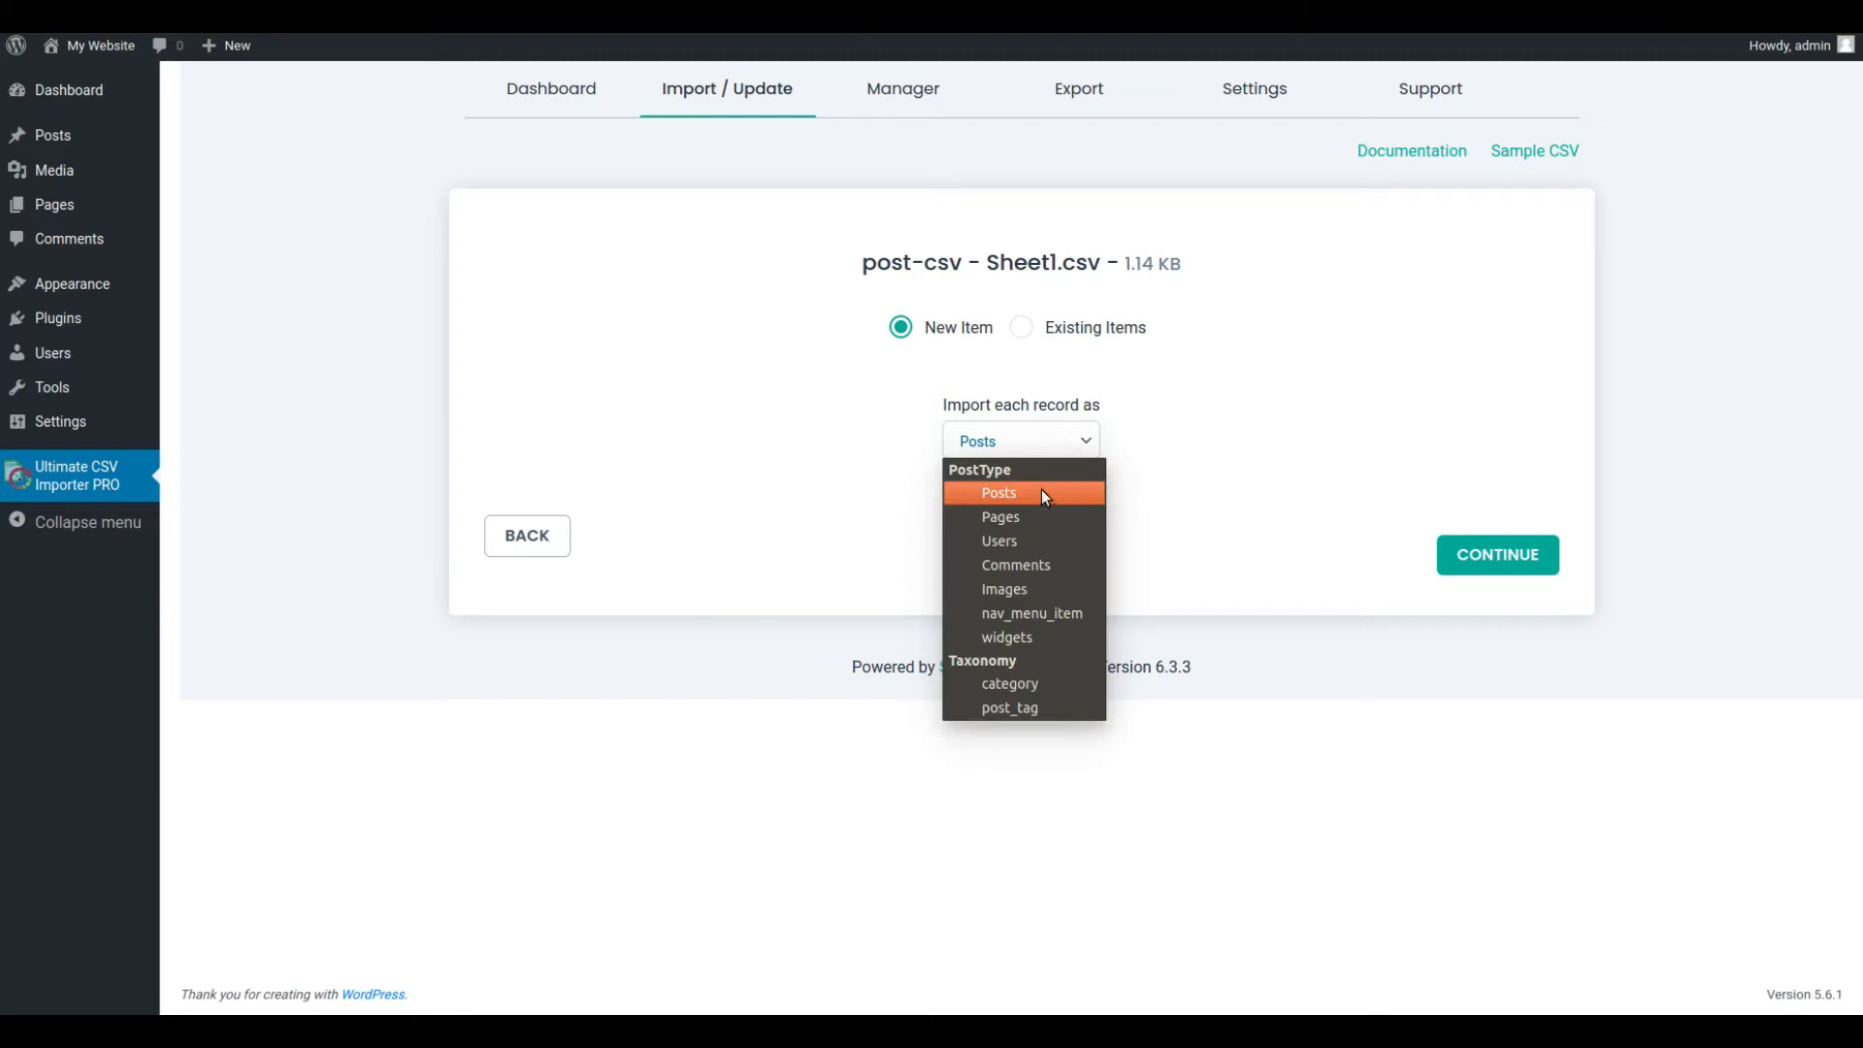
pyautogui.click(998, 493)
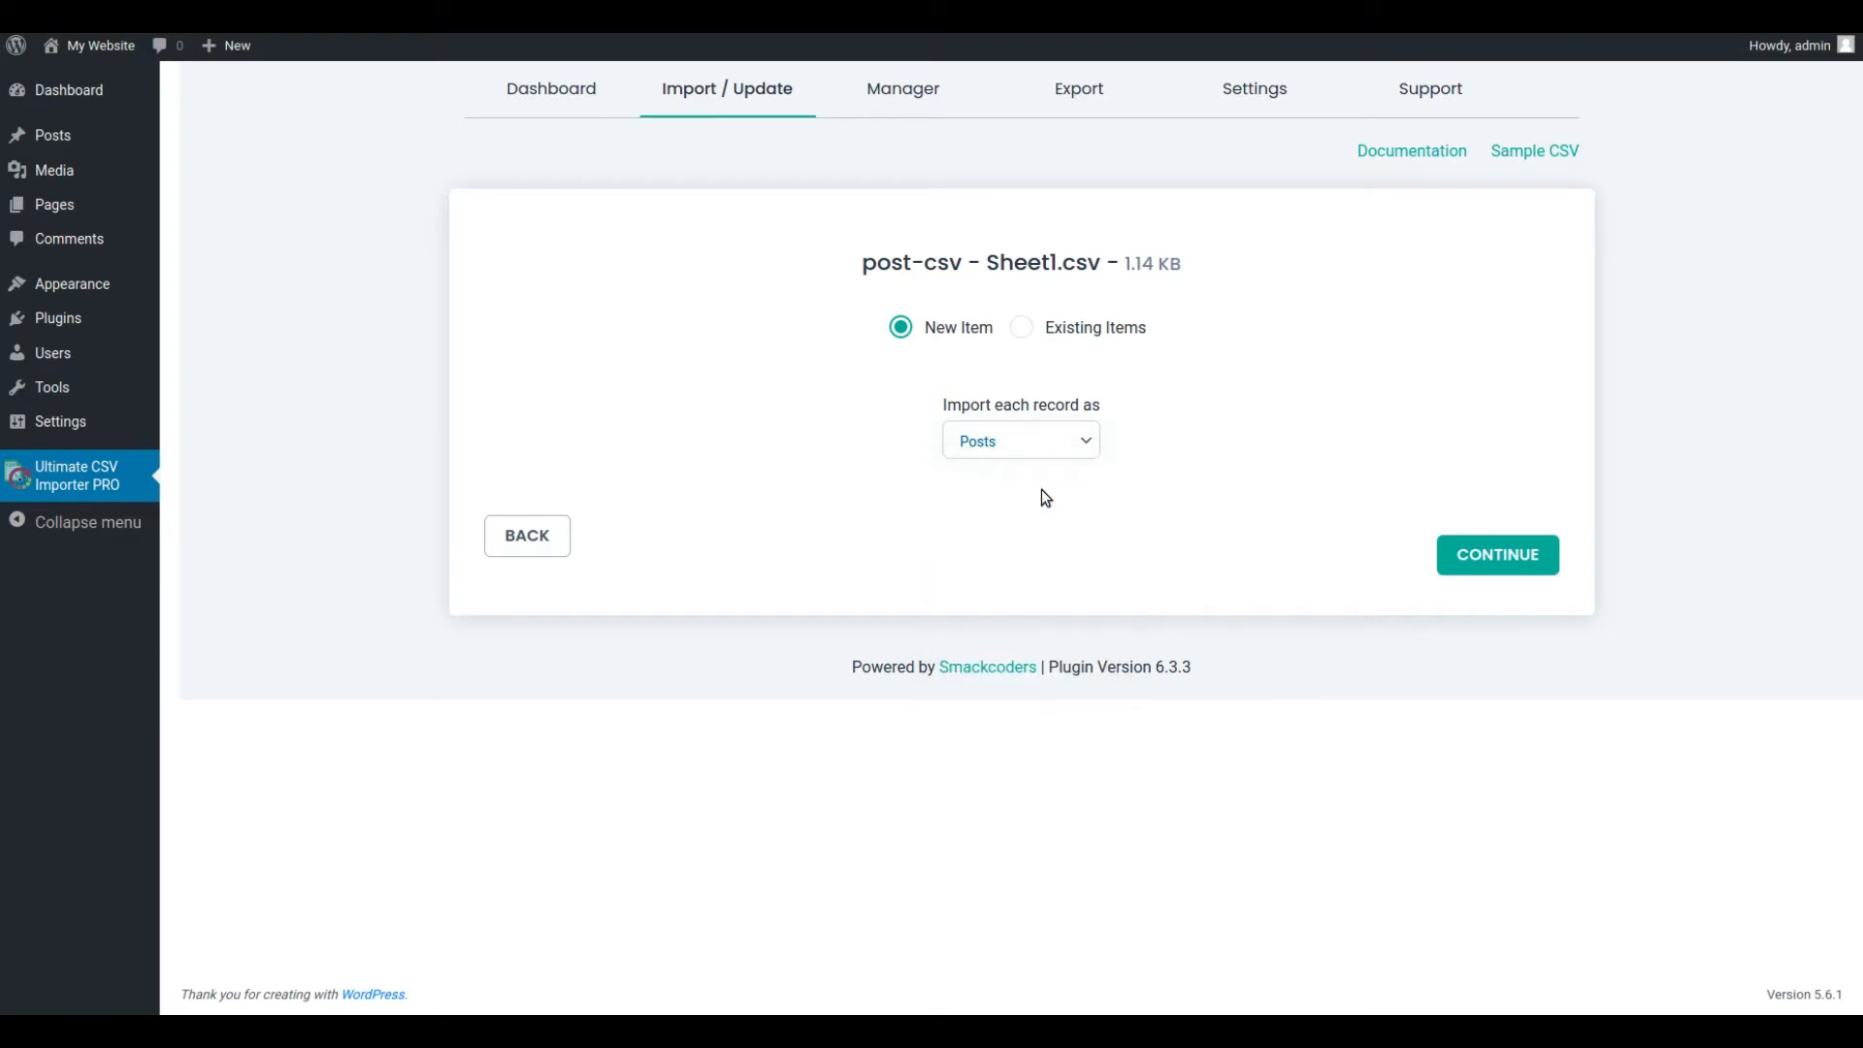
pyautogui.moveTo(1448, 517)
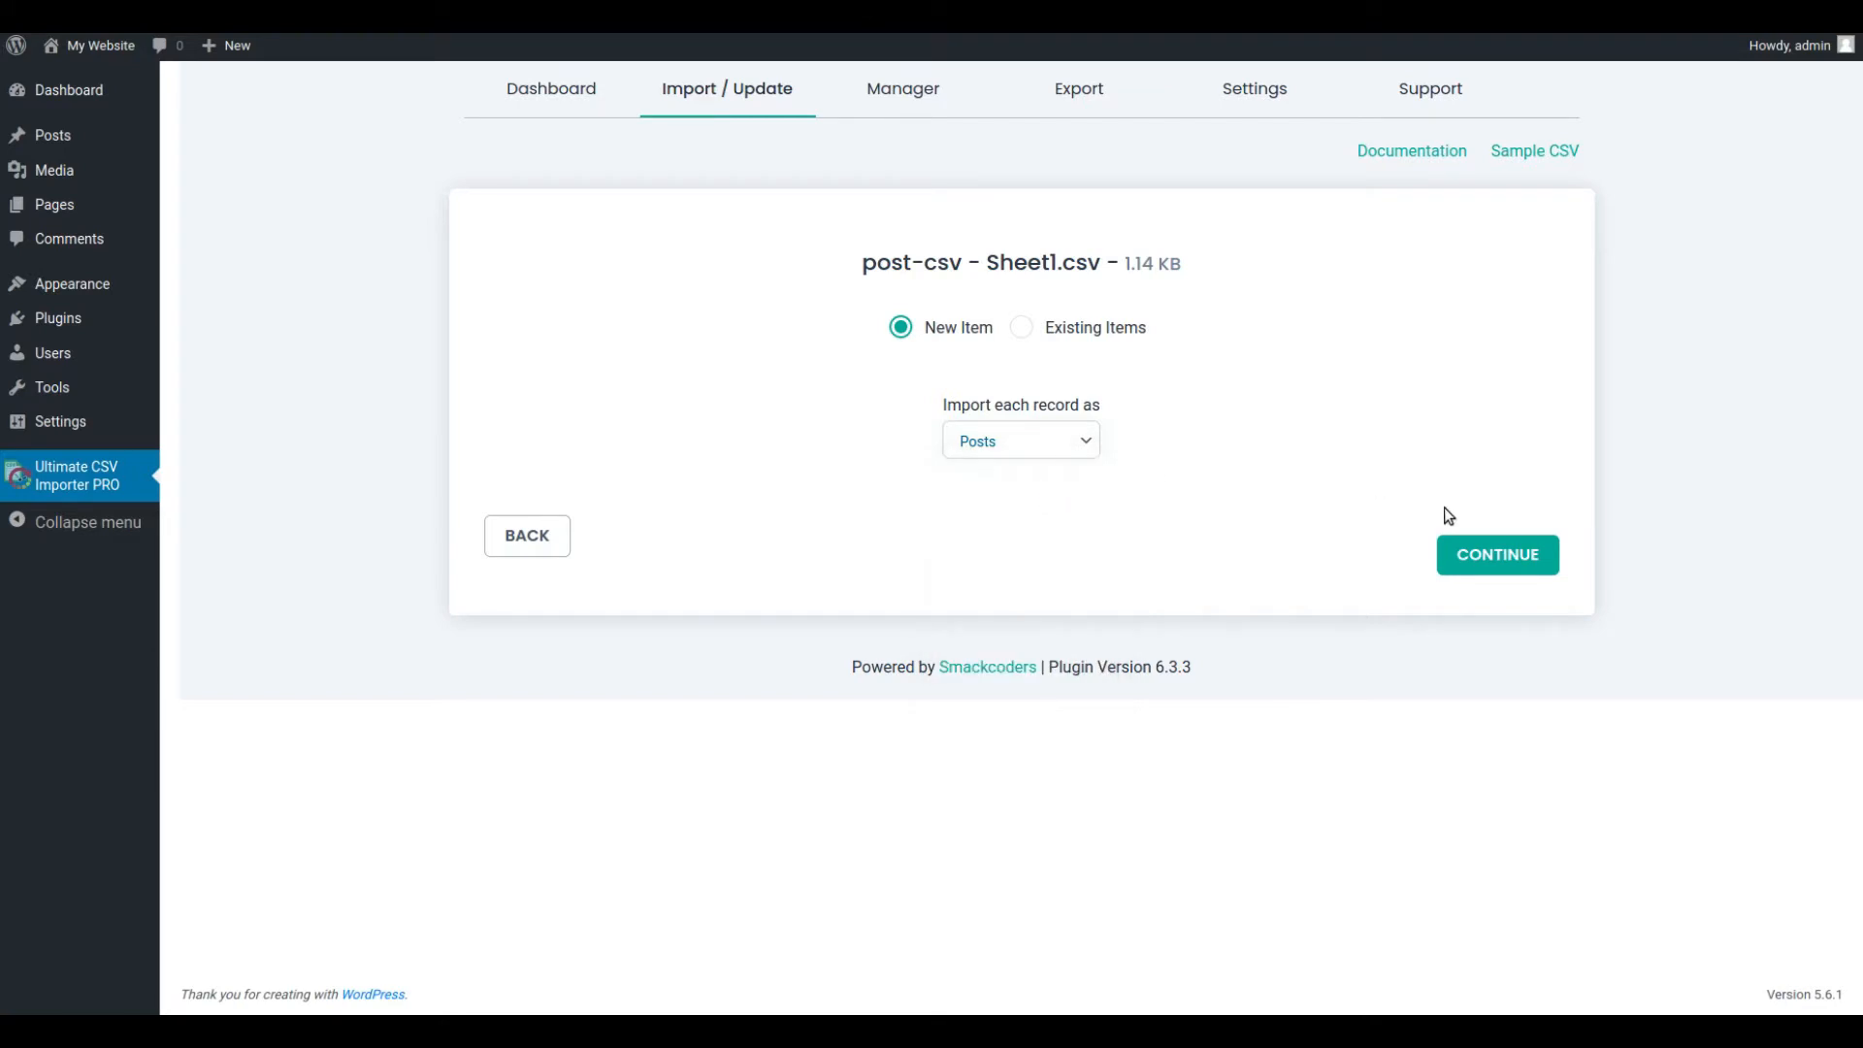
# Step: Create a new mapping linking CSV columns to post fields, categories and tags, named post-csv
pyautogui.click(1496, 555)
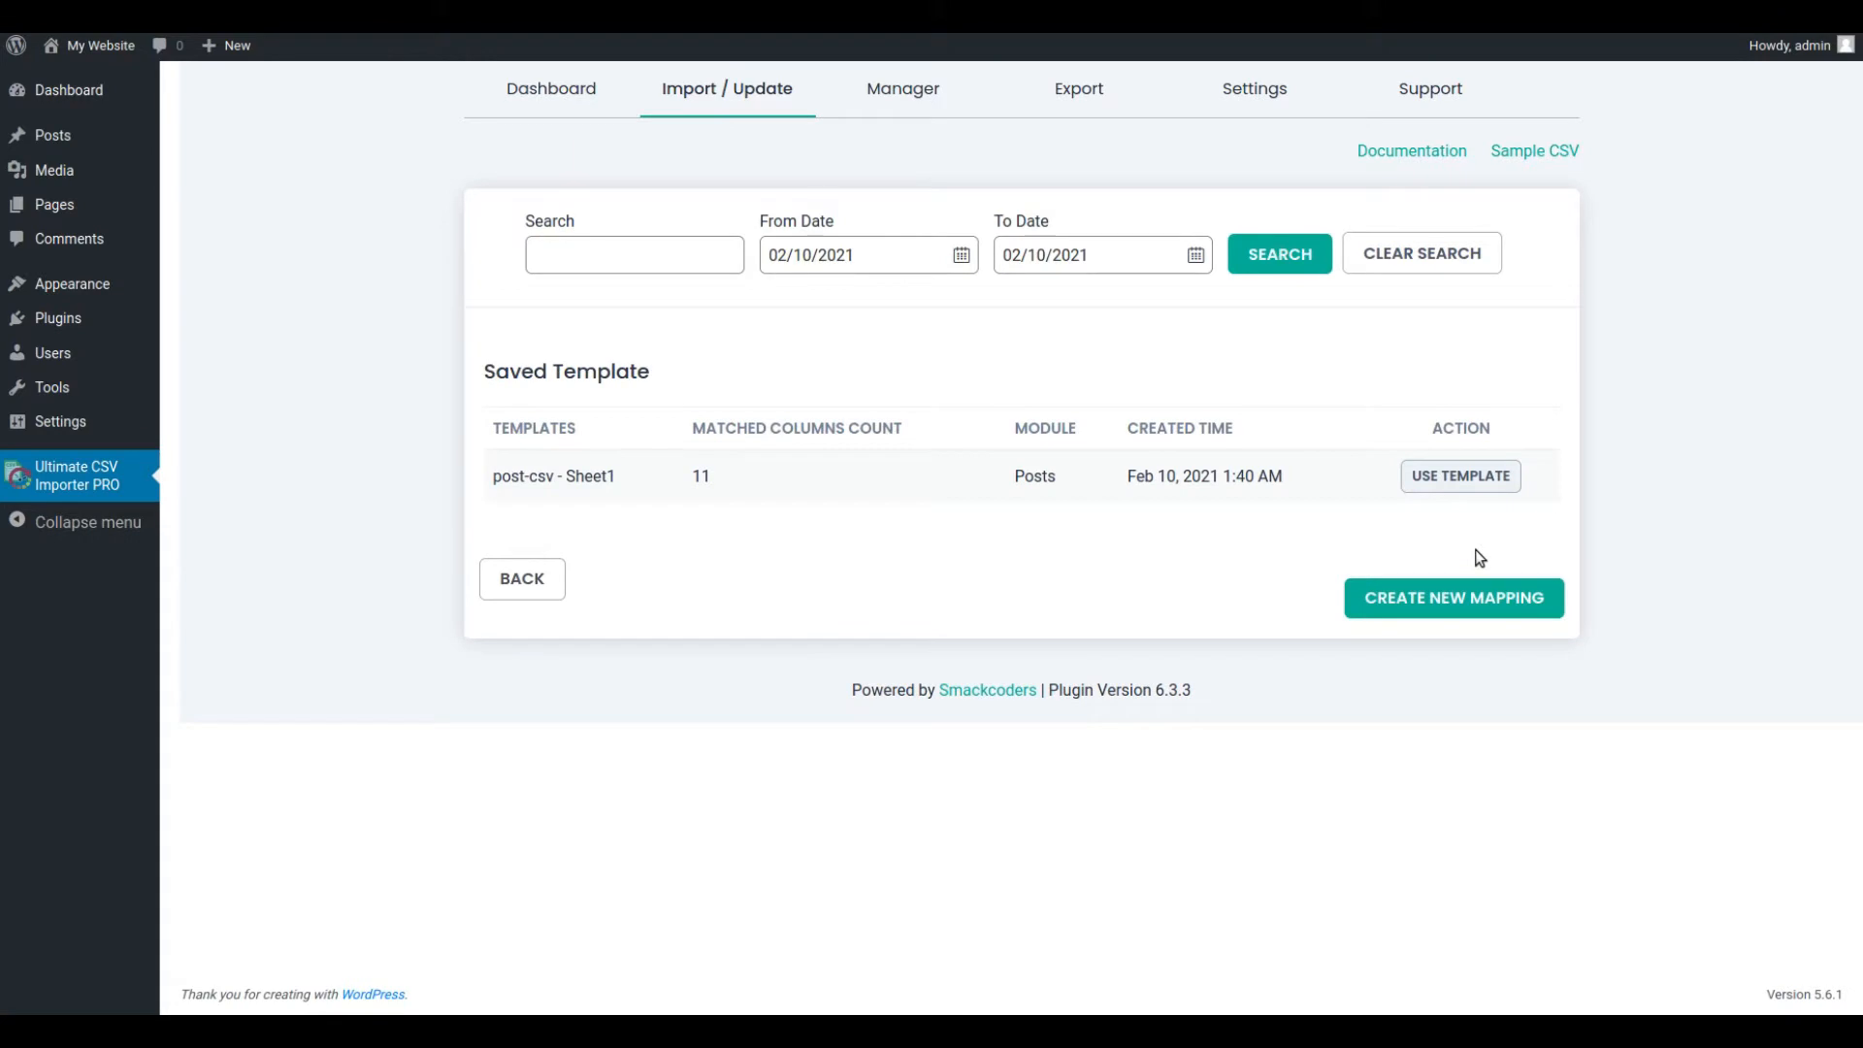
pyautogui.moveTo(1467, 556)
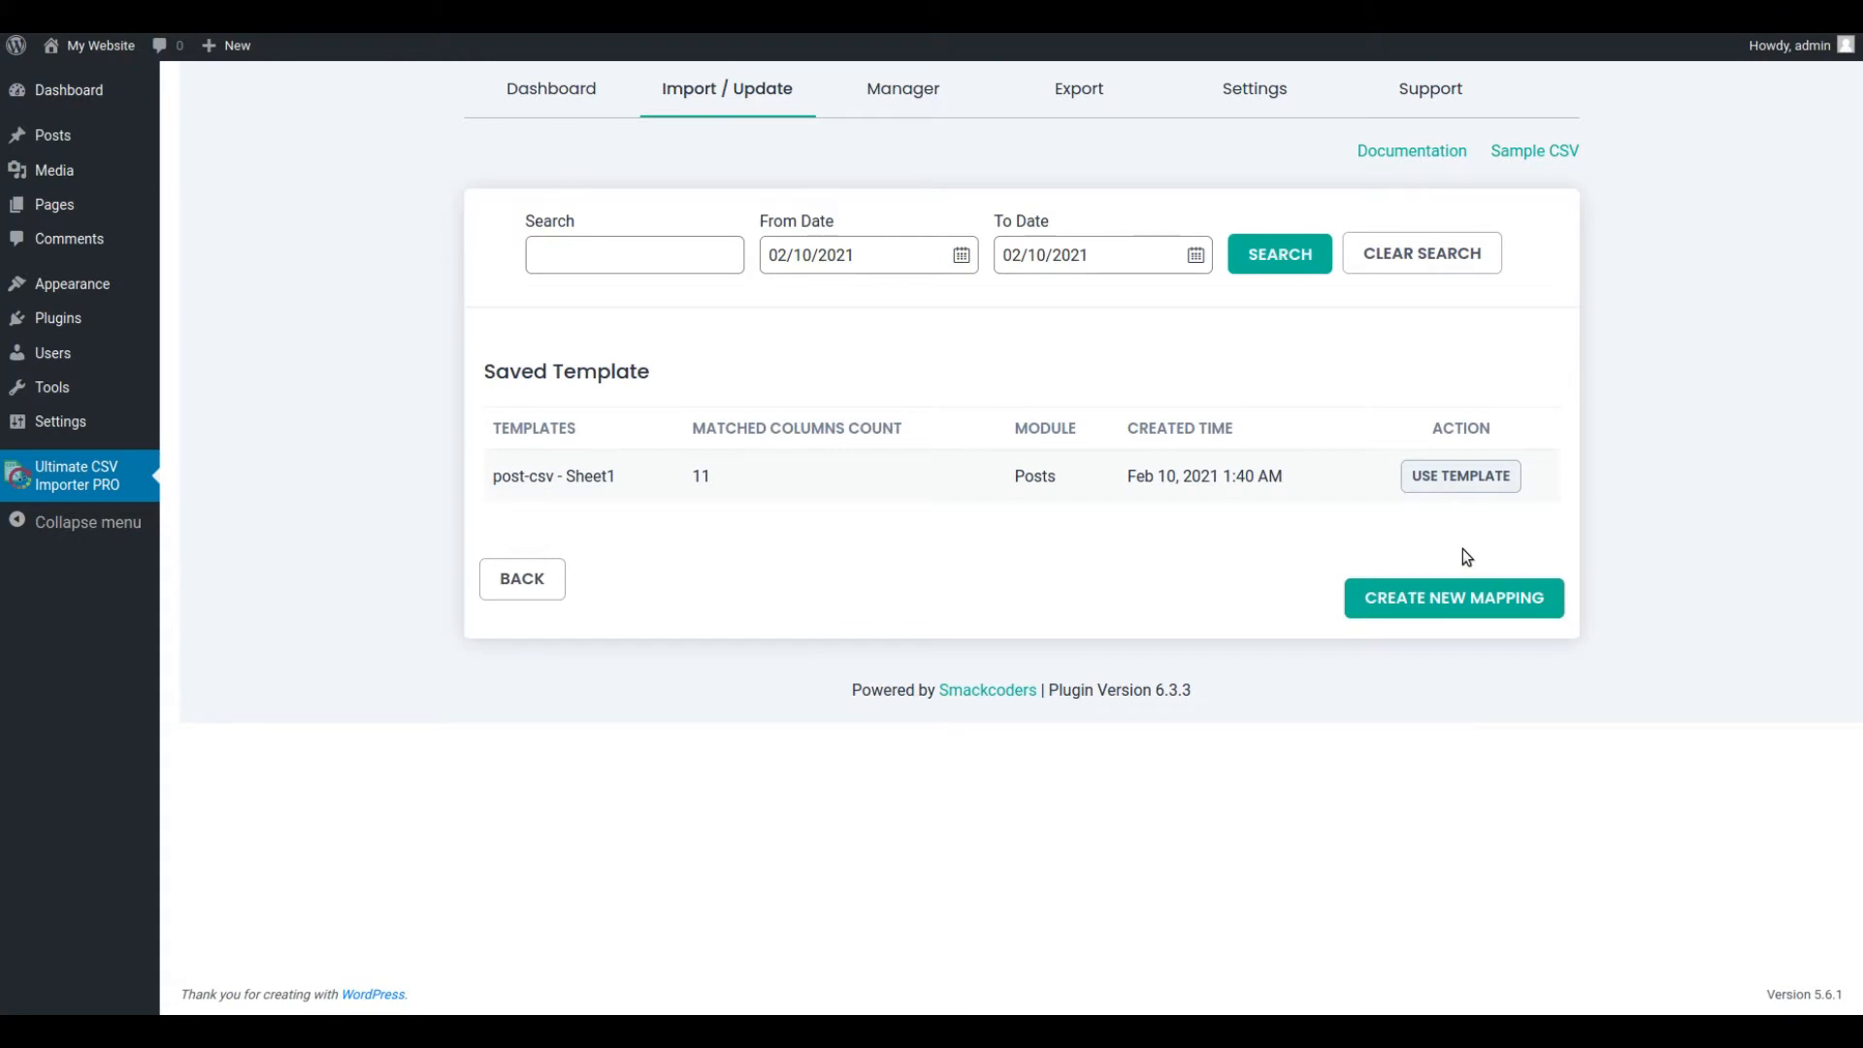
pyautogui.click(1451, 598)
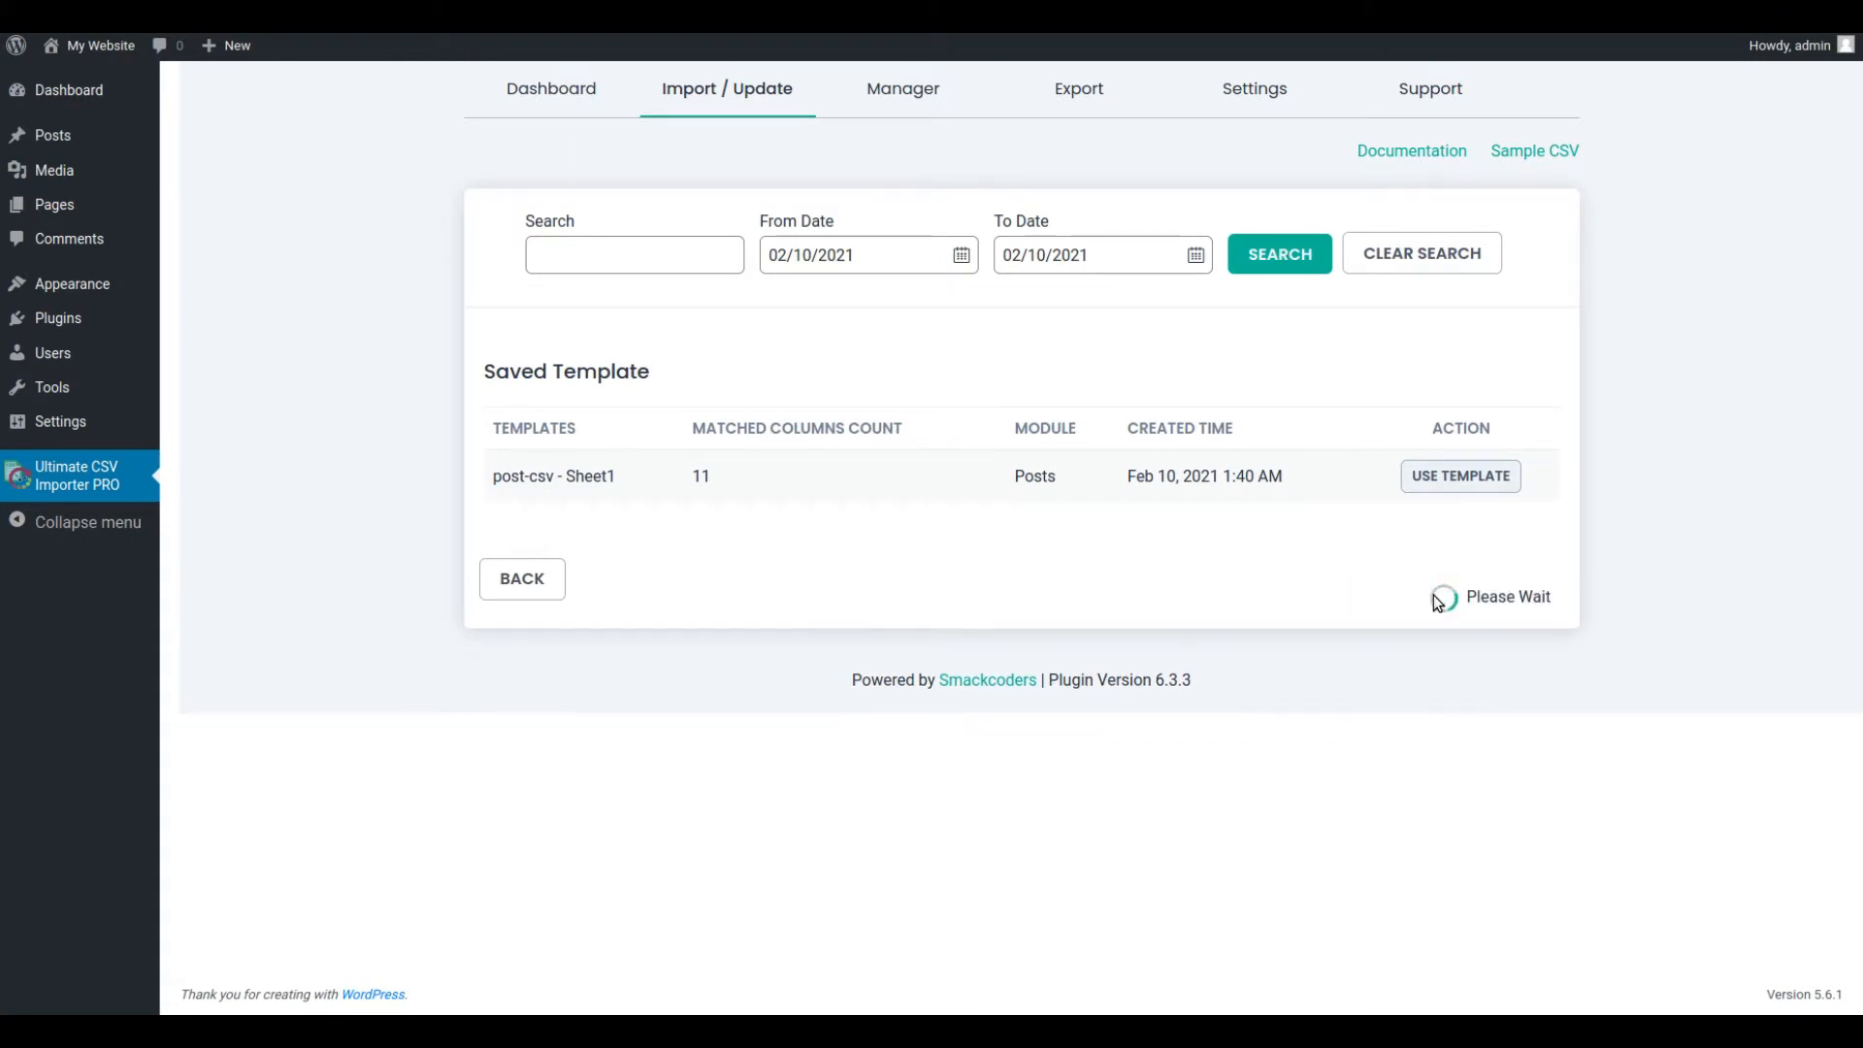
pyautogui.click(1459, 475)
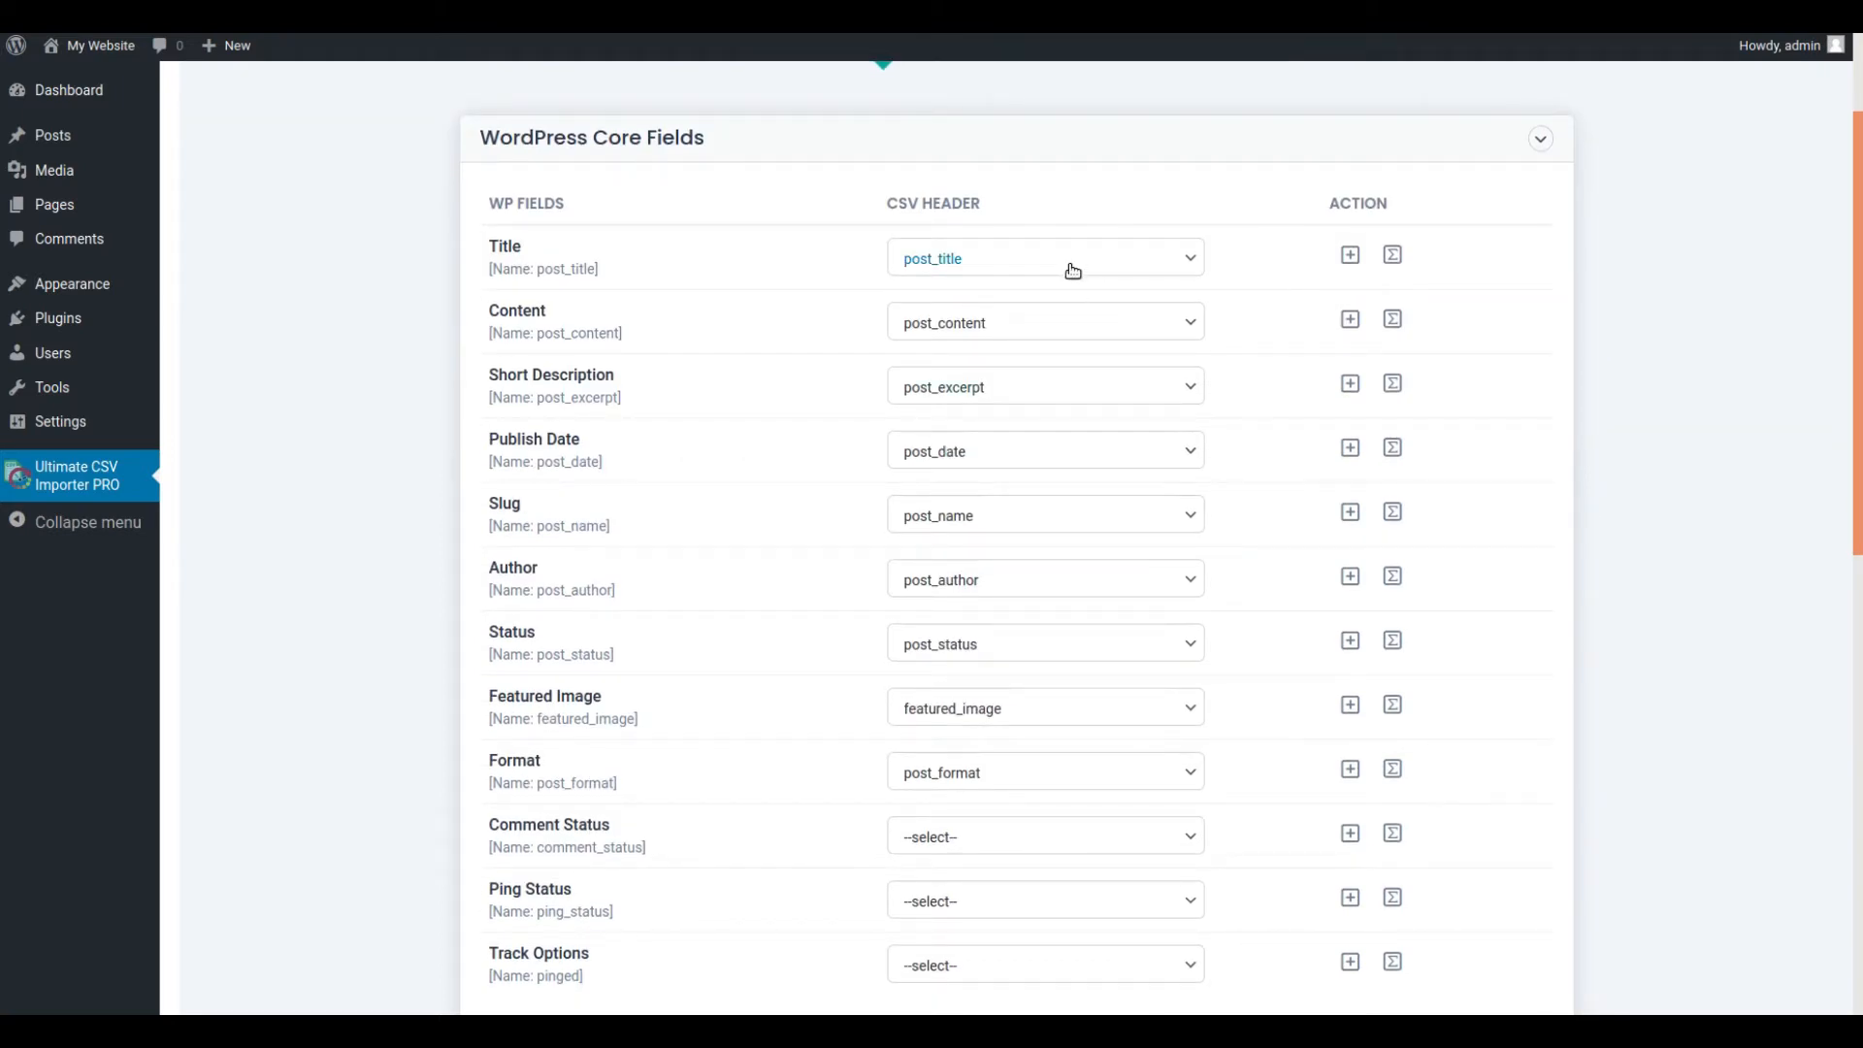
pyautogui.moveTo(1253, 448)
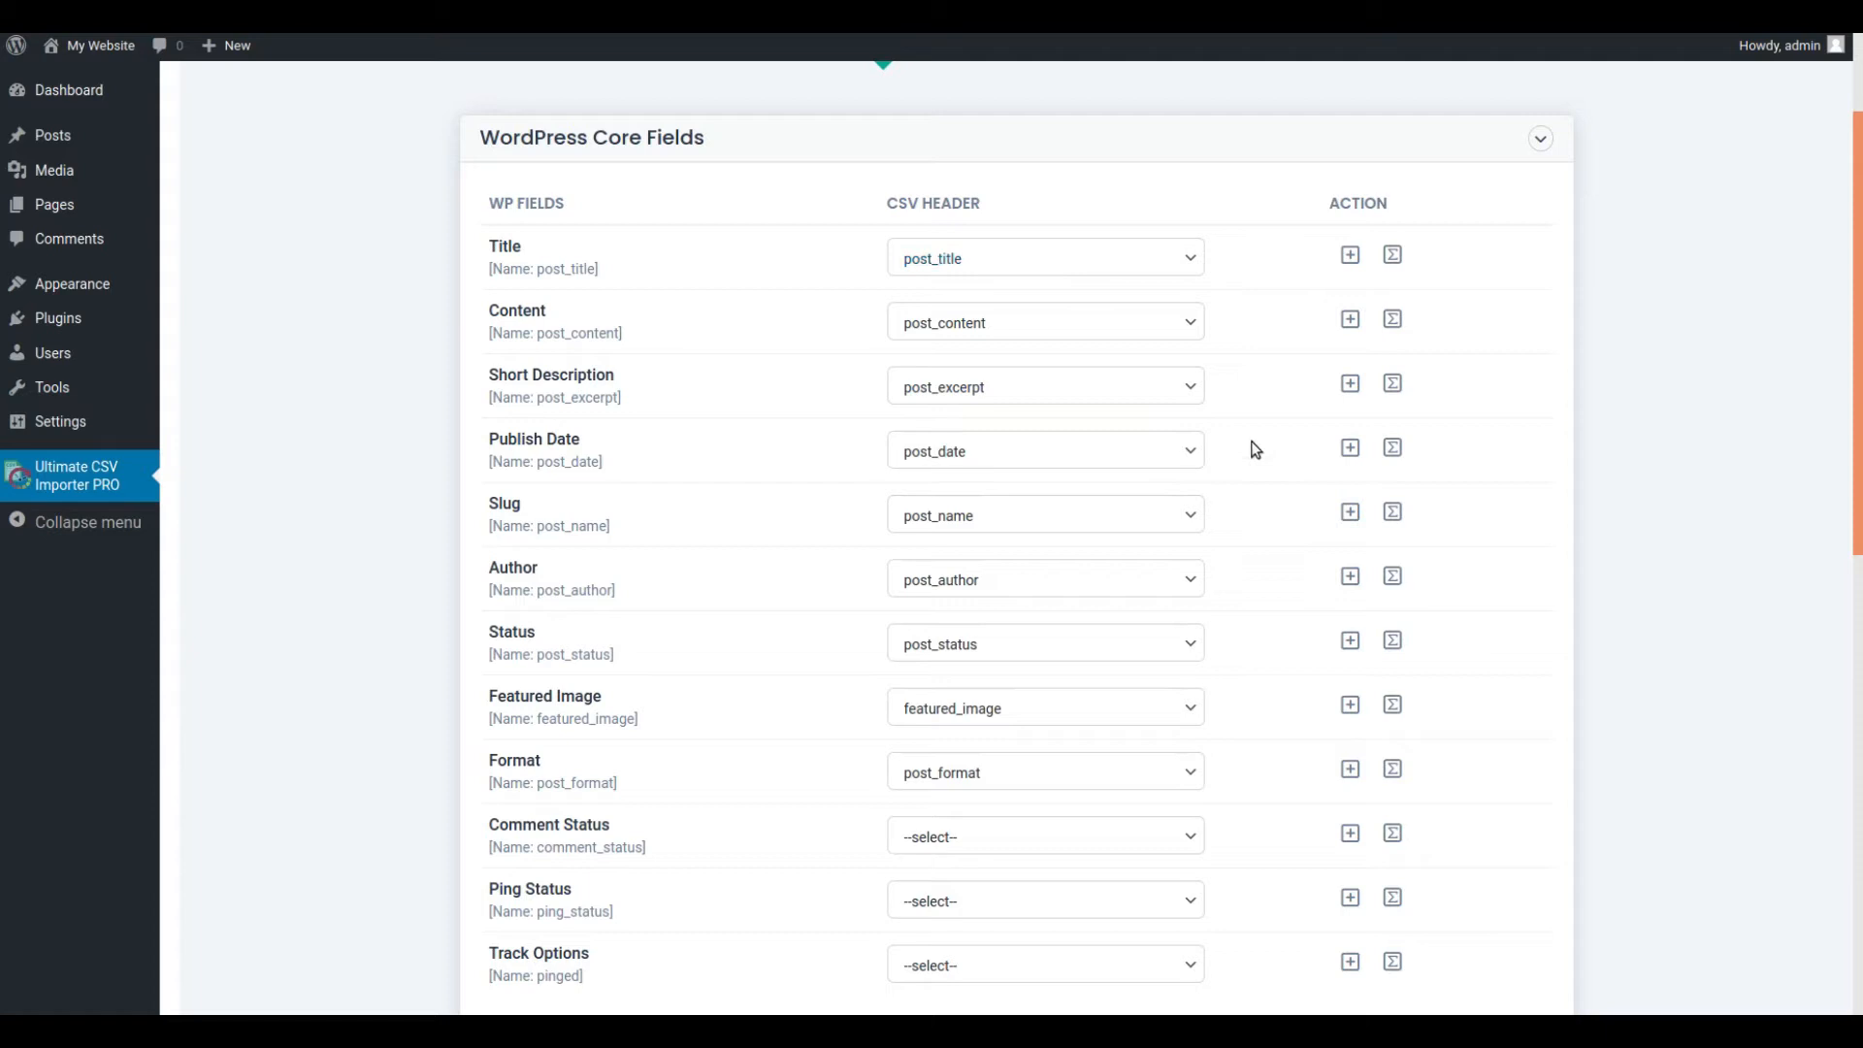
pyautogui.scroll(-3)
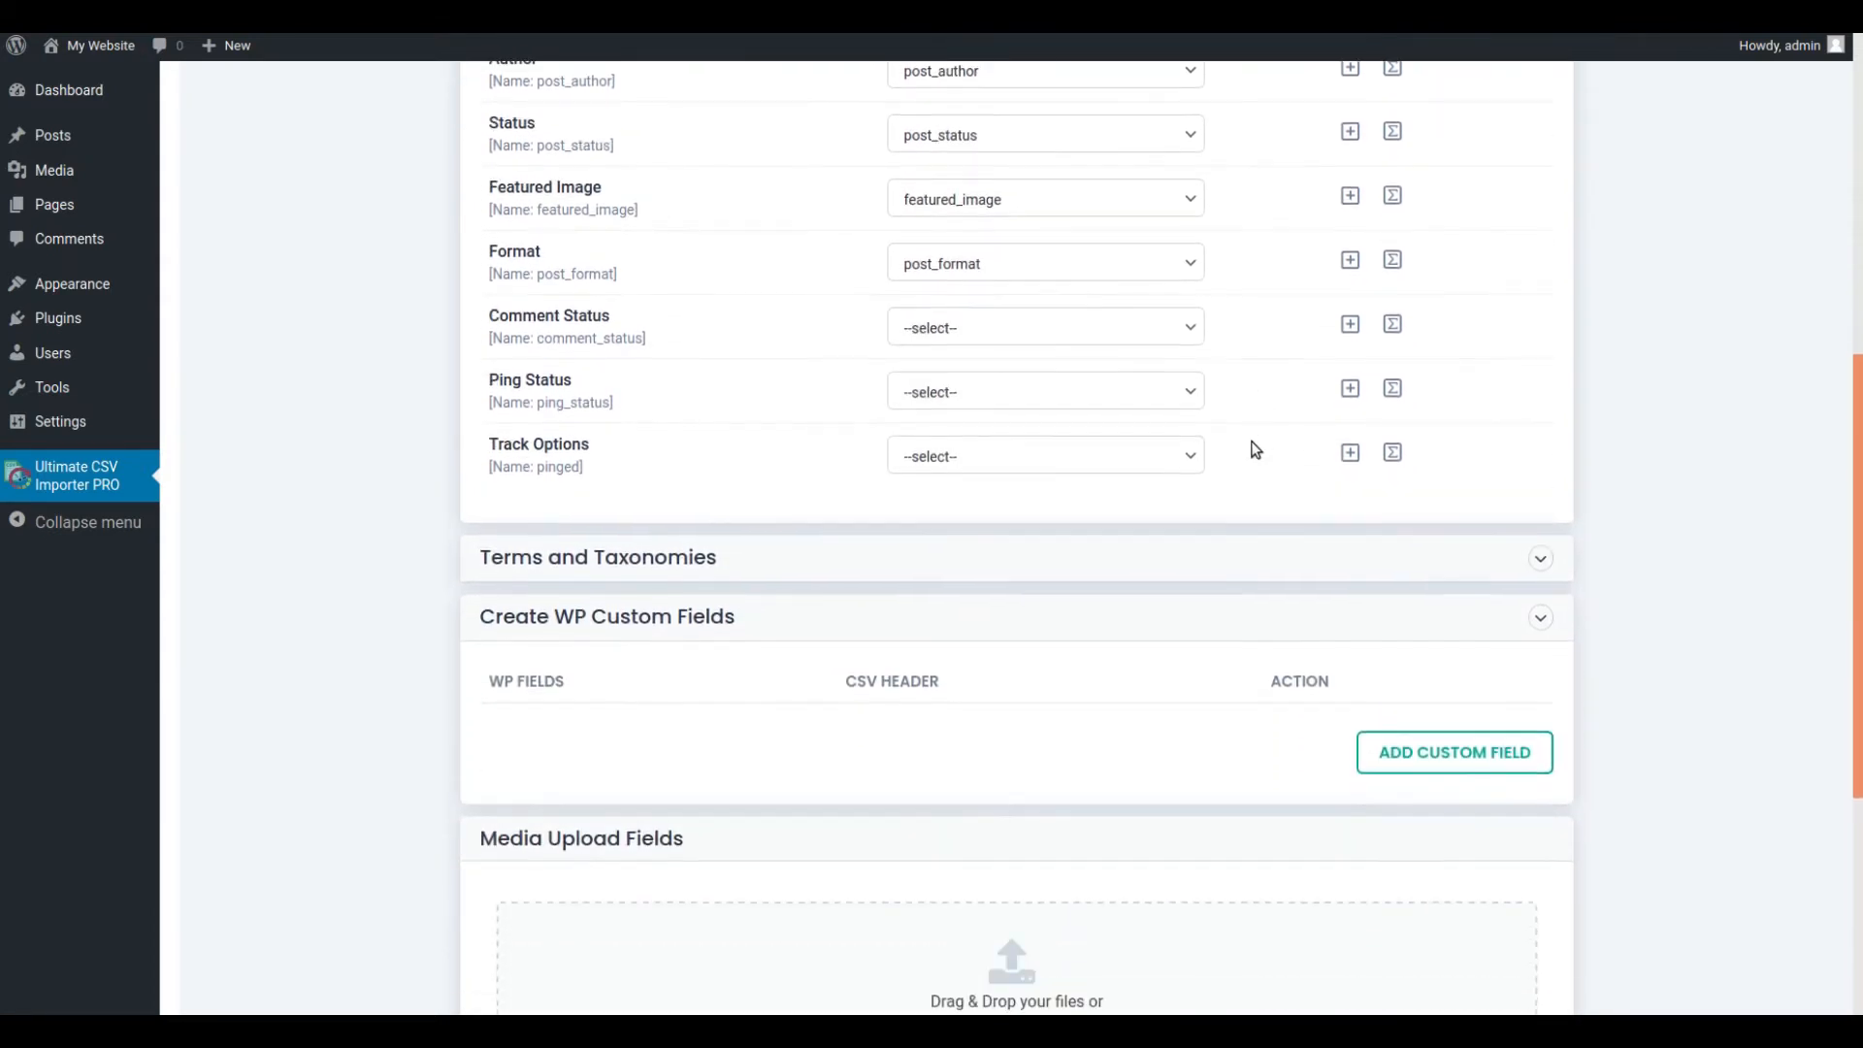
pyautogui.click(1541, 557)
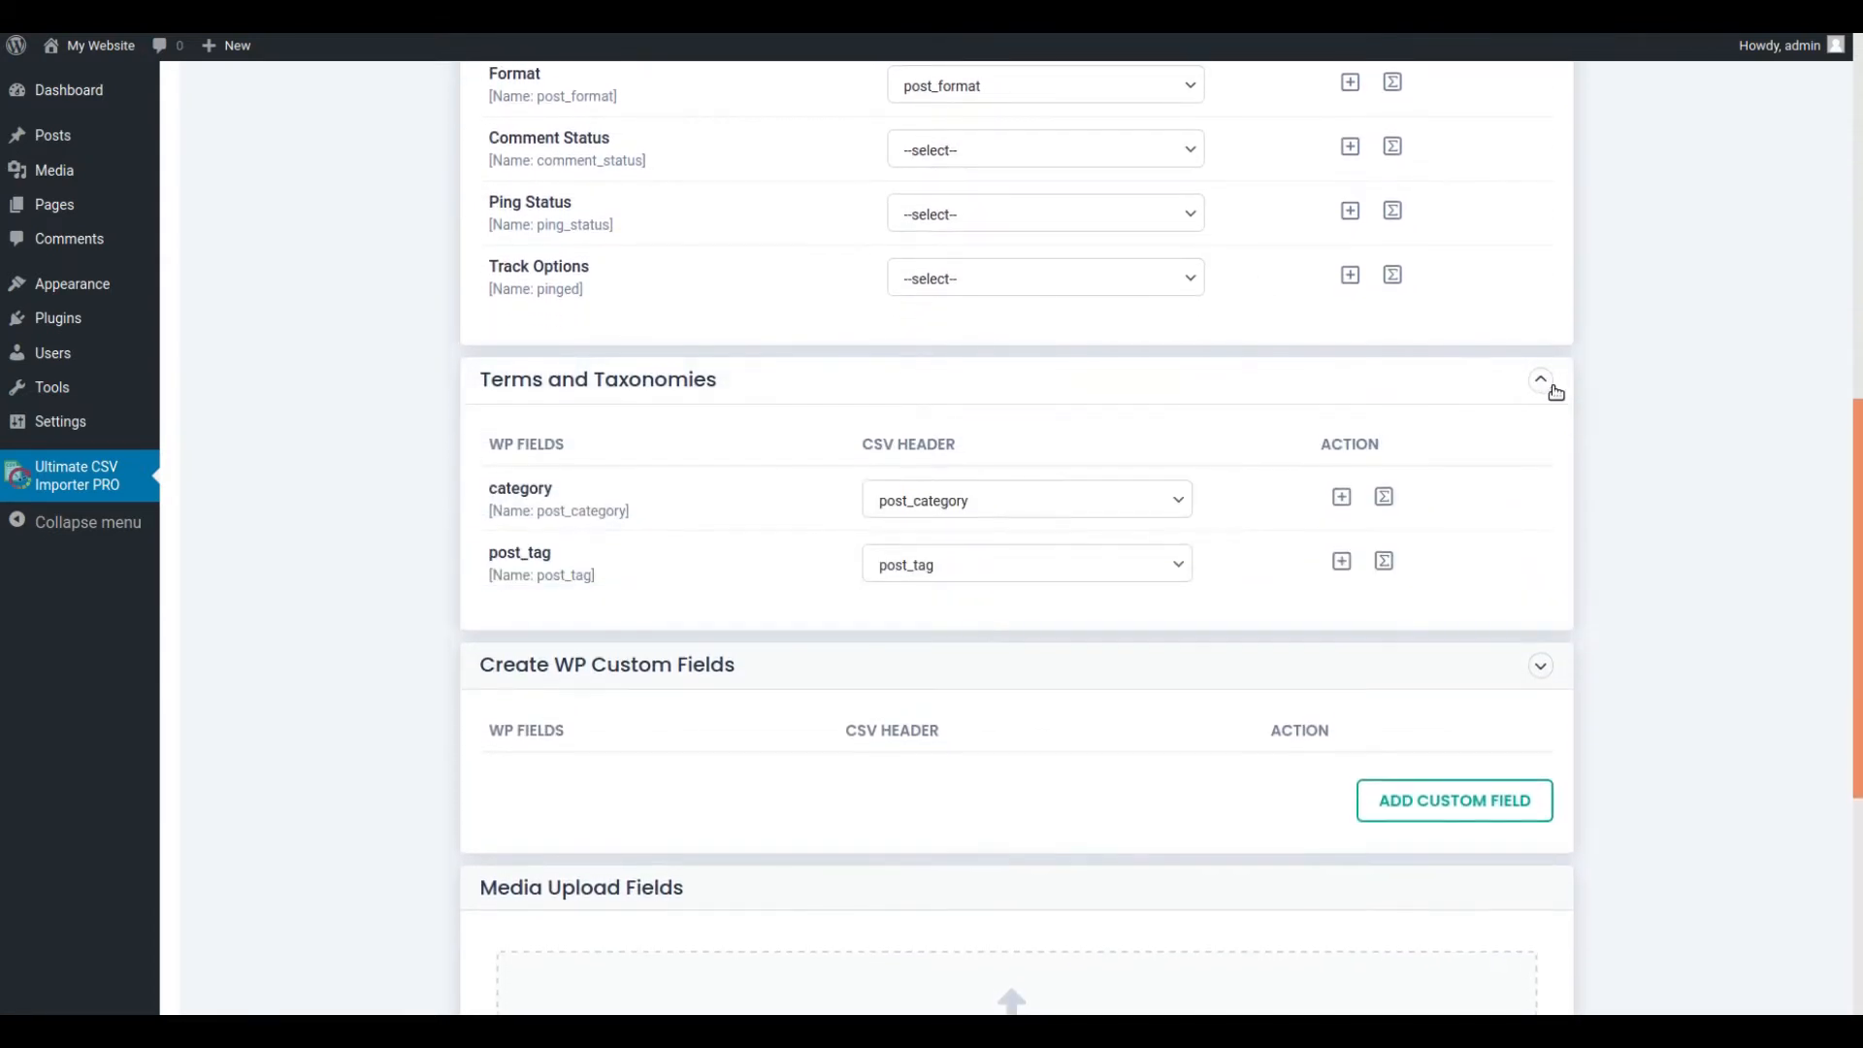
pyautogui.scroll(-3)
pyautogui.write('post-csv -')
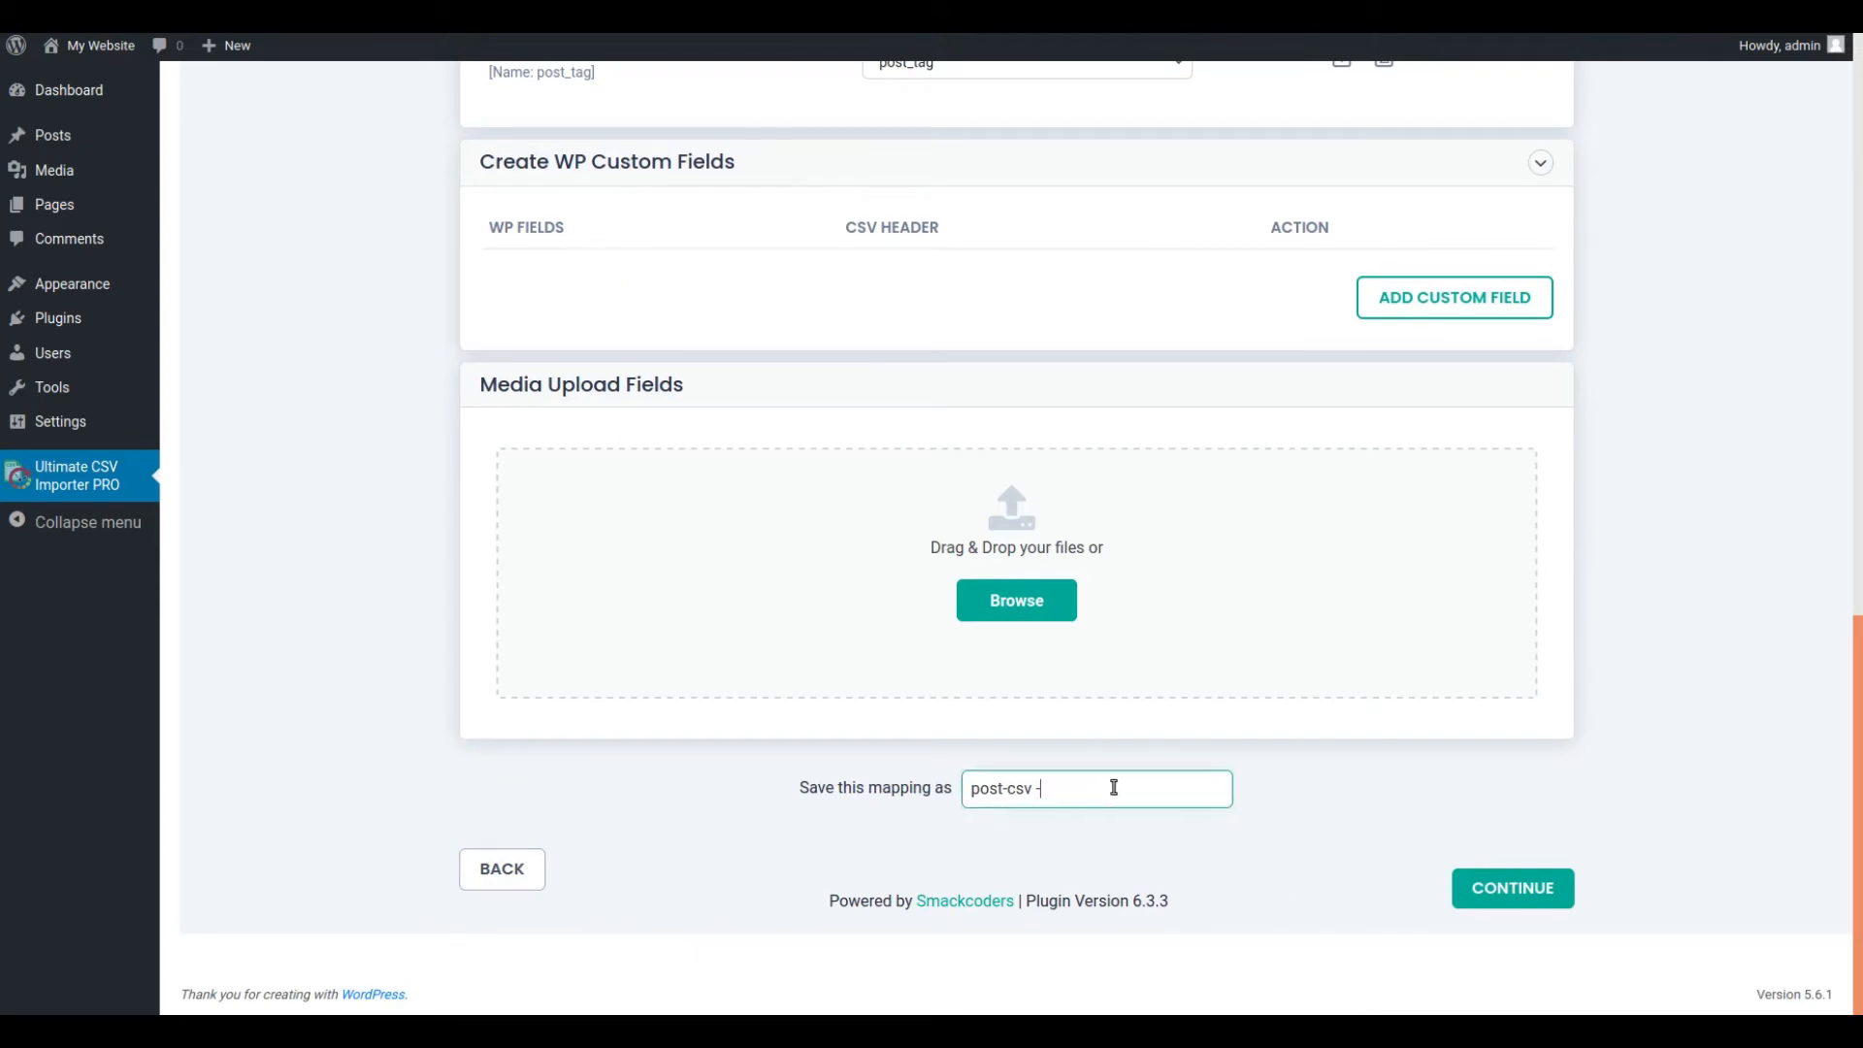
pyautogui.press('Backspace')
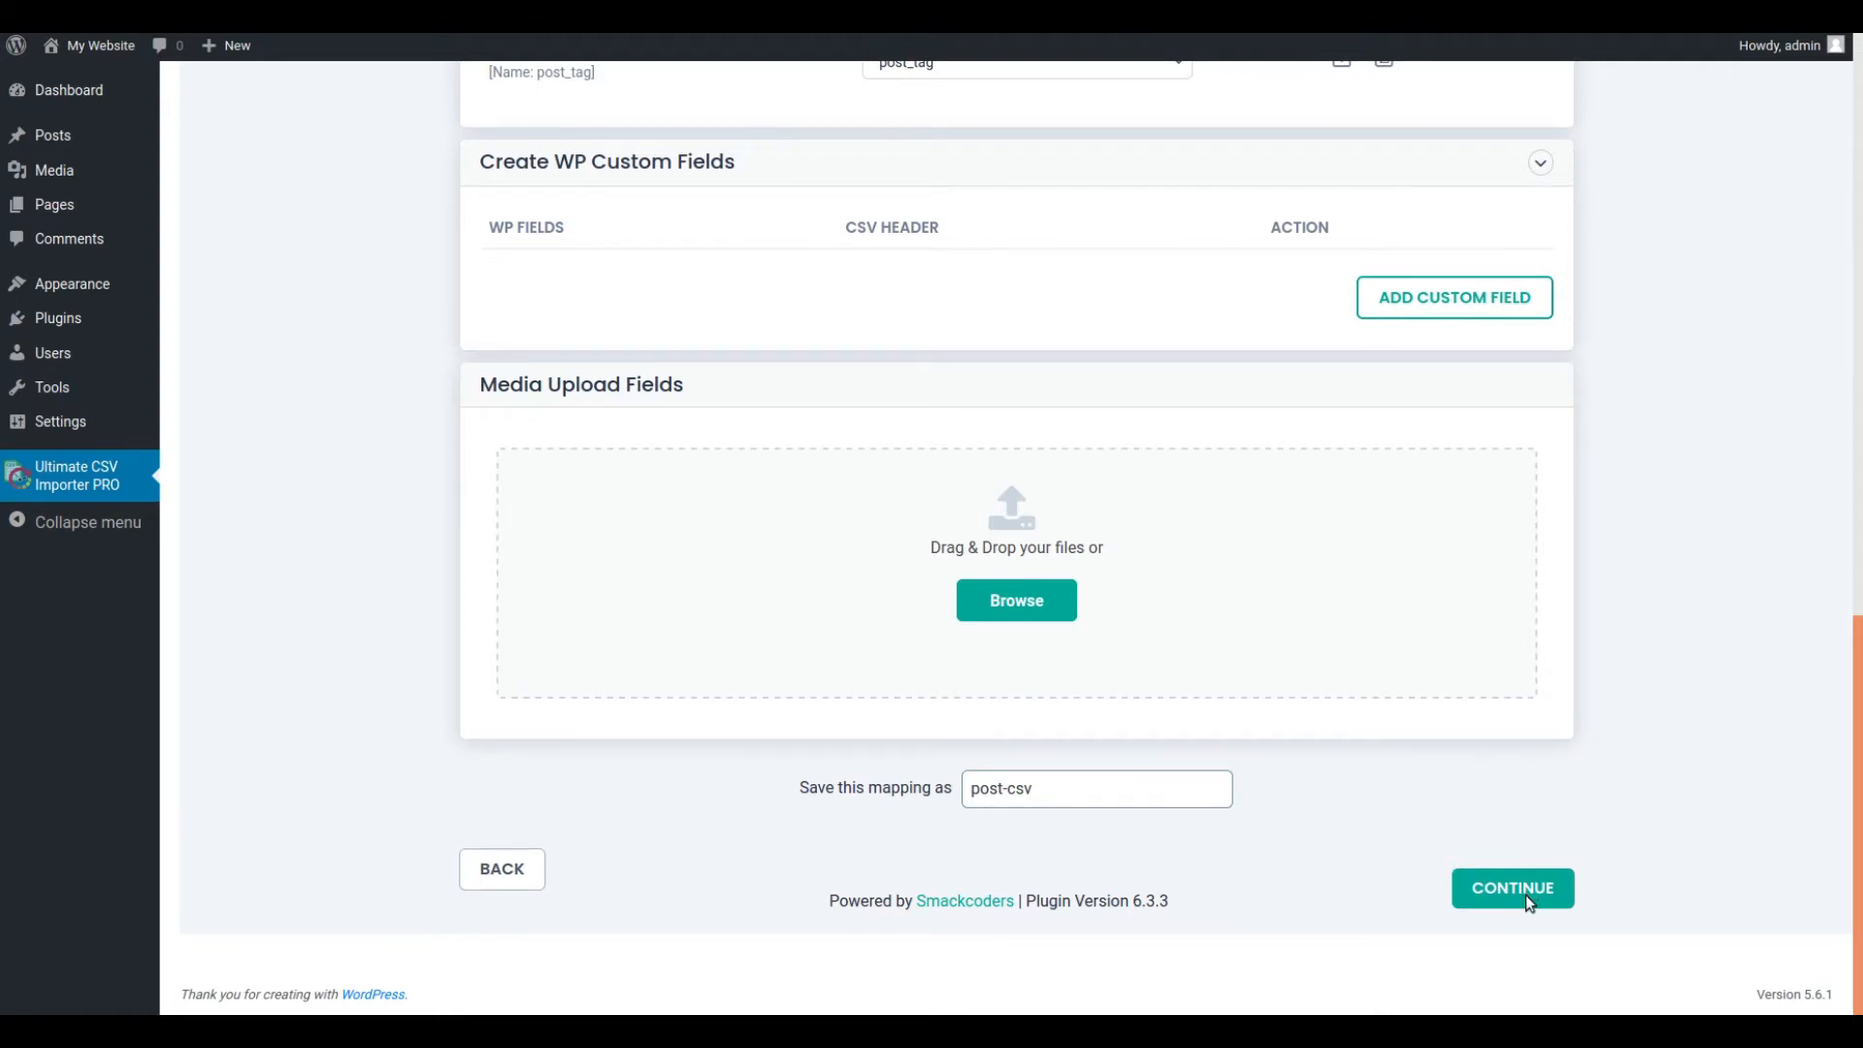
# Step: Continue past Featured Image Media Handling with its defaults to the import configuration section
pyautogui.click(1511, 887)
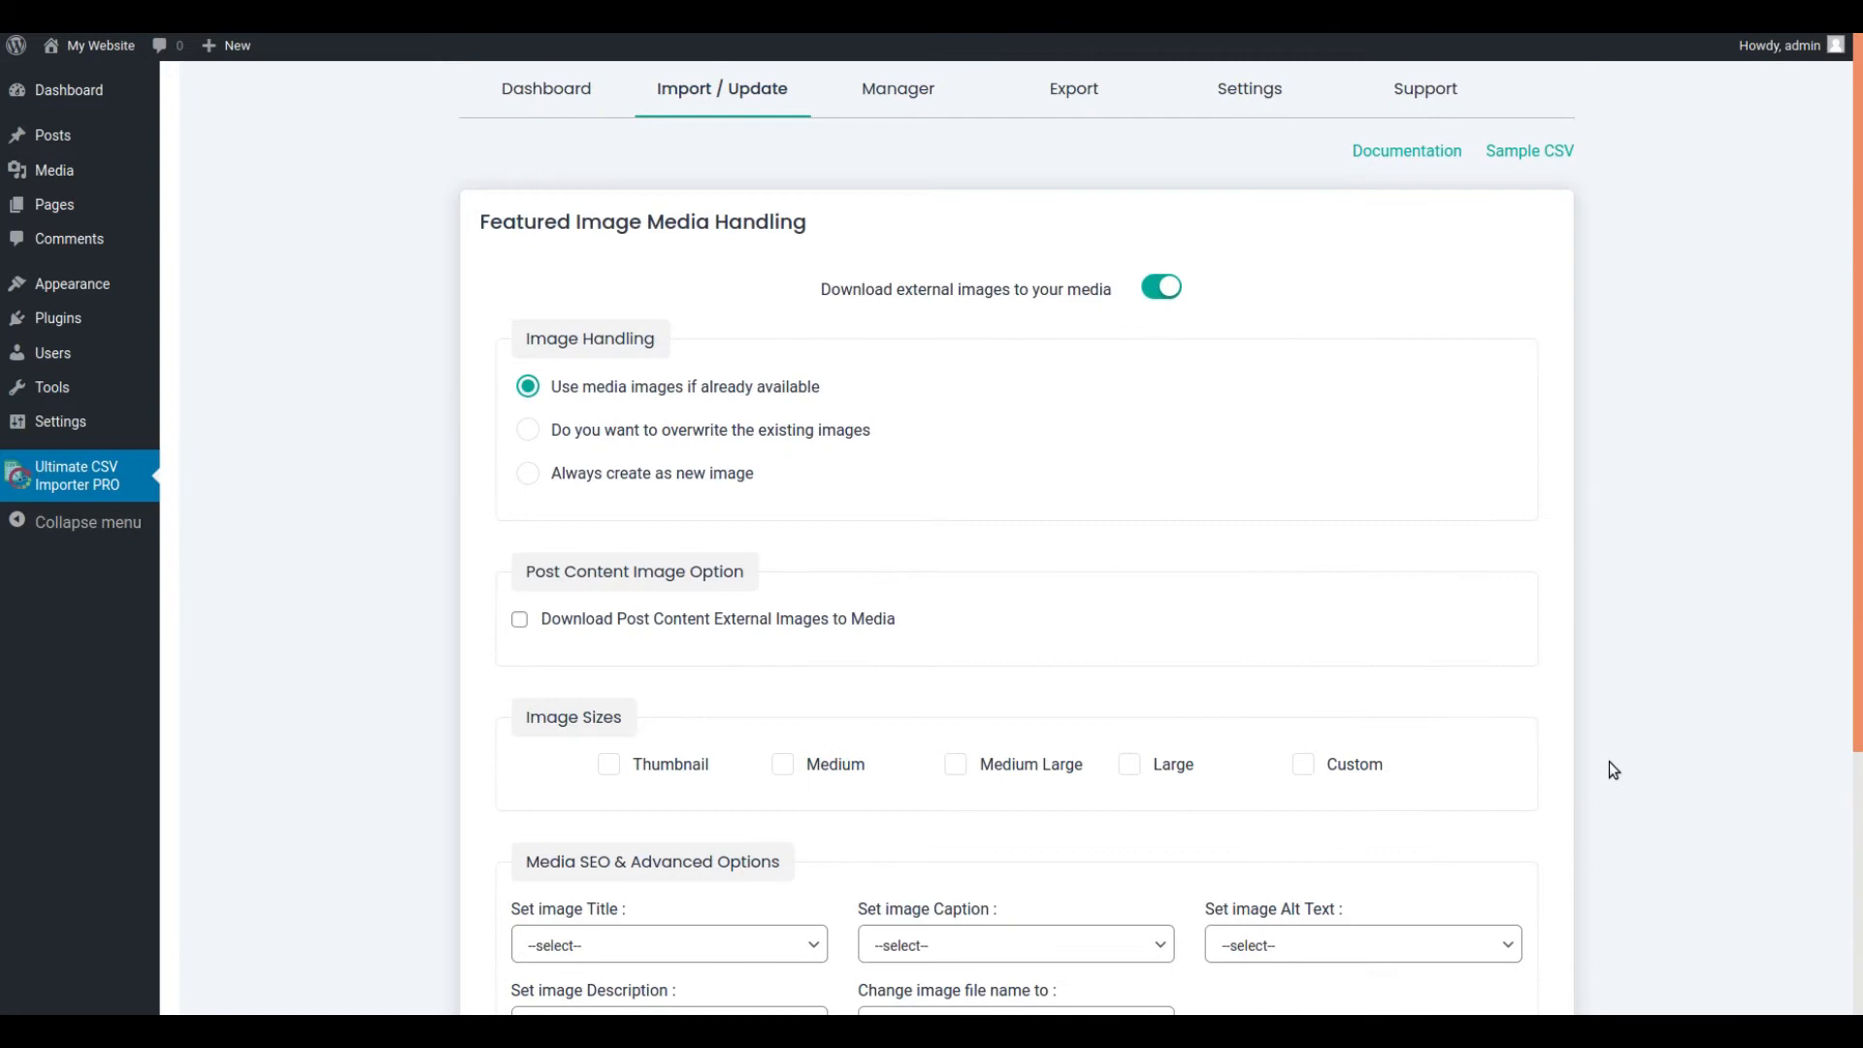
pyautogui.moveTo(1549, 627)
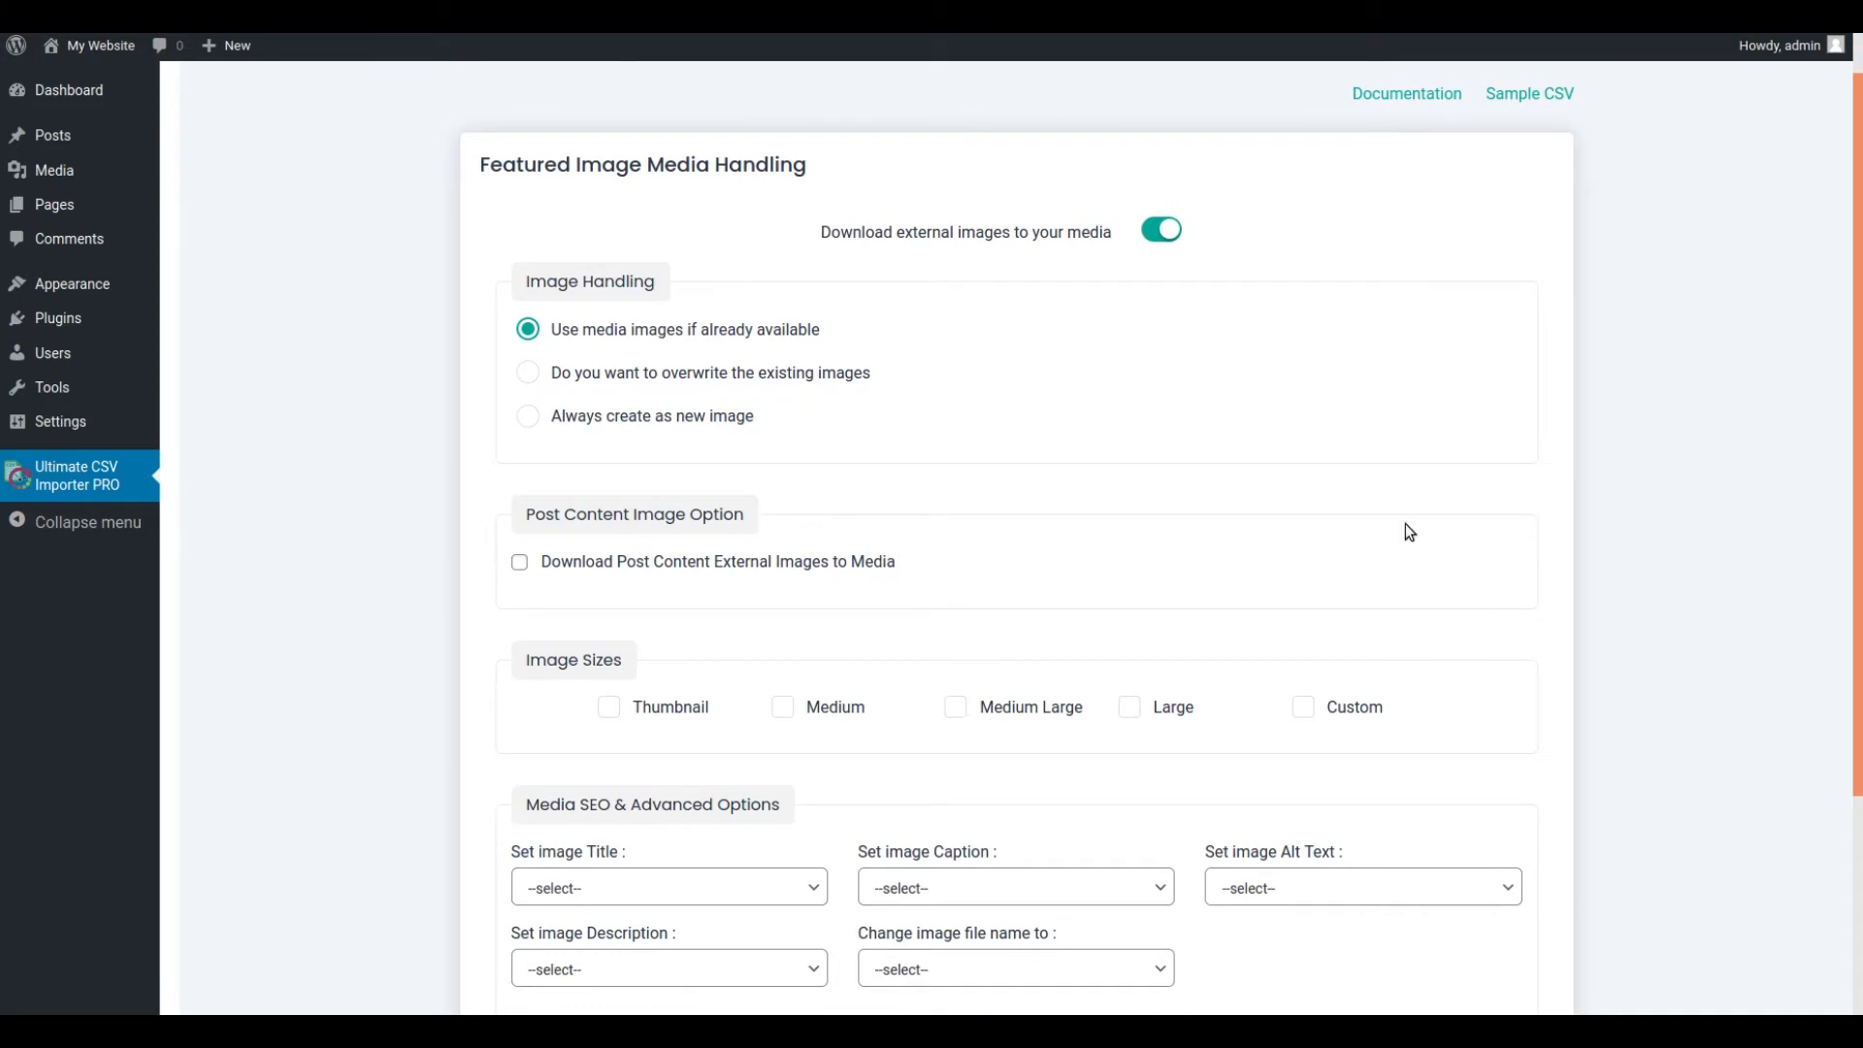
pyautogui.moveTo(1562, 262)
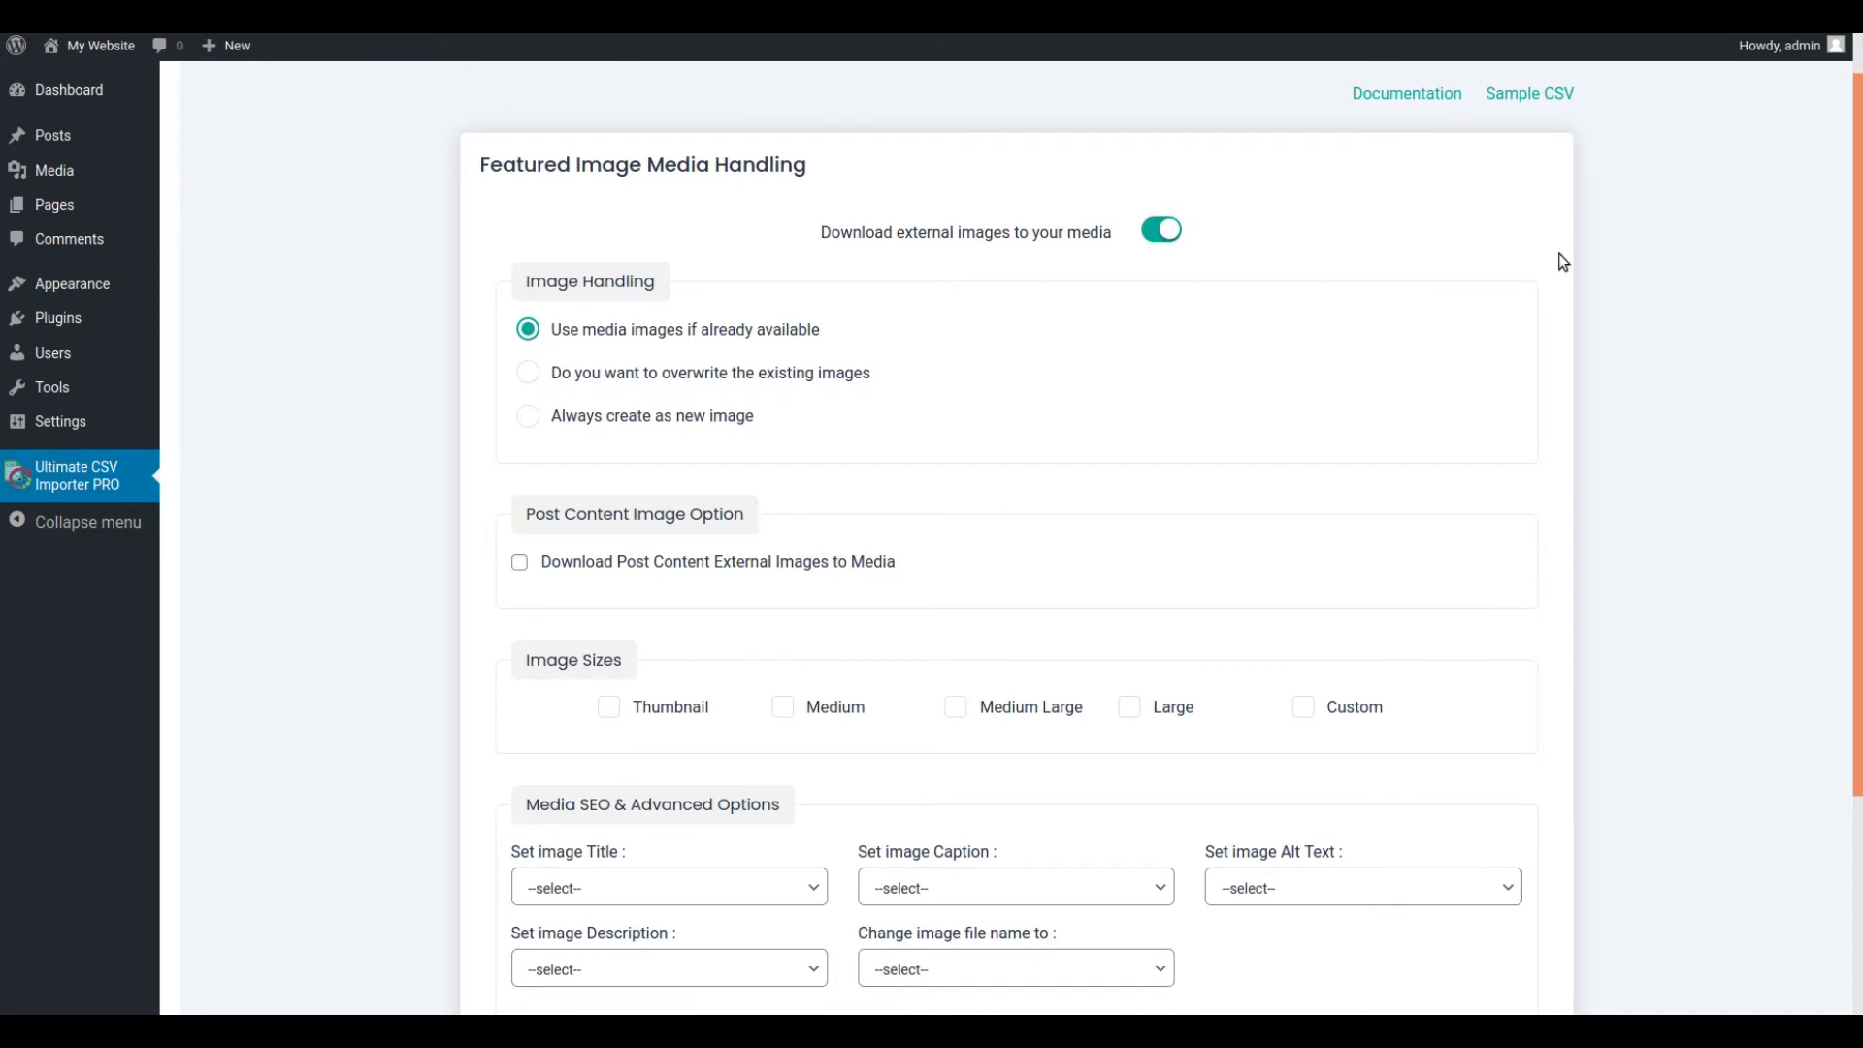
pyautogui.scroll(-3)
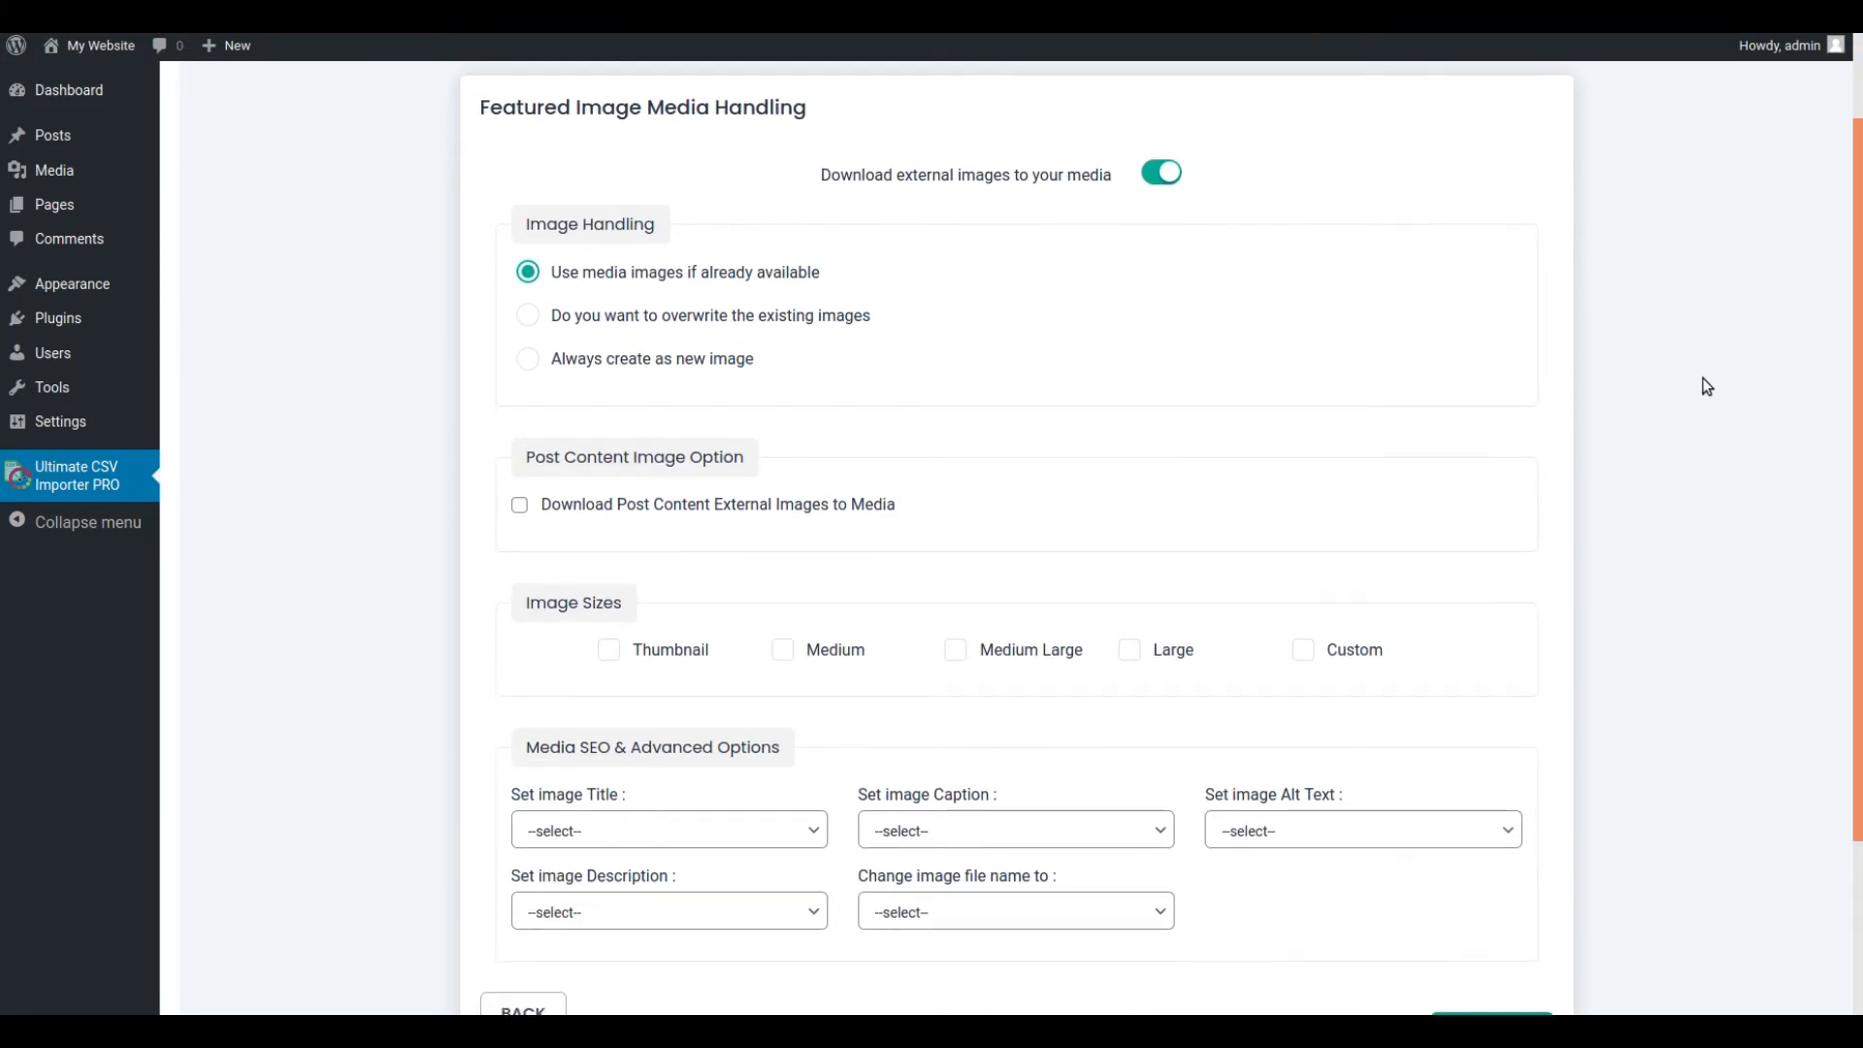
pyautogui.scroll(-3)
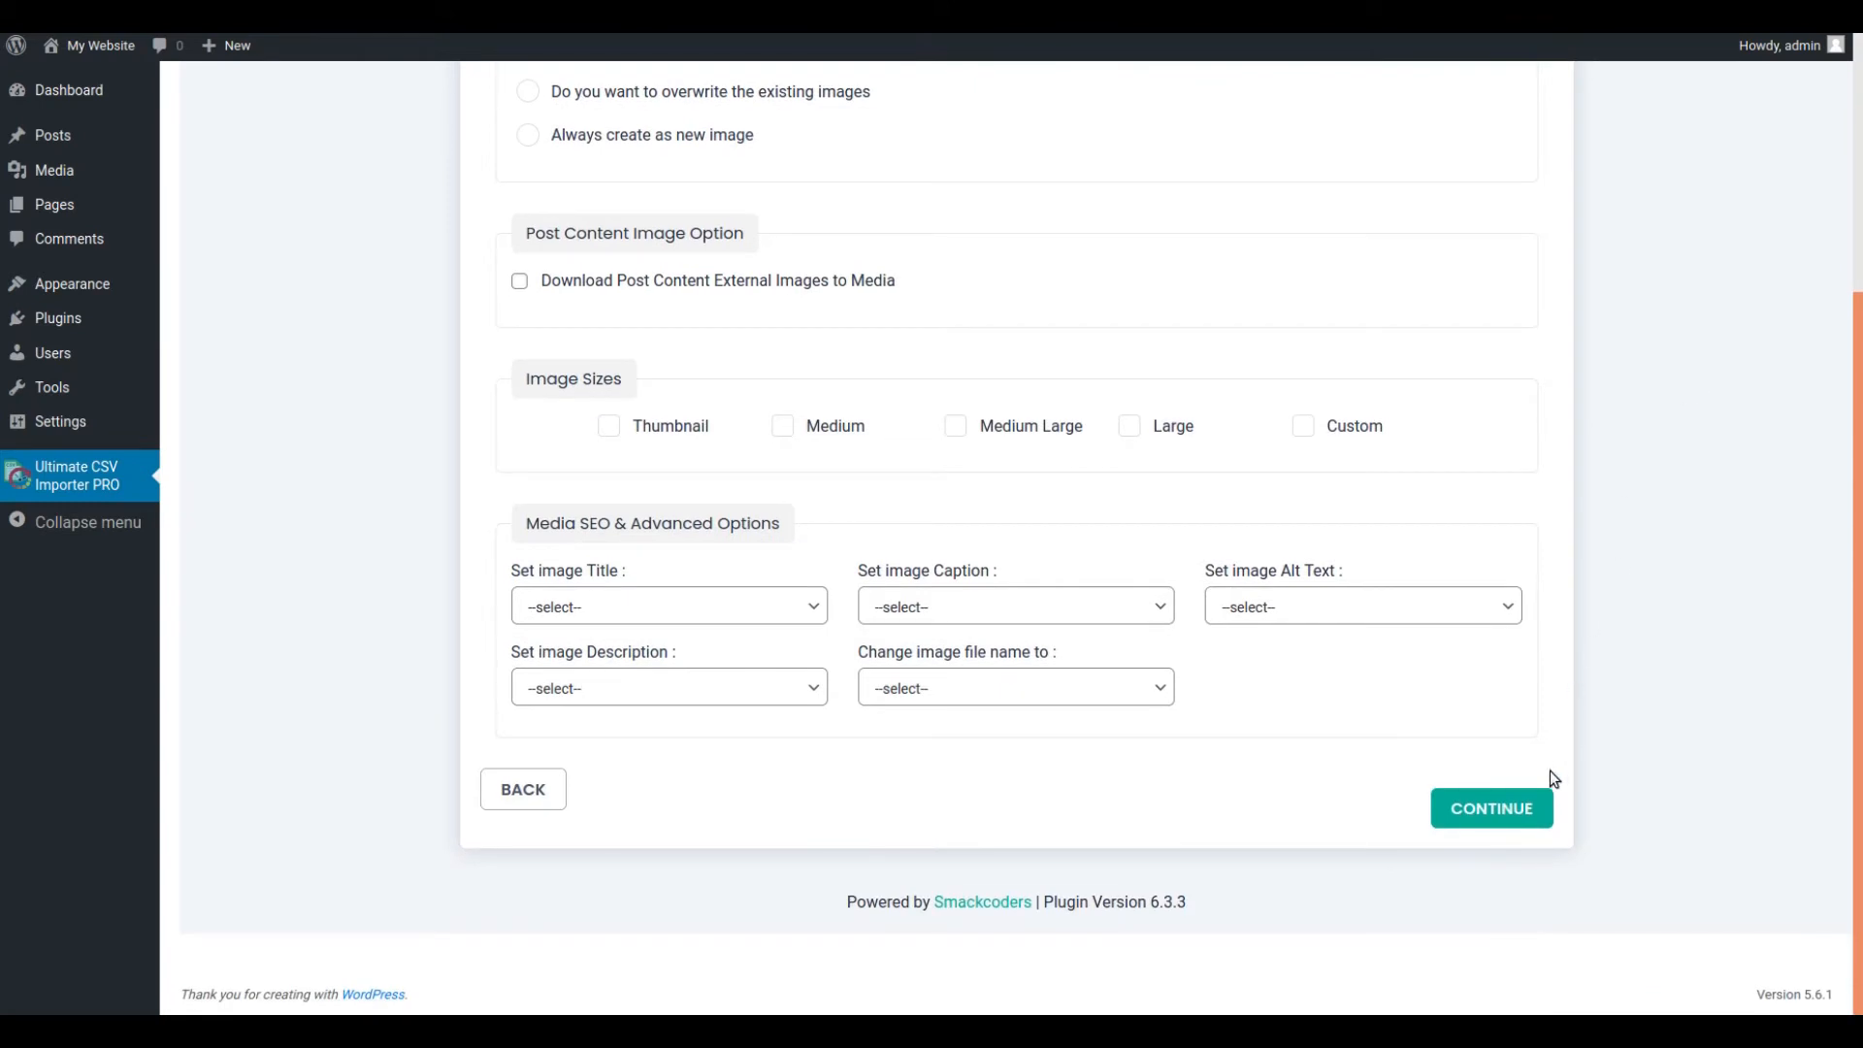
pyautogui.moveTo(1517, 807)
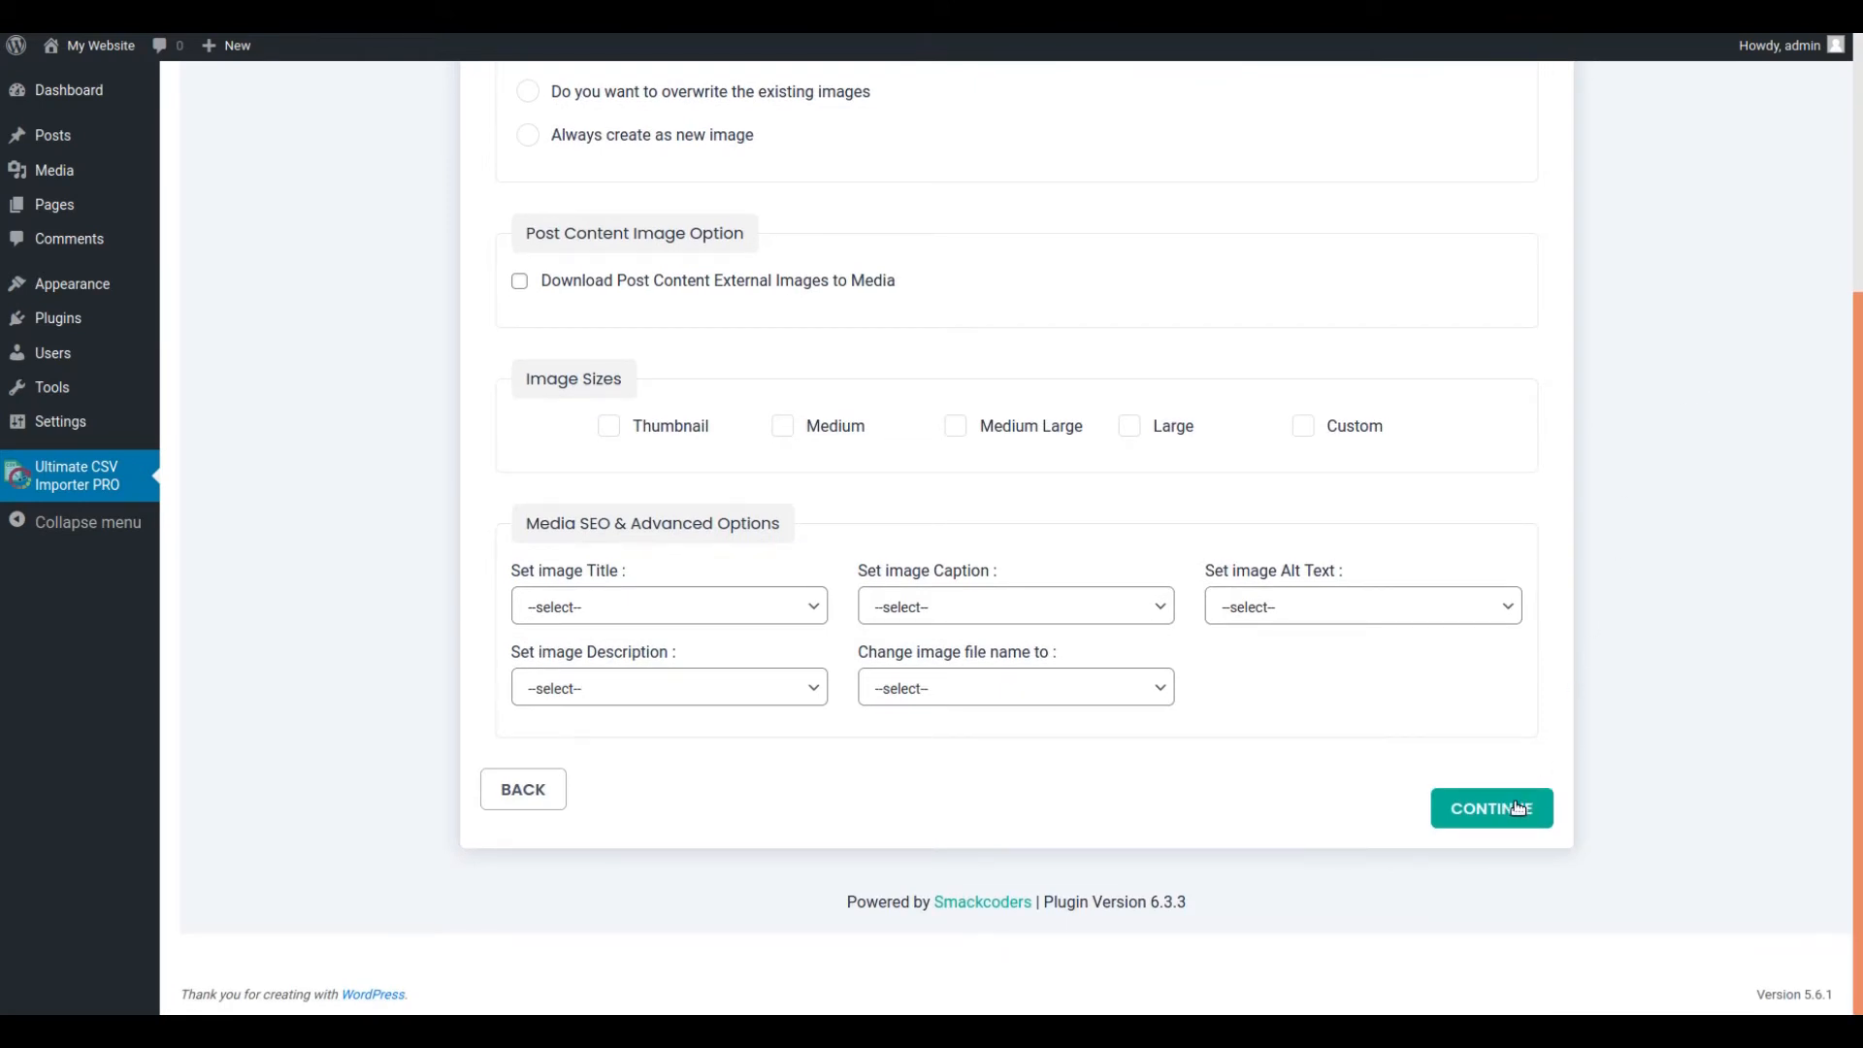
pyautogui.click(1490, 807)
pyautogui.write('cronta')
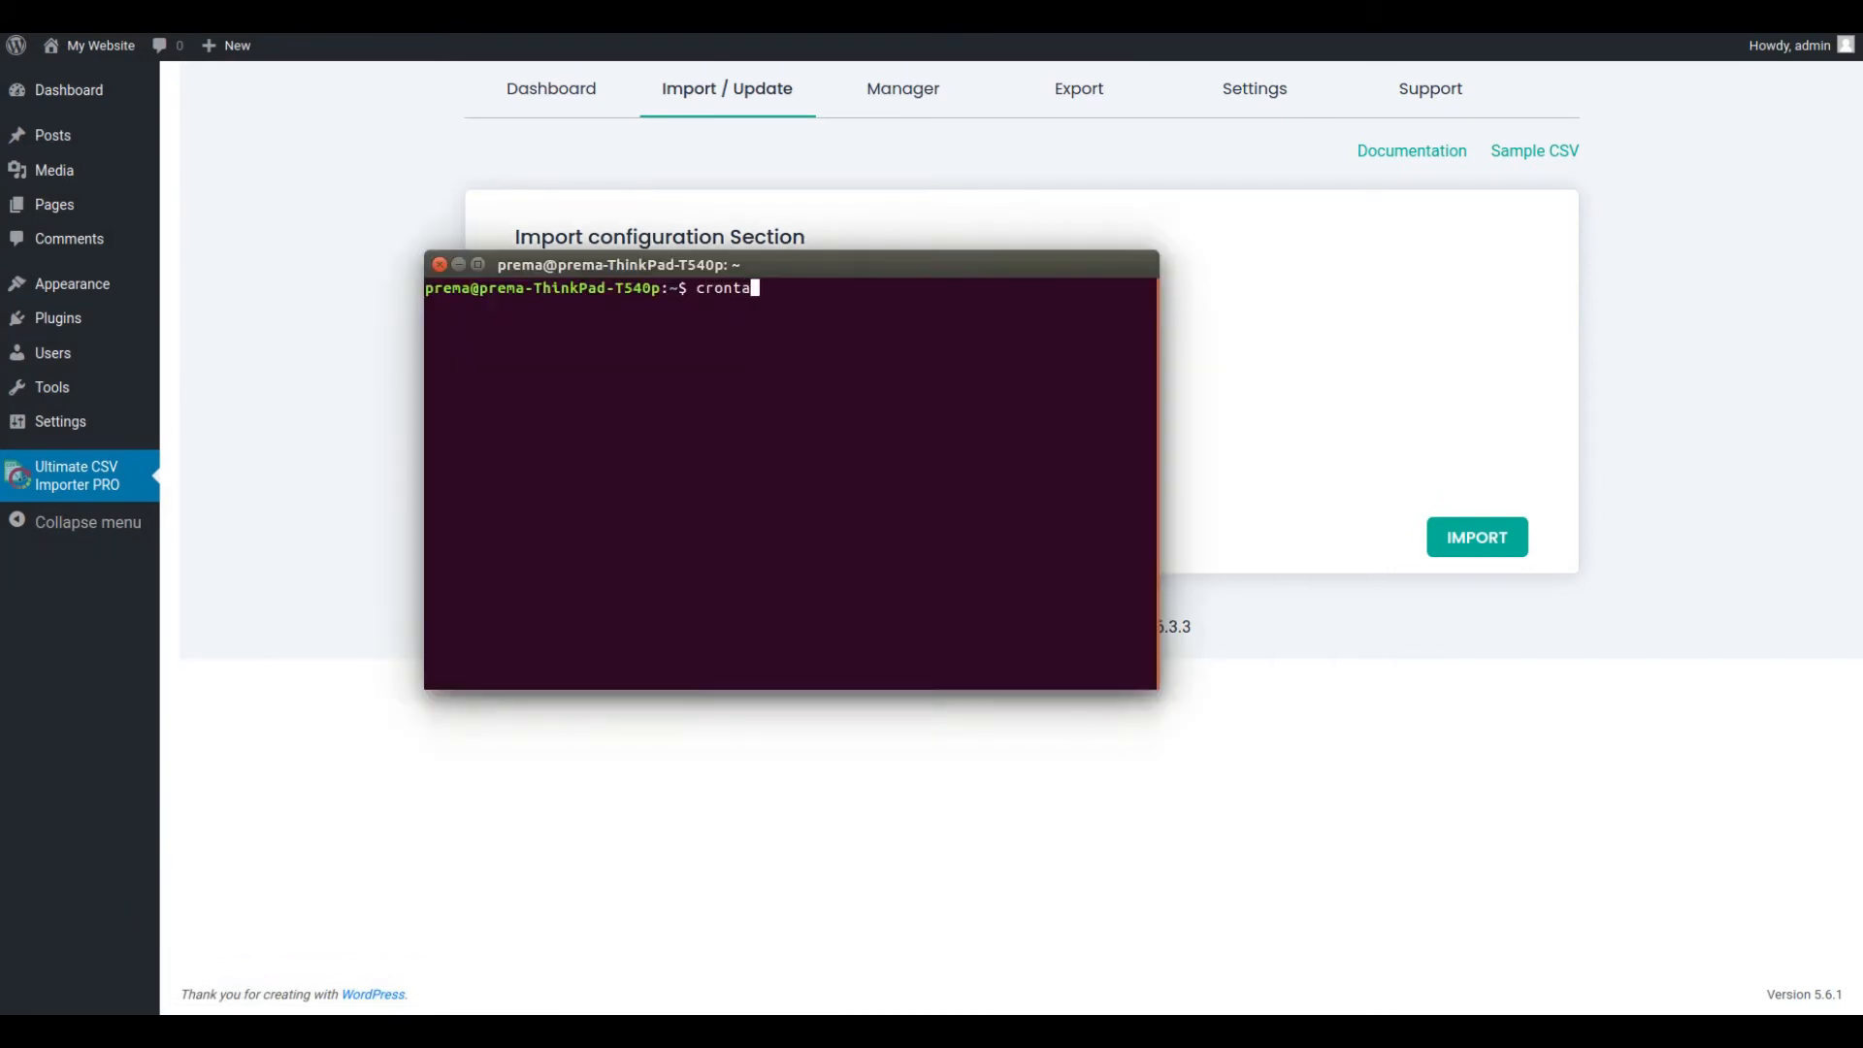
# Step: Via crontab -e, add */1 * * * * /usr/bin/php /var/www/html/wordpress/wp-cron.php > /dev/null 2>&1
pyautogui.write('b -e')
pyautogui.write('*/1****')
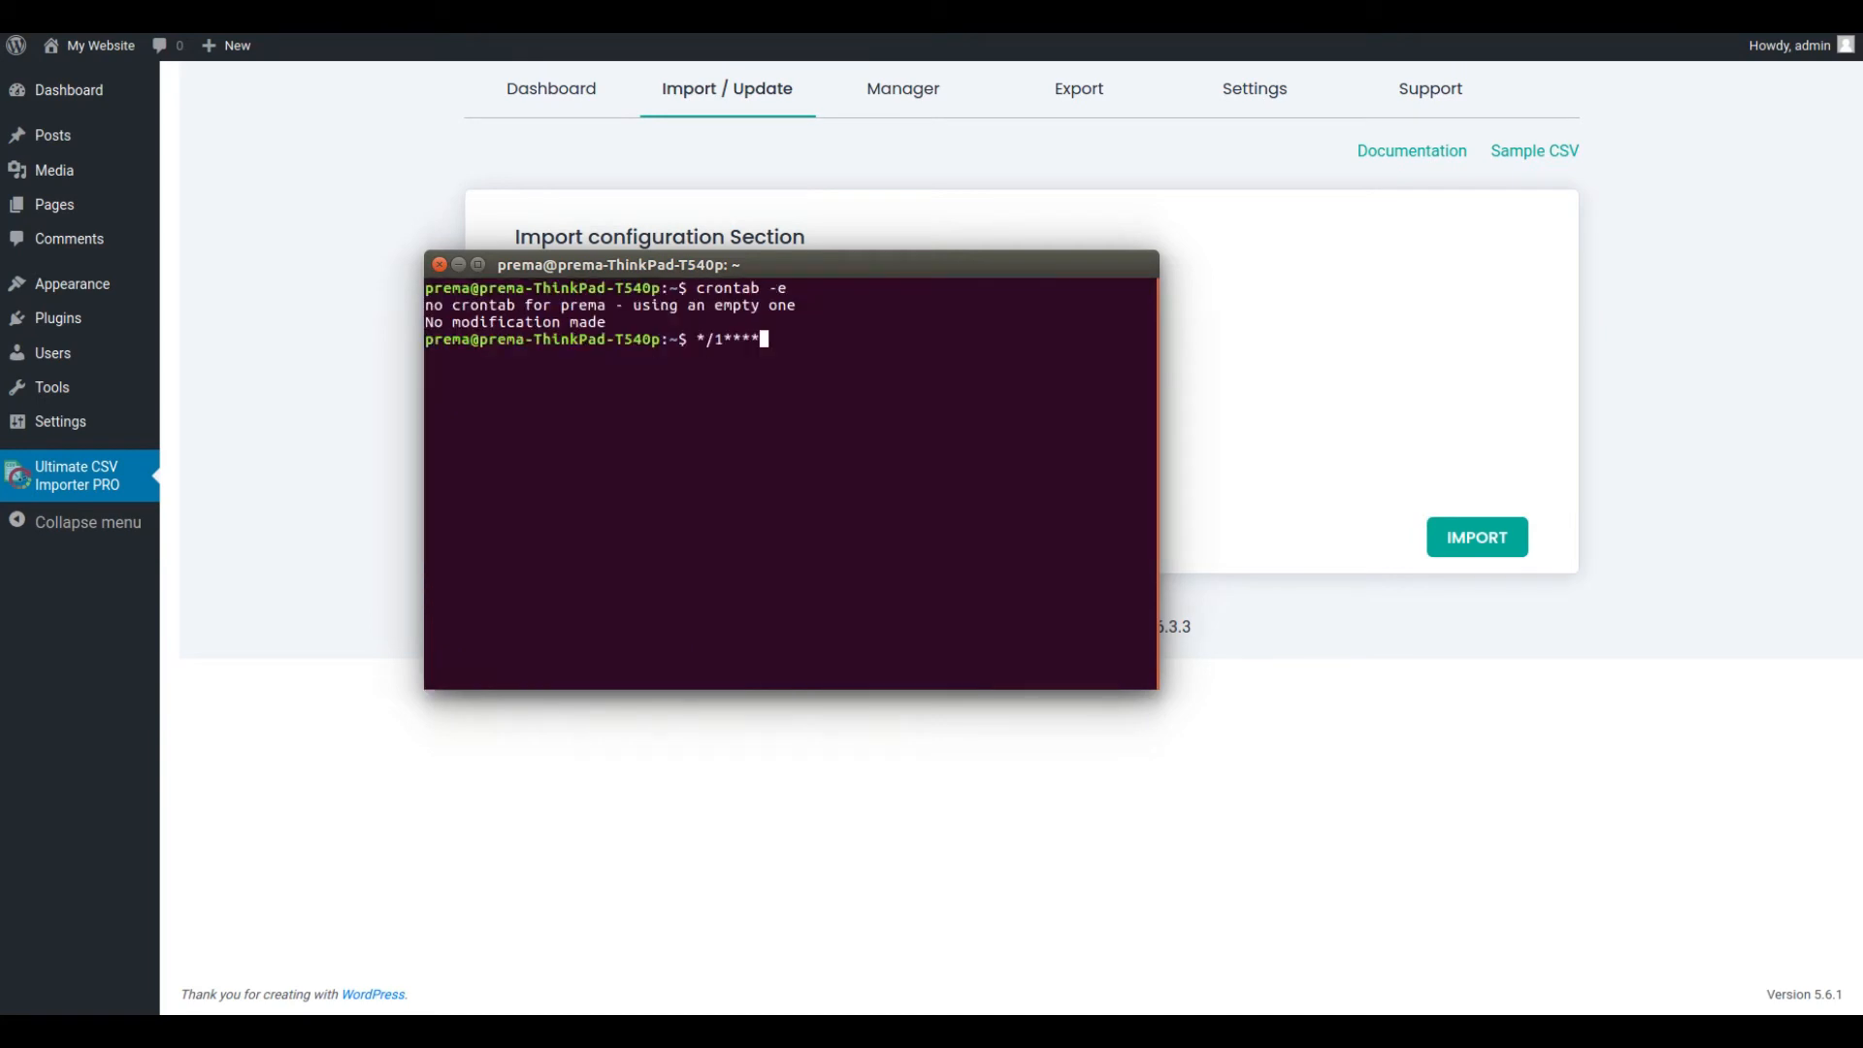
pyautogui.write('/usr/bin/php/var')
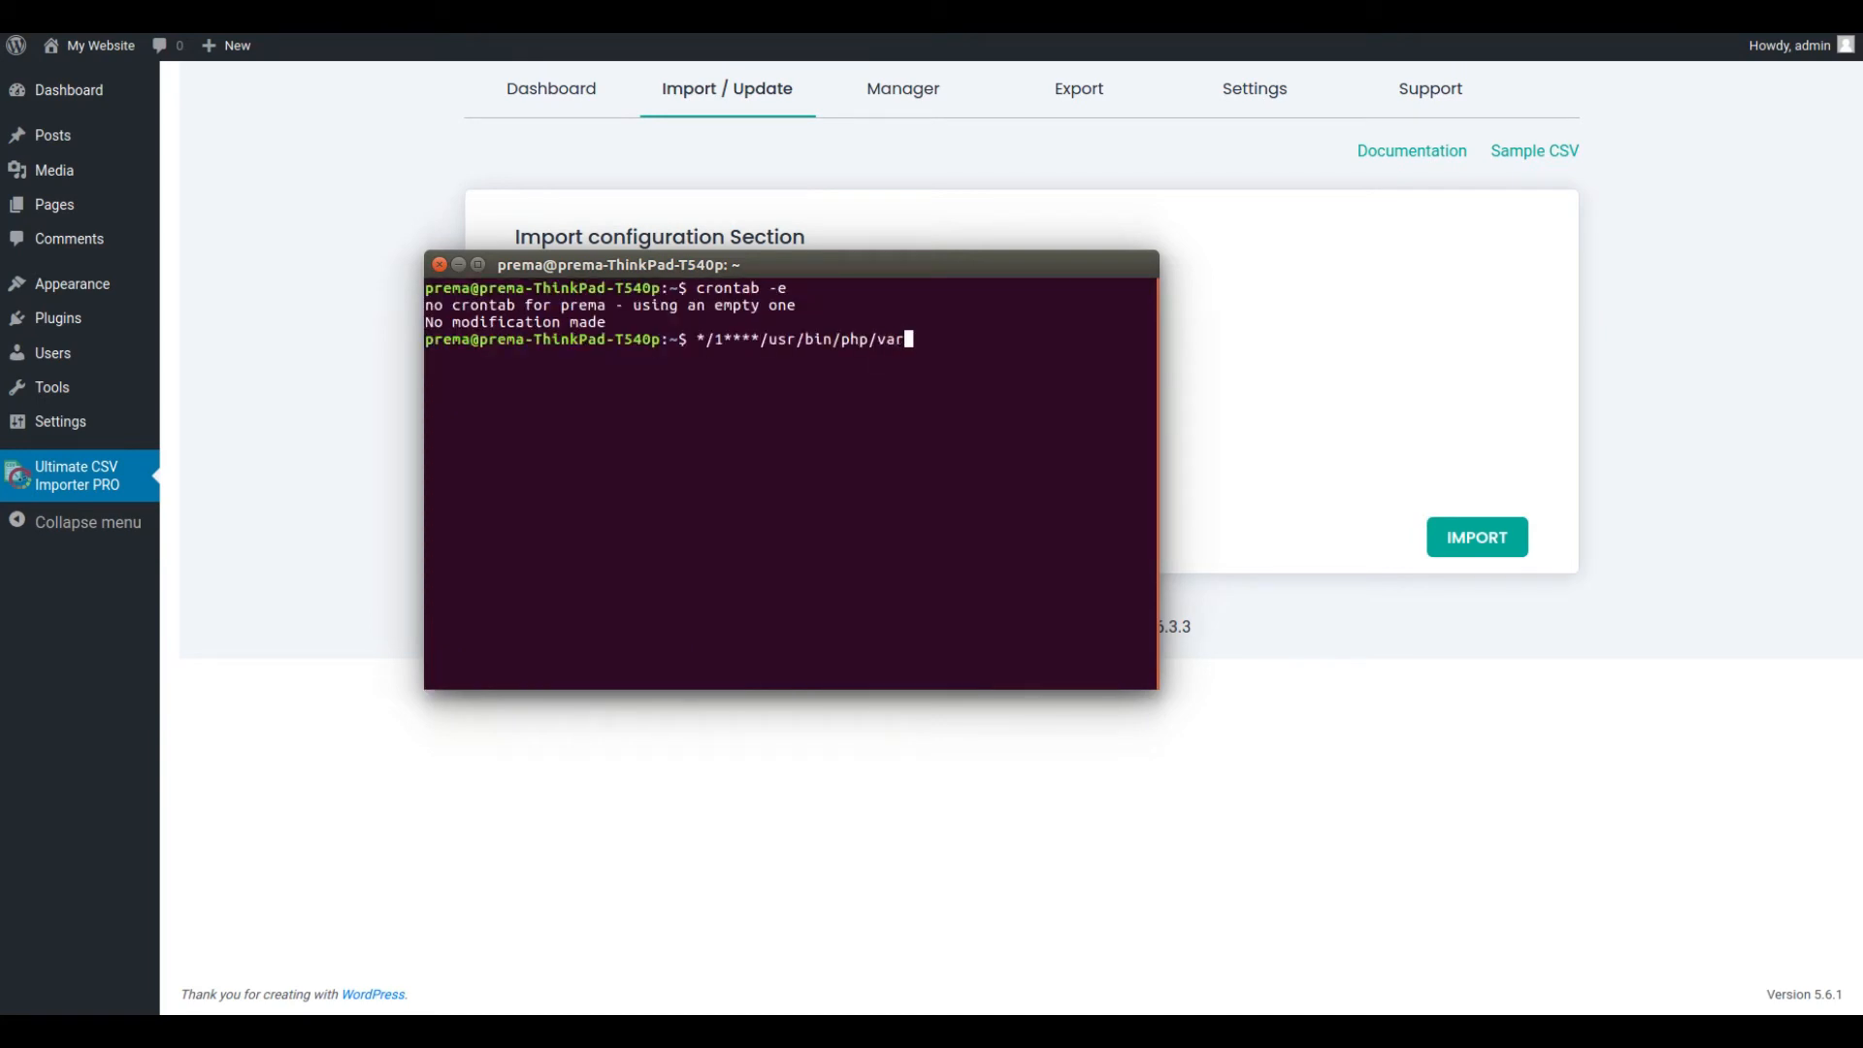
pyautogui.write('www/html/wordpress')
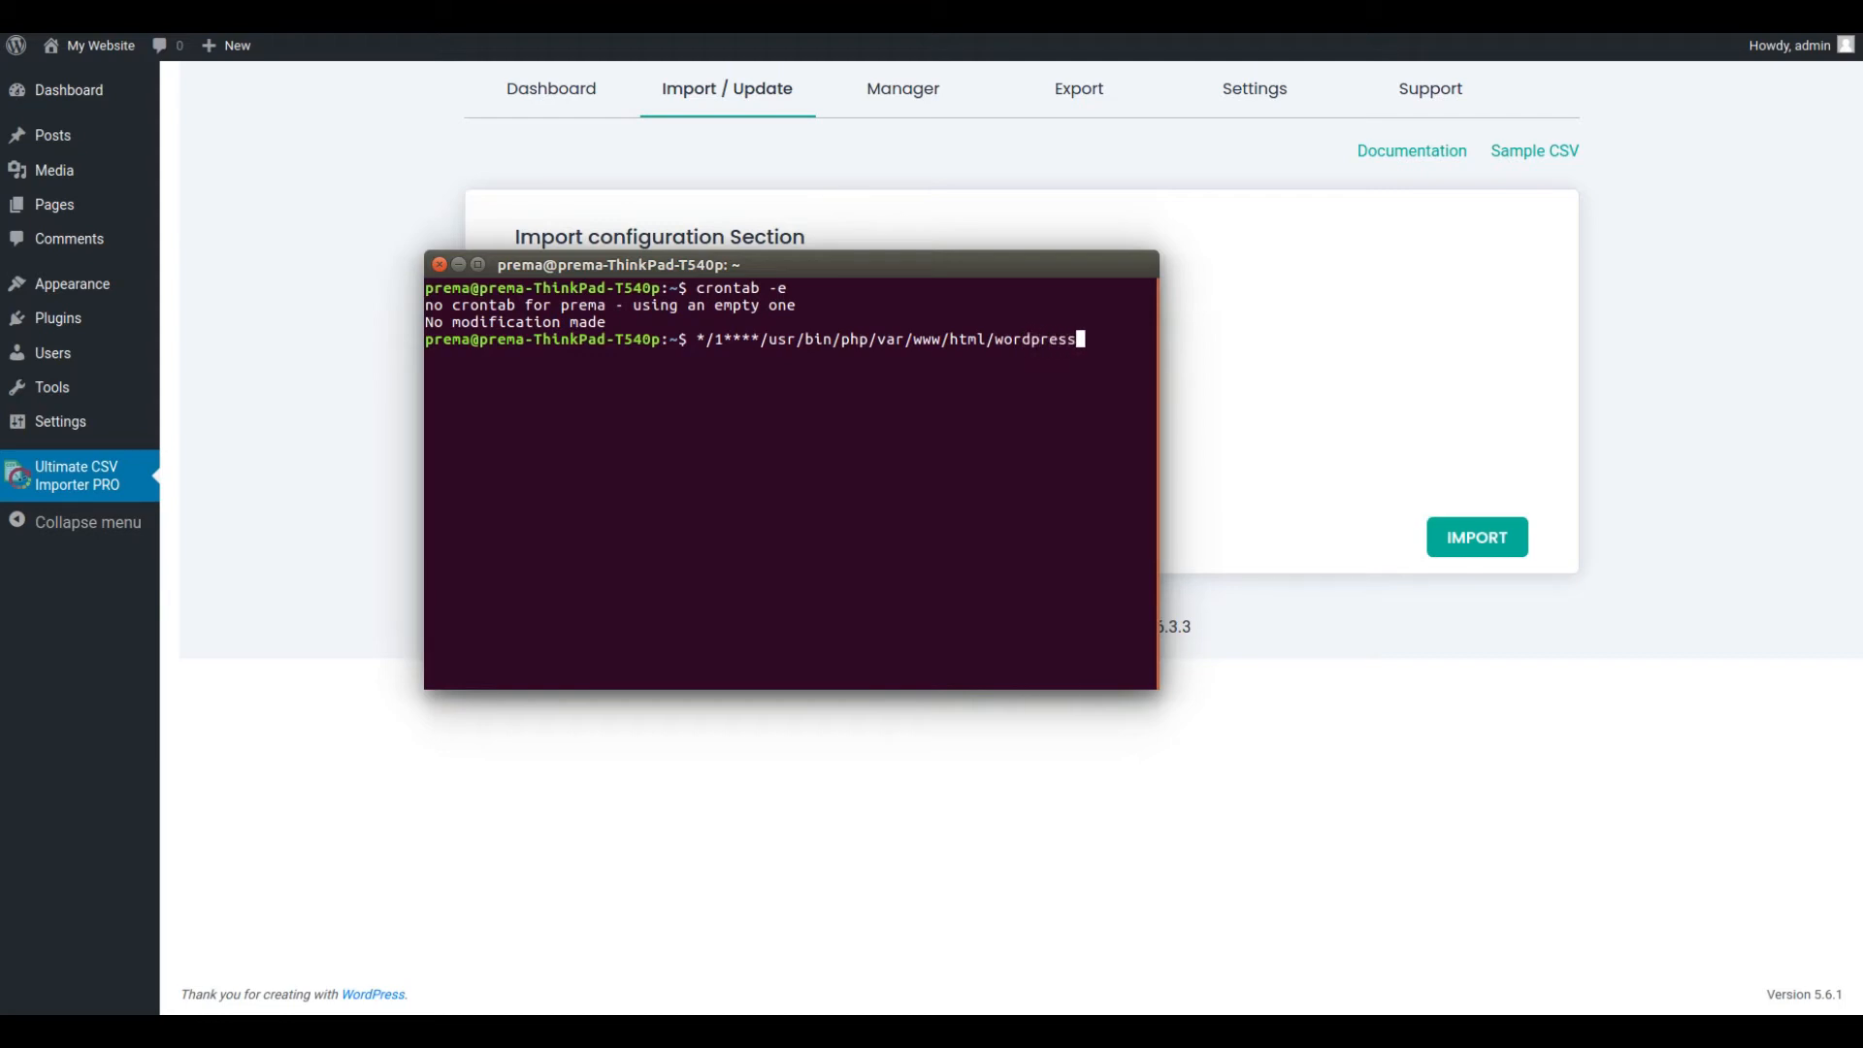
pyautogui.write('/wp-cron.php > /dev')
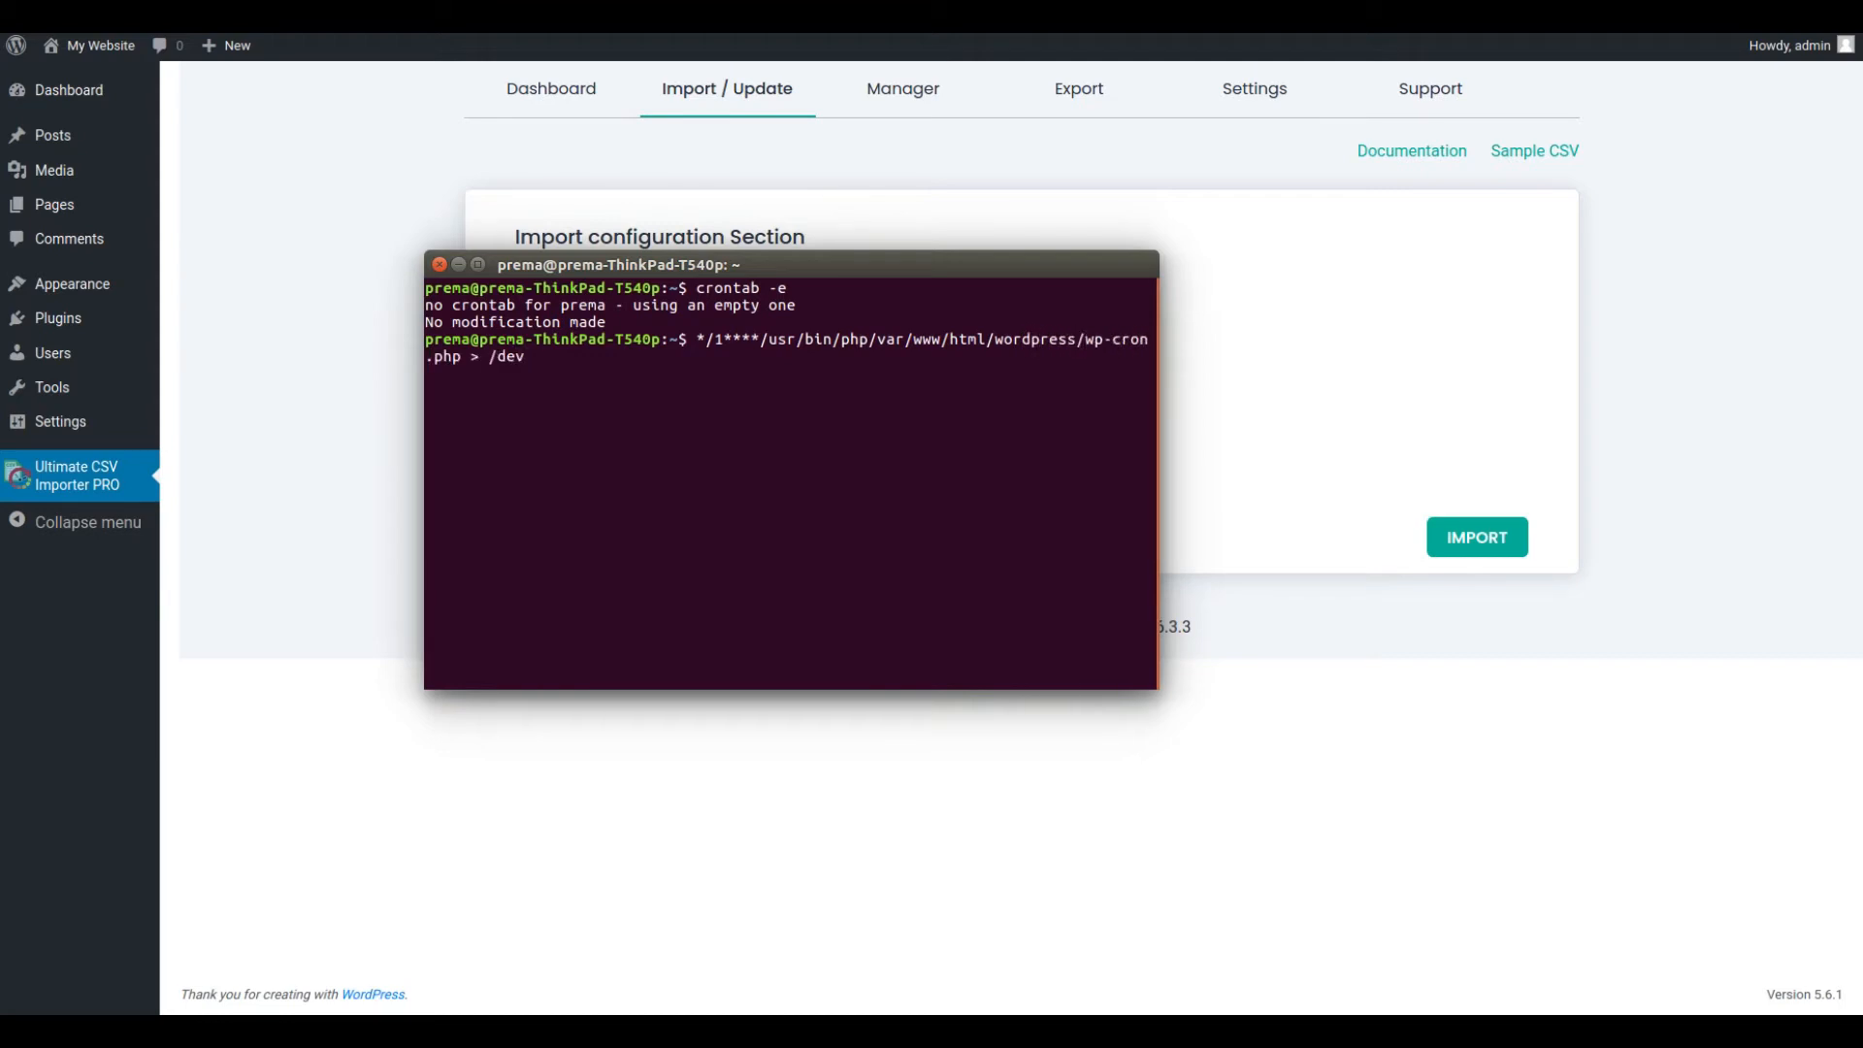
pyautogui.write('/null 2&')
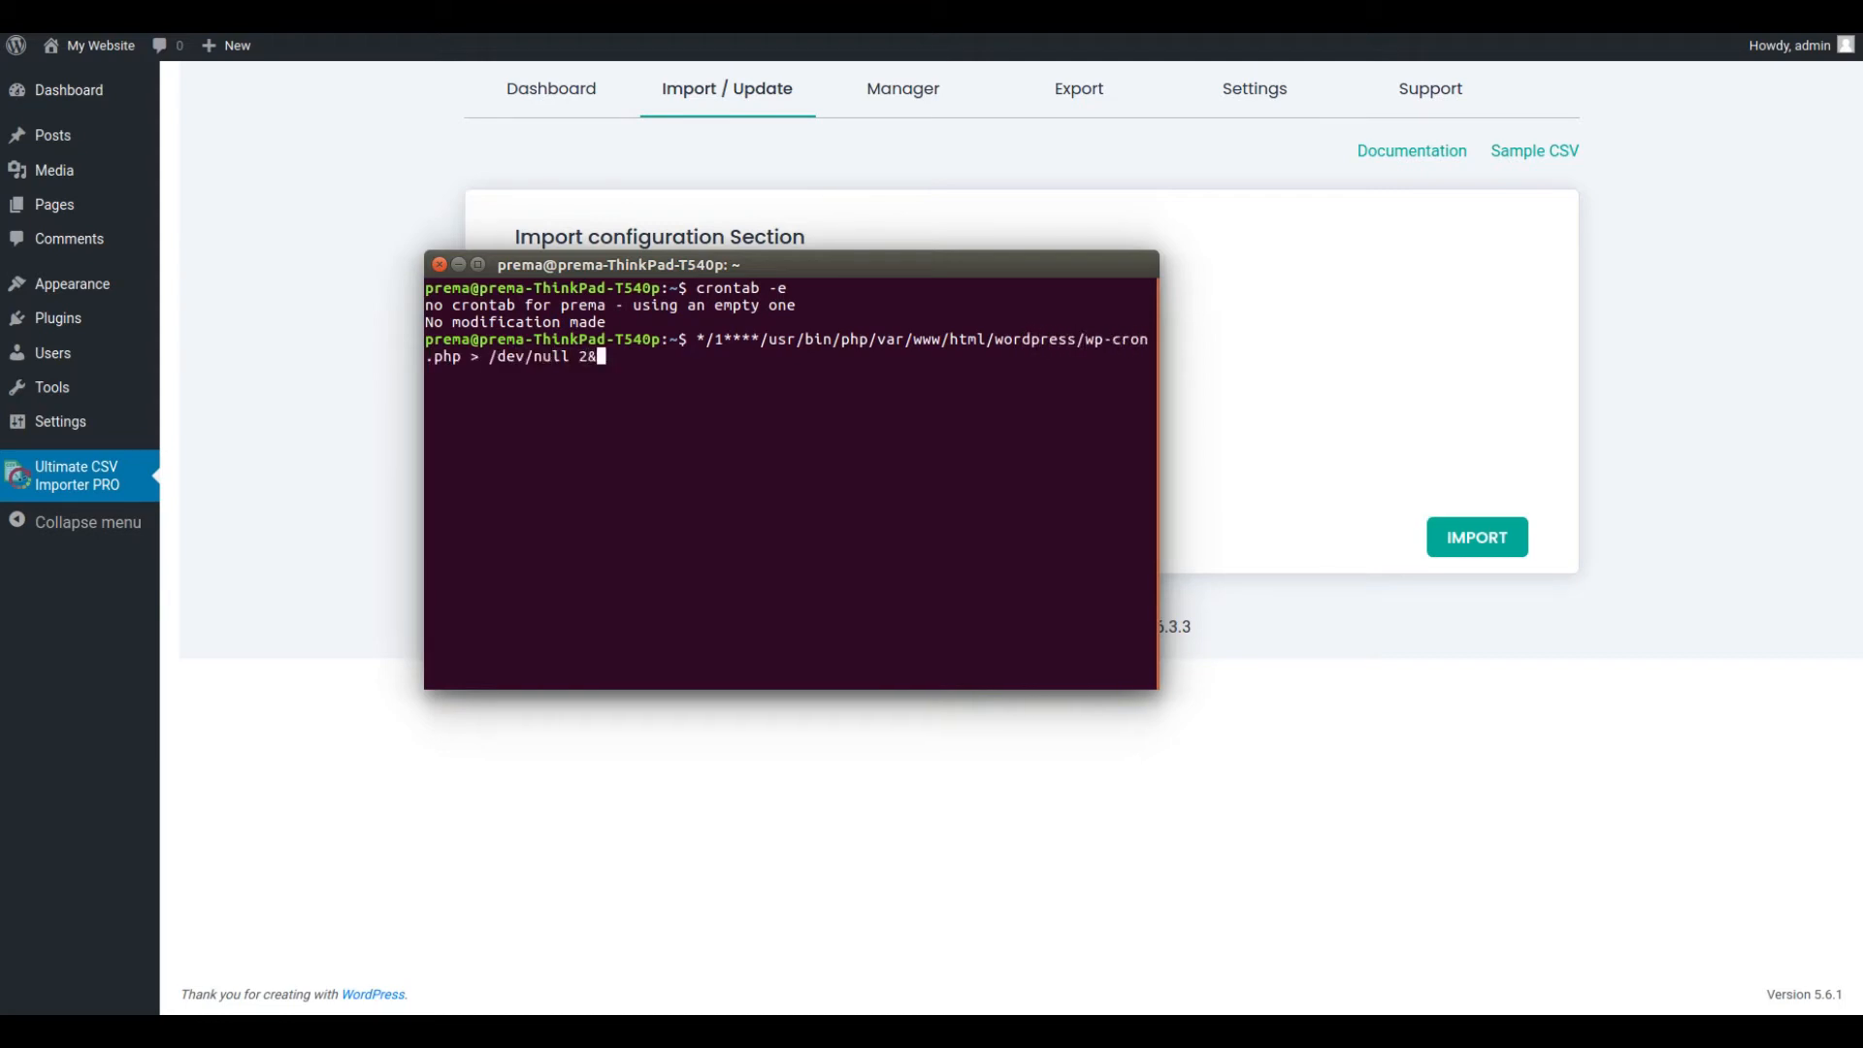
pyautogui.write('>&1')
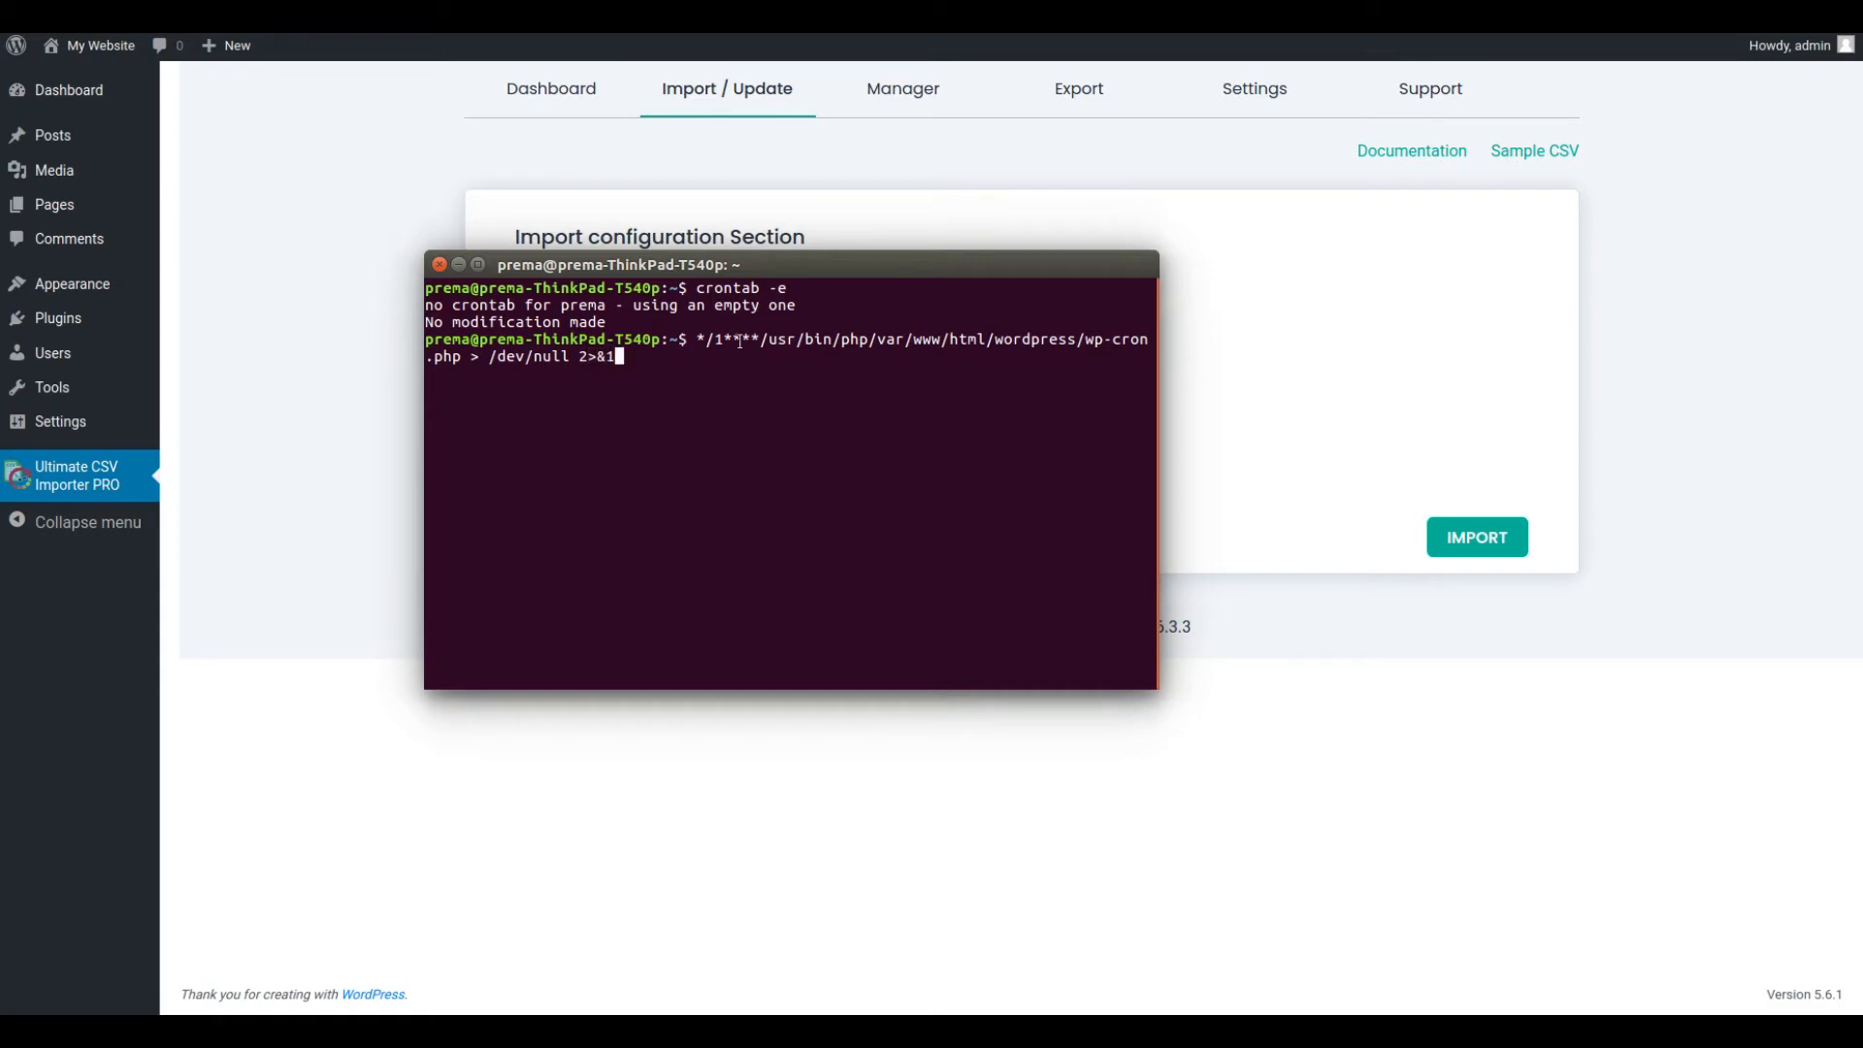
pyautogui.press('Return')
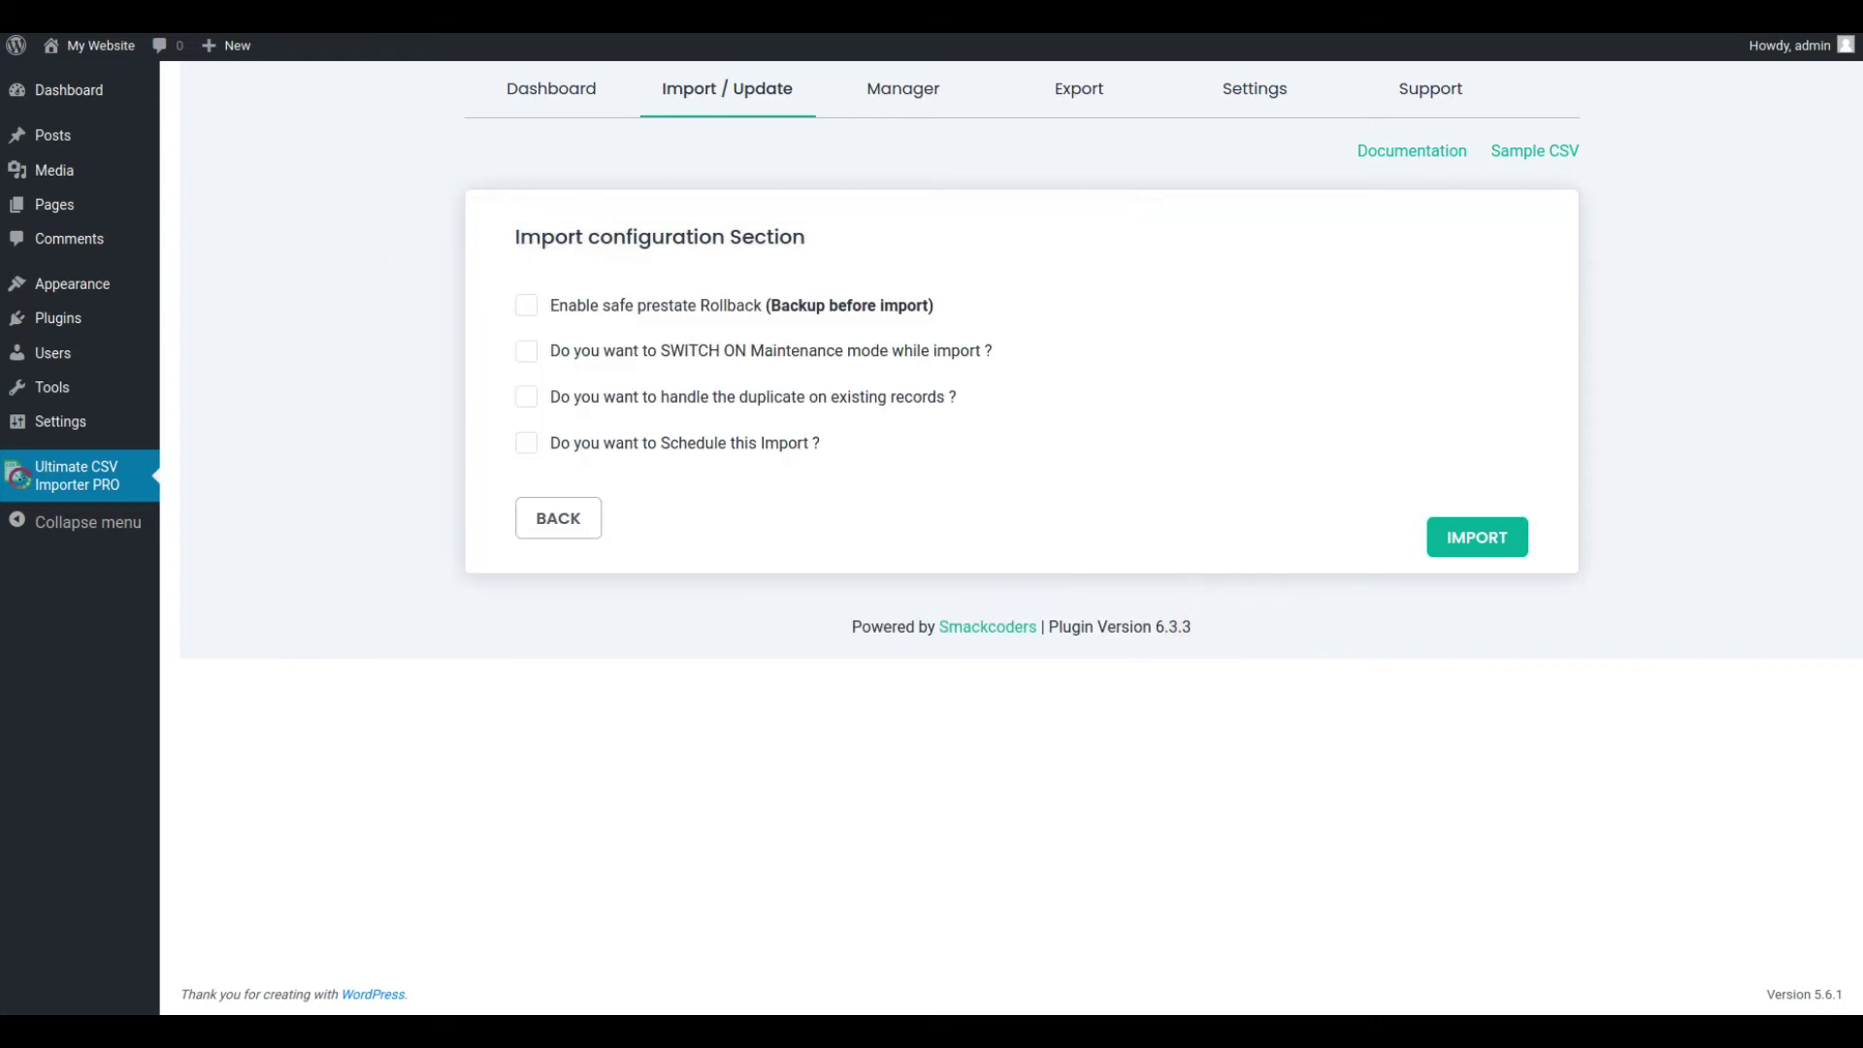
pyautogui.moveTo(450, 548)
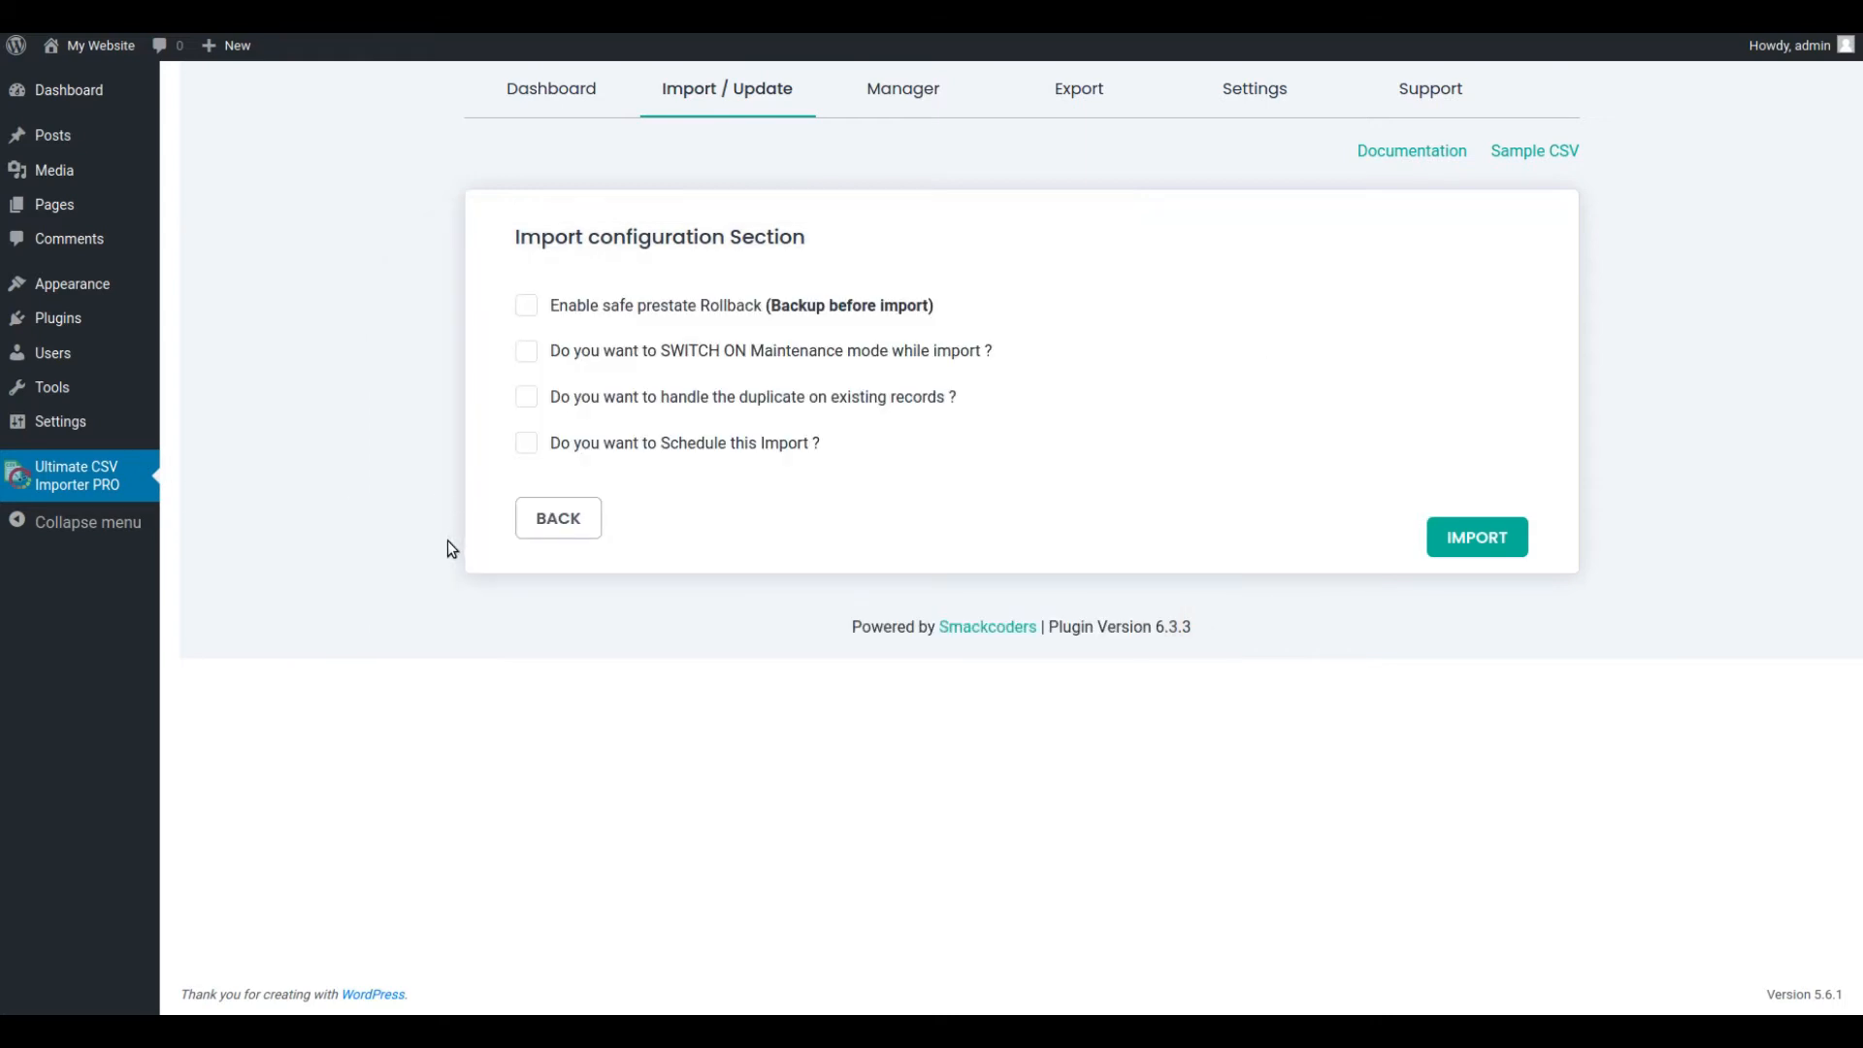
pyautogui.moveTo(517, 471)
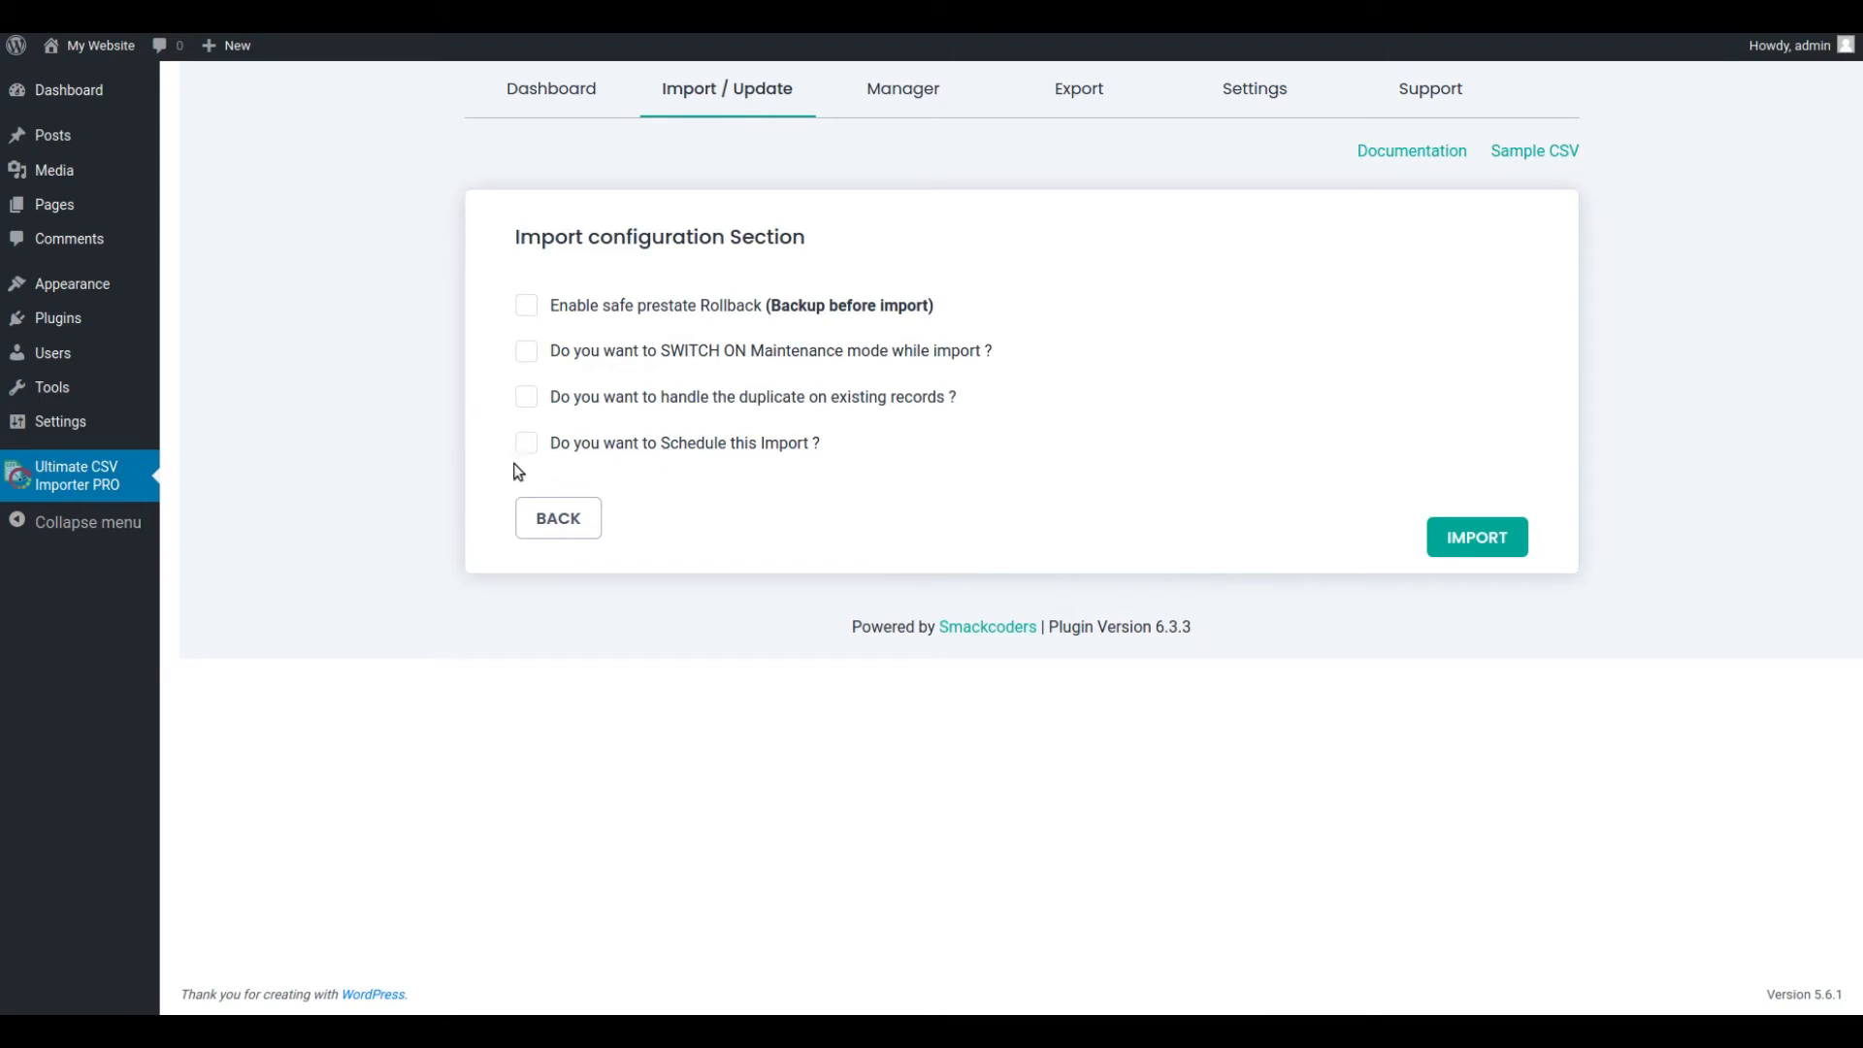
# Step: Tick 'Do you want to Schedule this Import?' to reveal the schedule fields
pyautogui.click(526, 443)
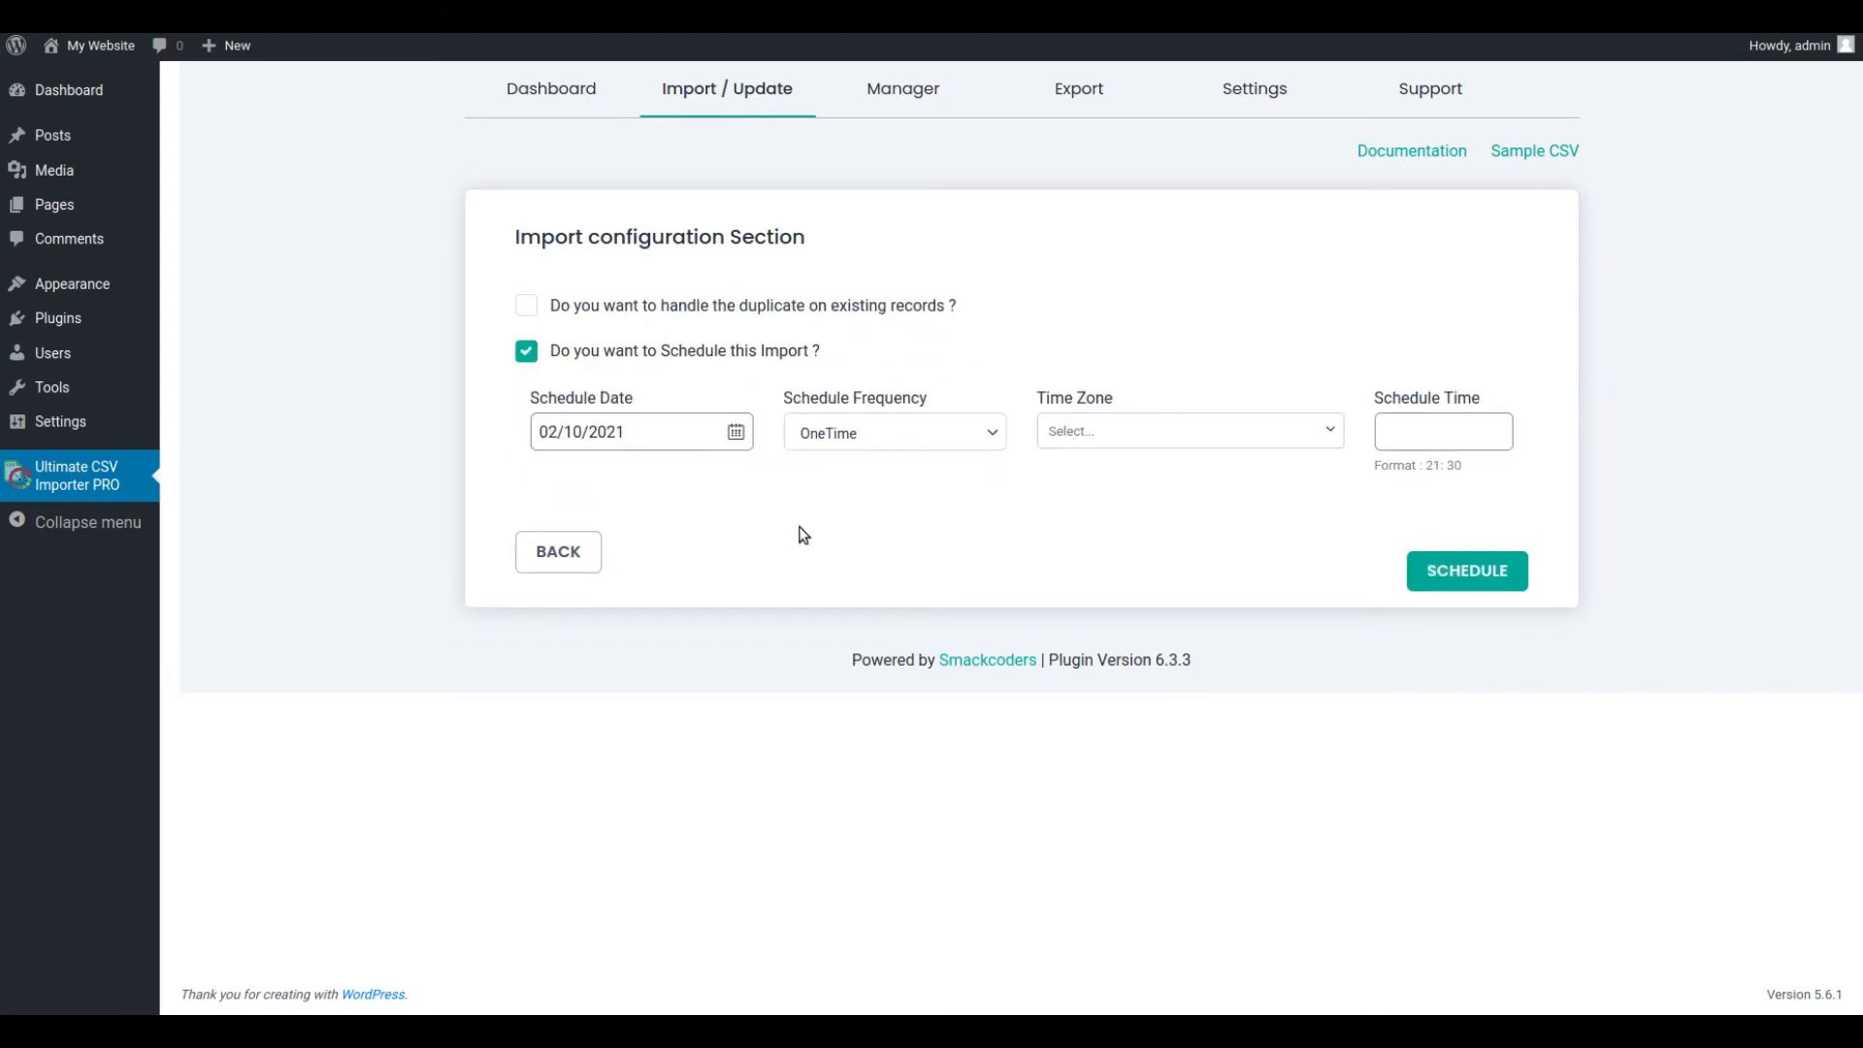
# Step: Schedule a OneTime run on 02/10/2021 at 7.43 in the Asia/Kolkata time zone
pyautogui.click(638, 431)
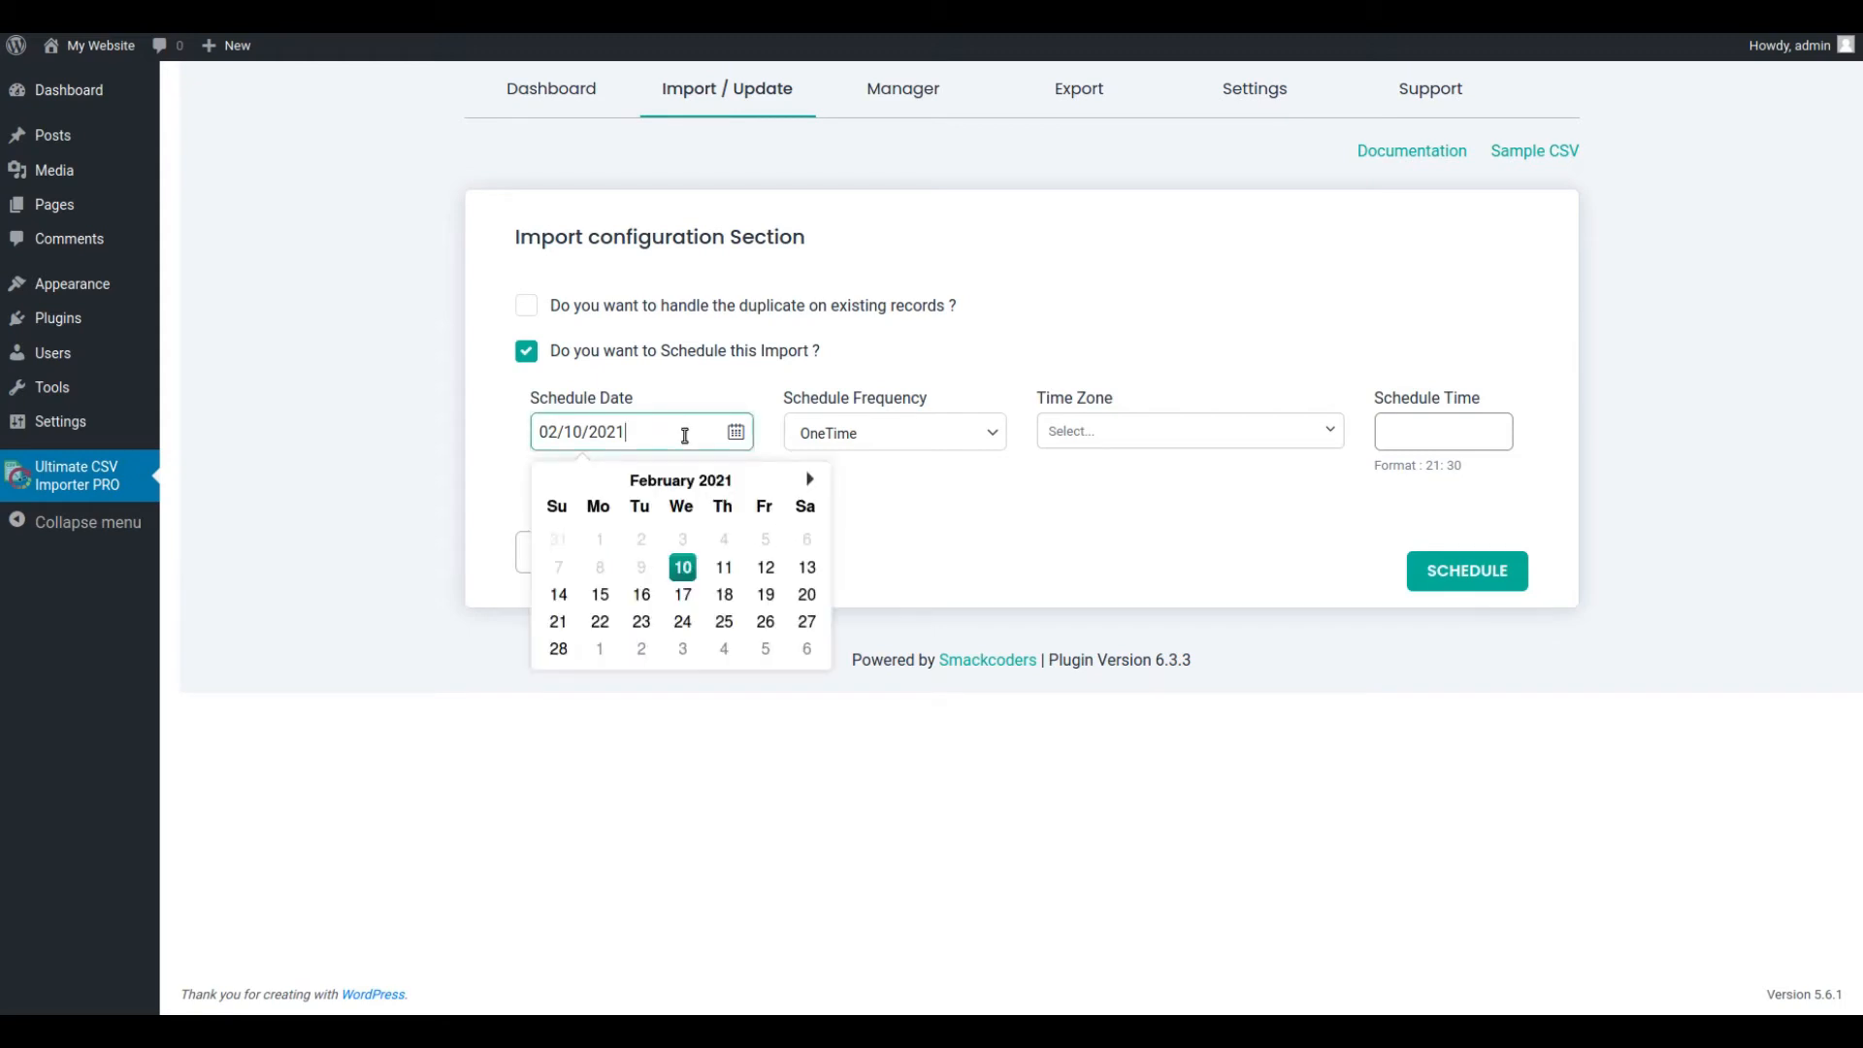
pyautogui.click(893, 431)
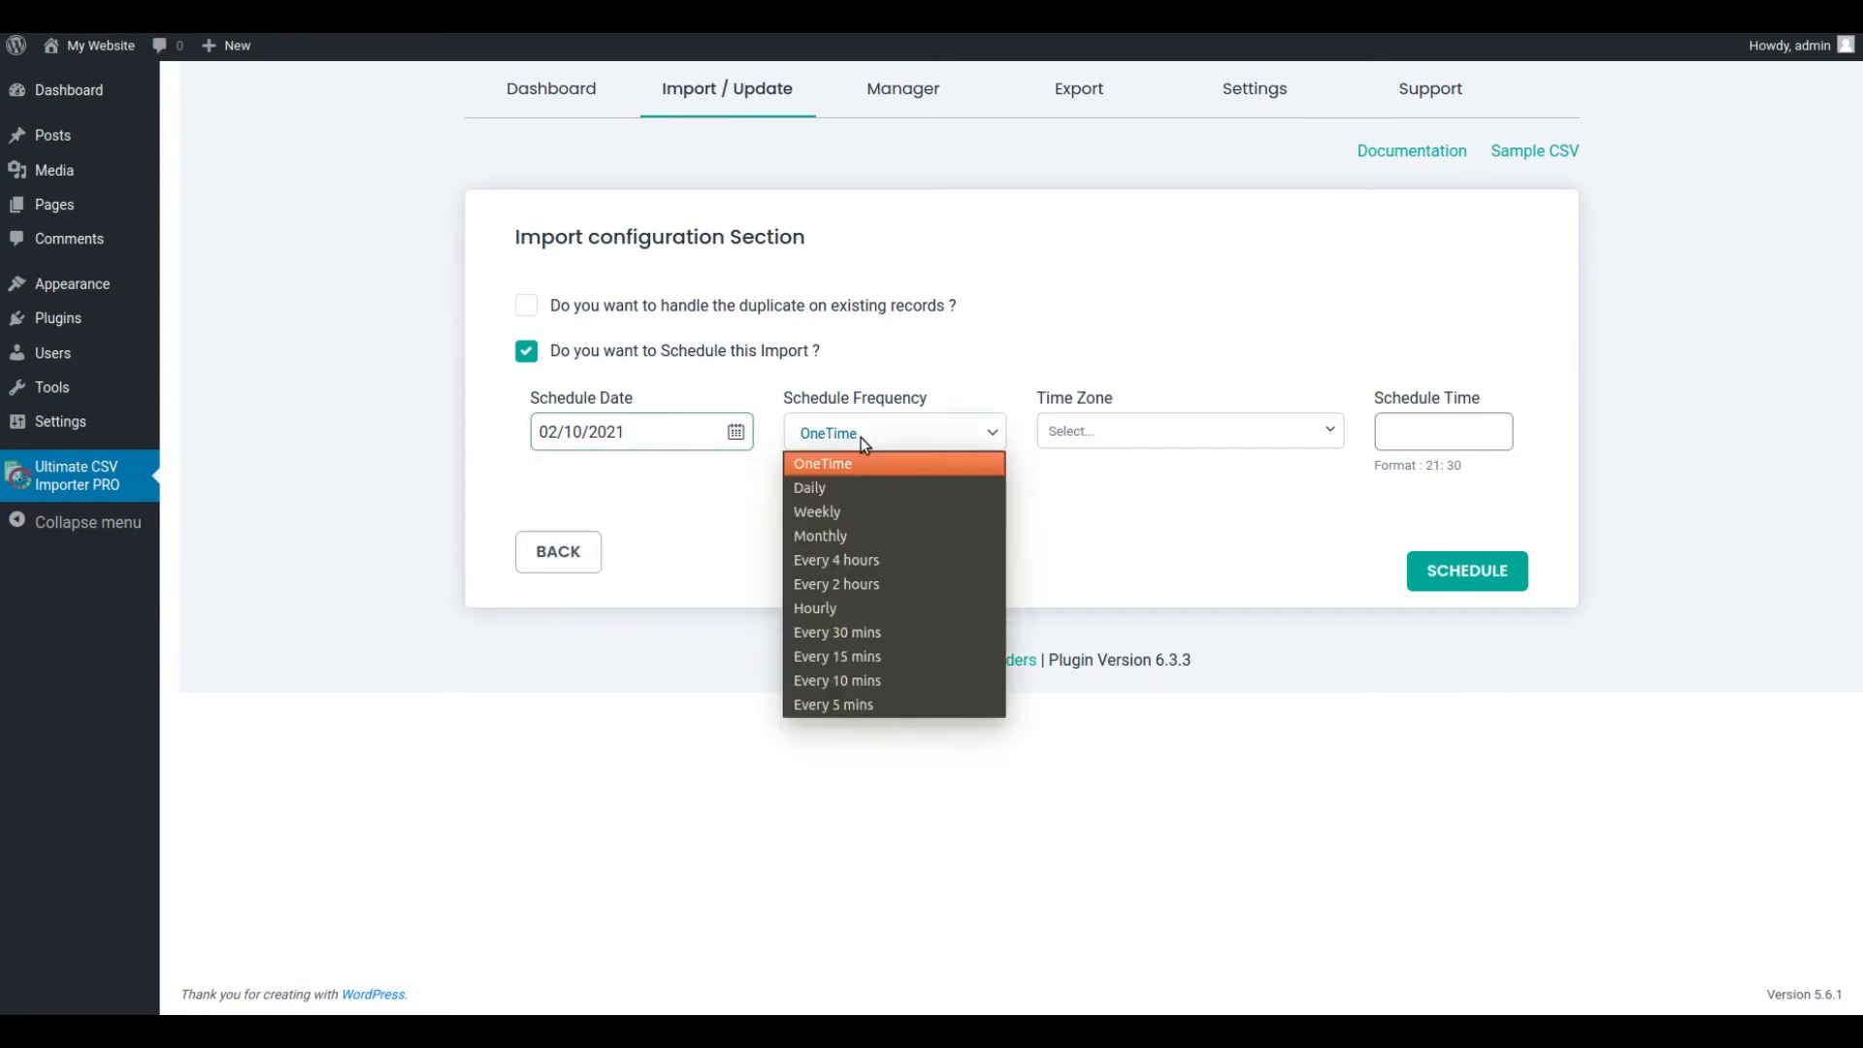
pyautogui.moveTo(865, 475)
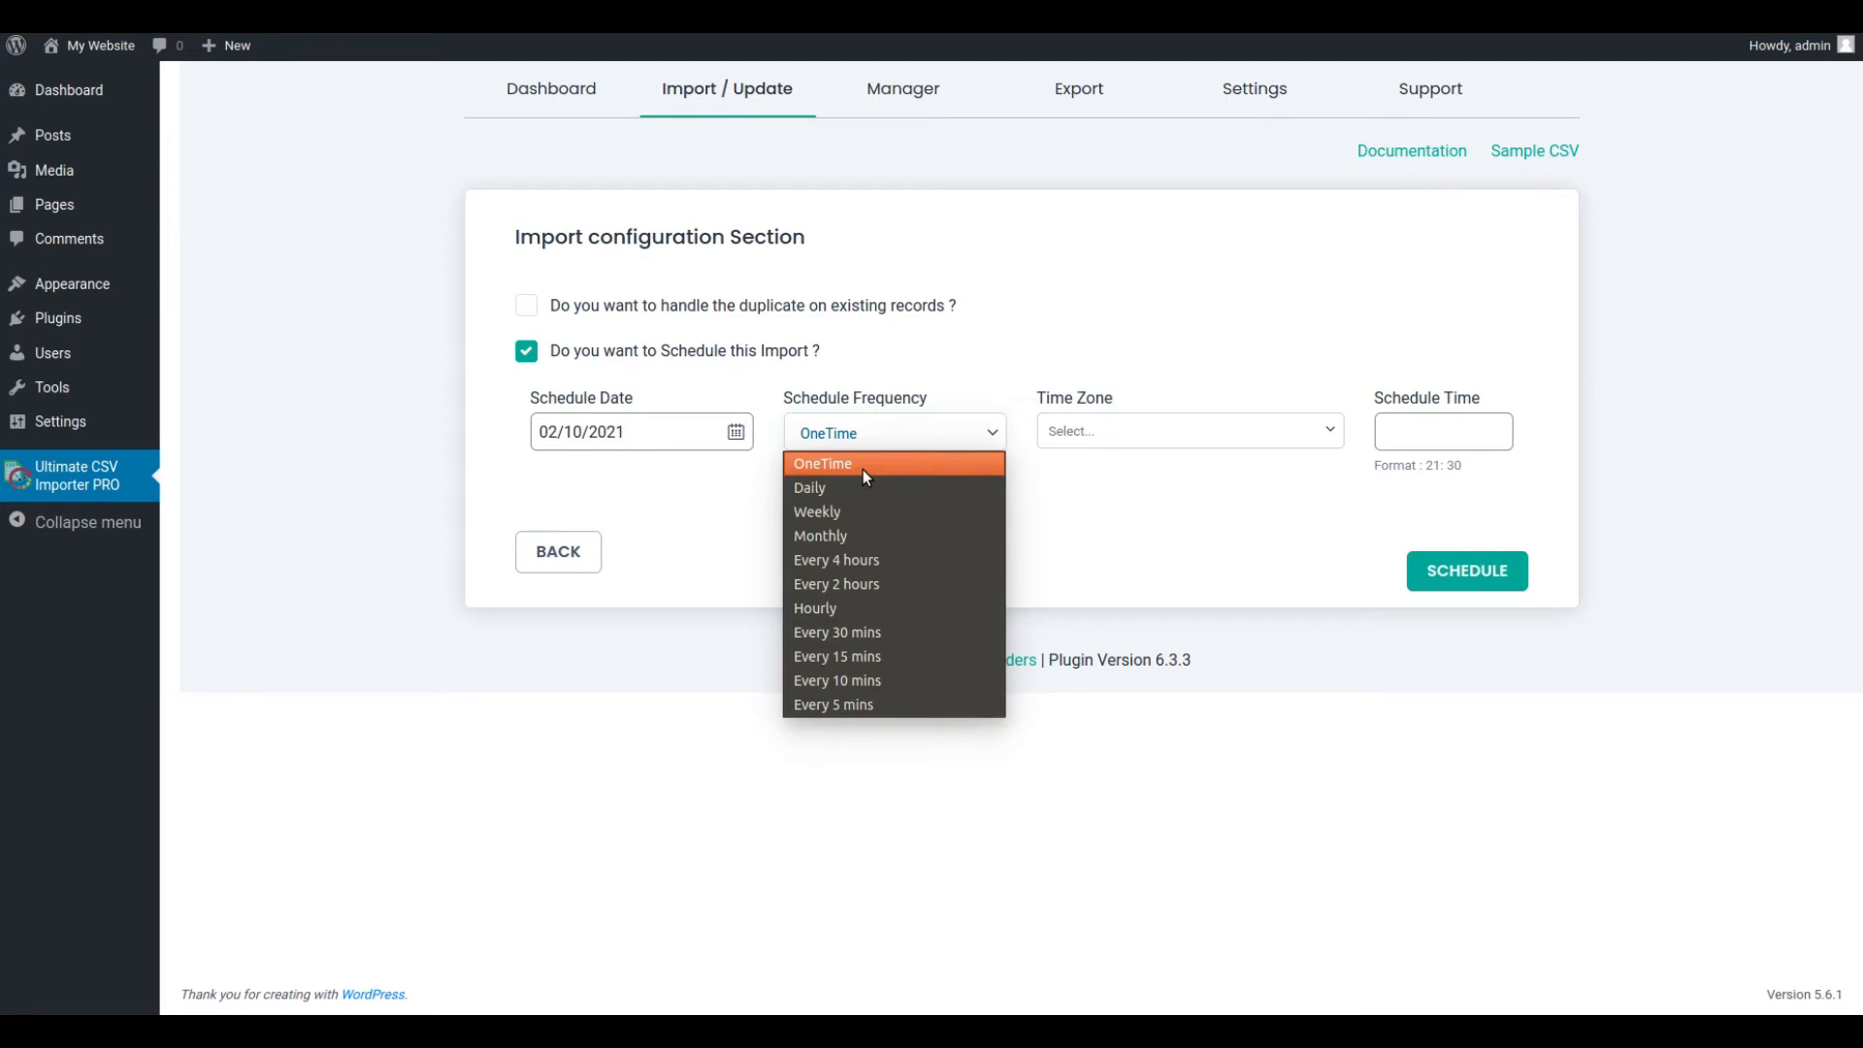
pyautogui.moveTo(844, 559)
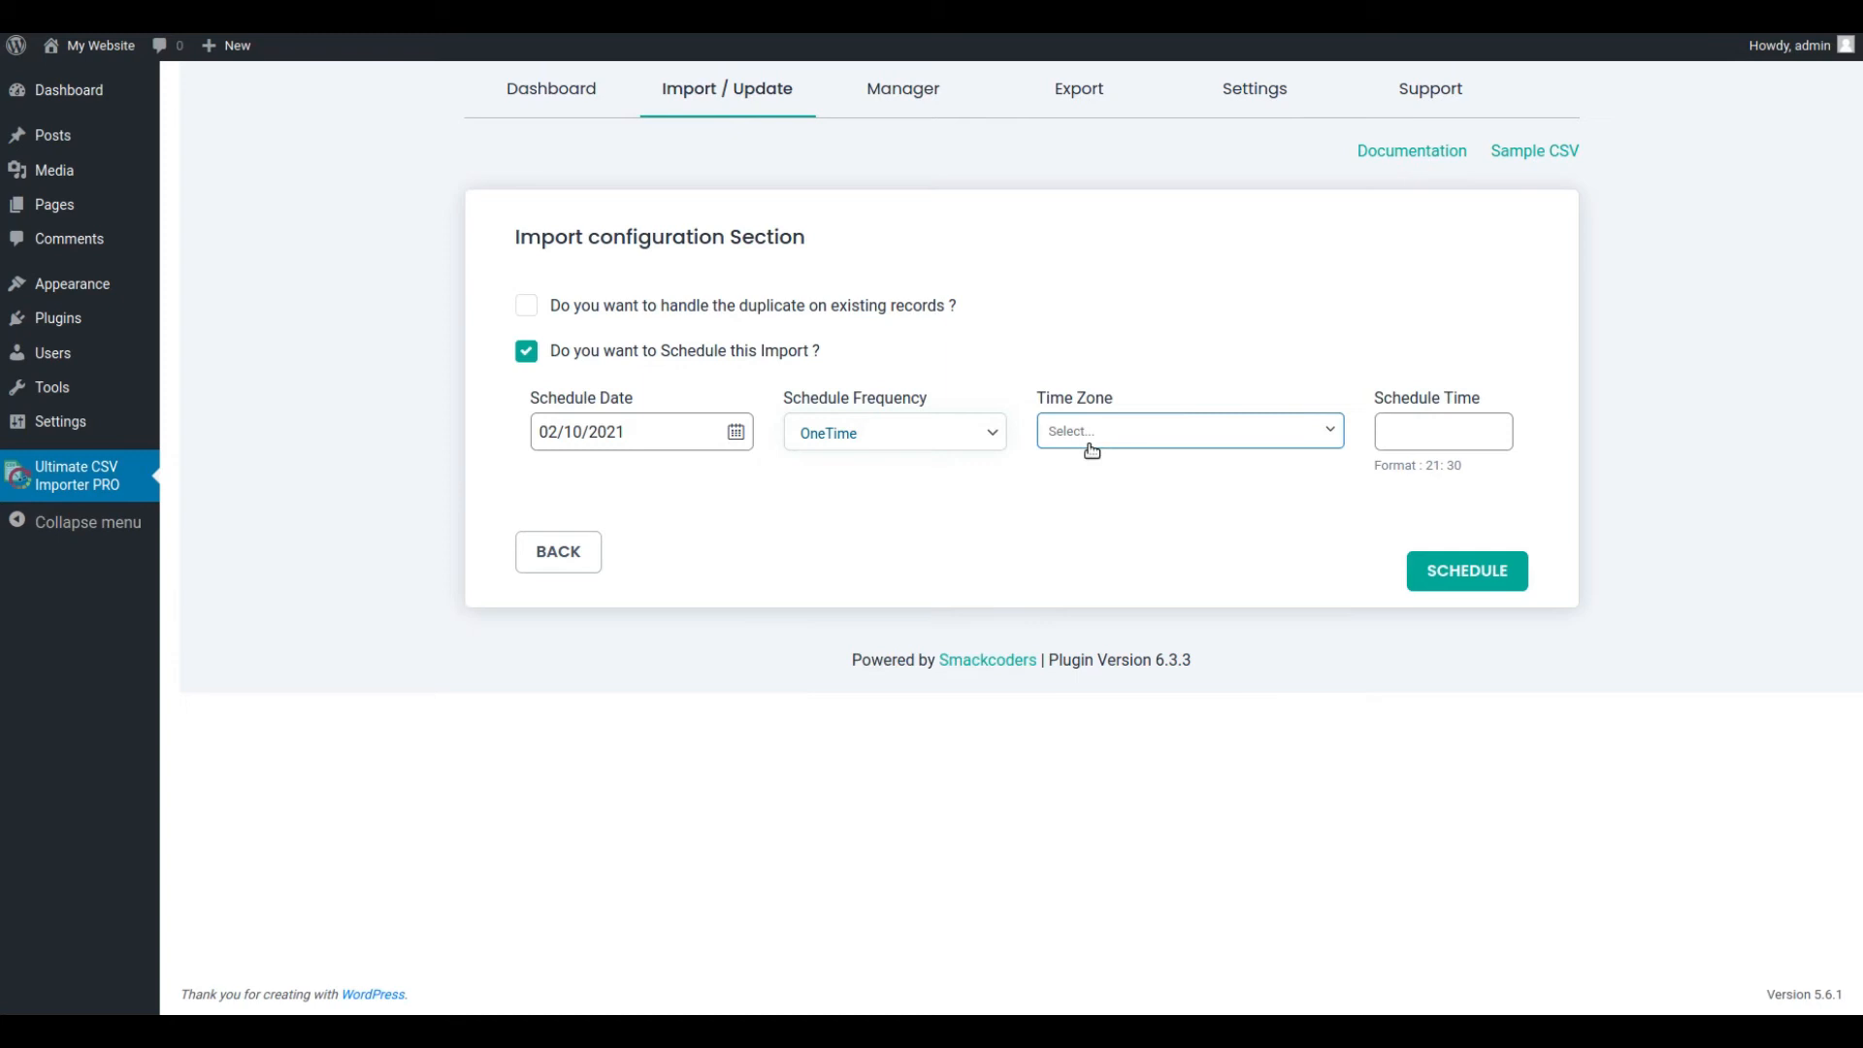
pyautogui.write('kol')
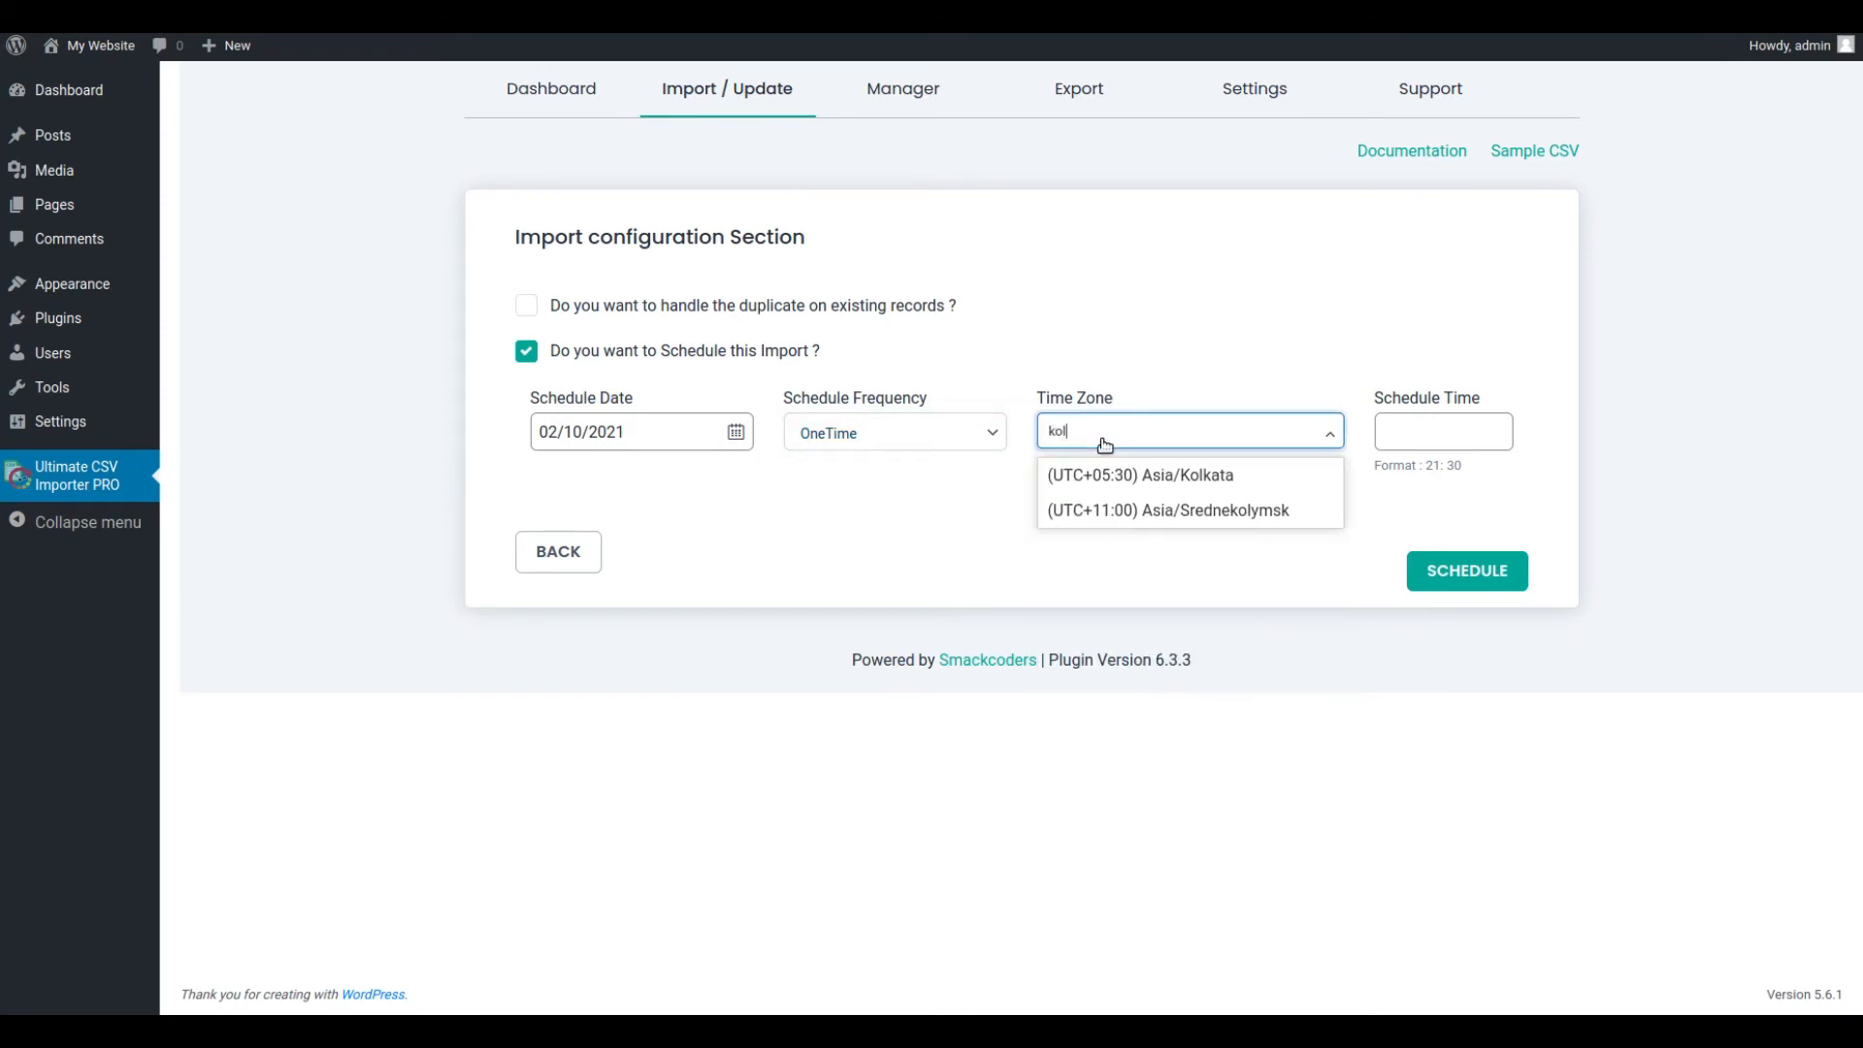
pyautogui.click(1139, 474)
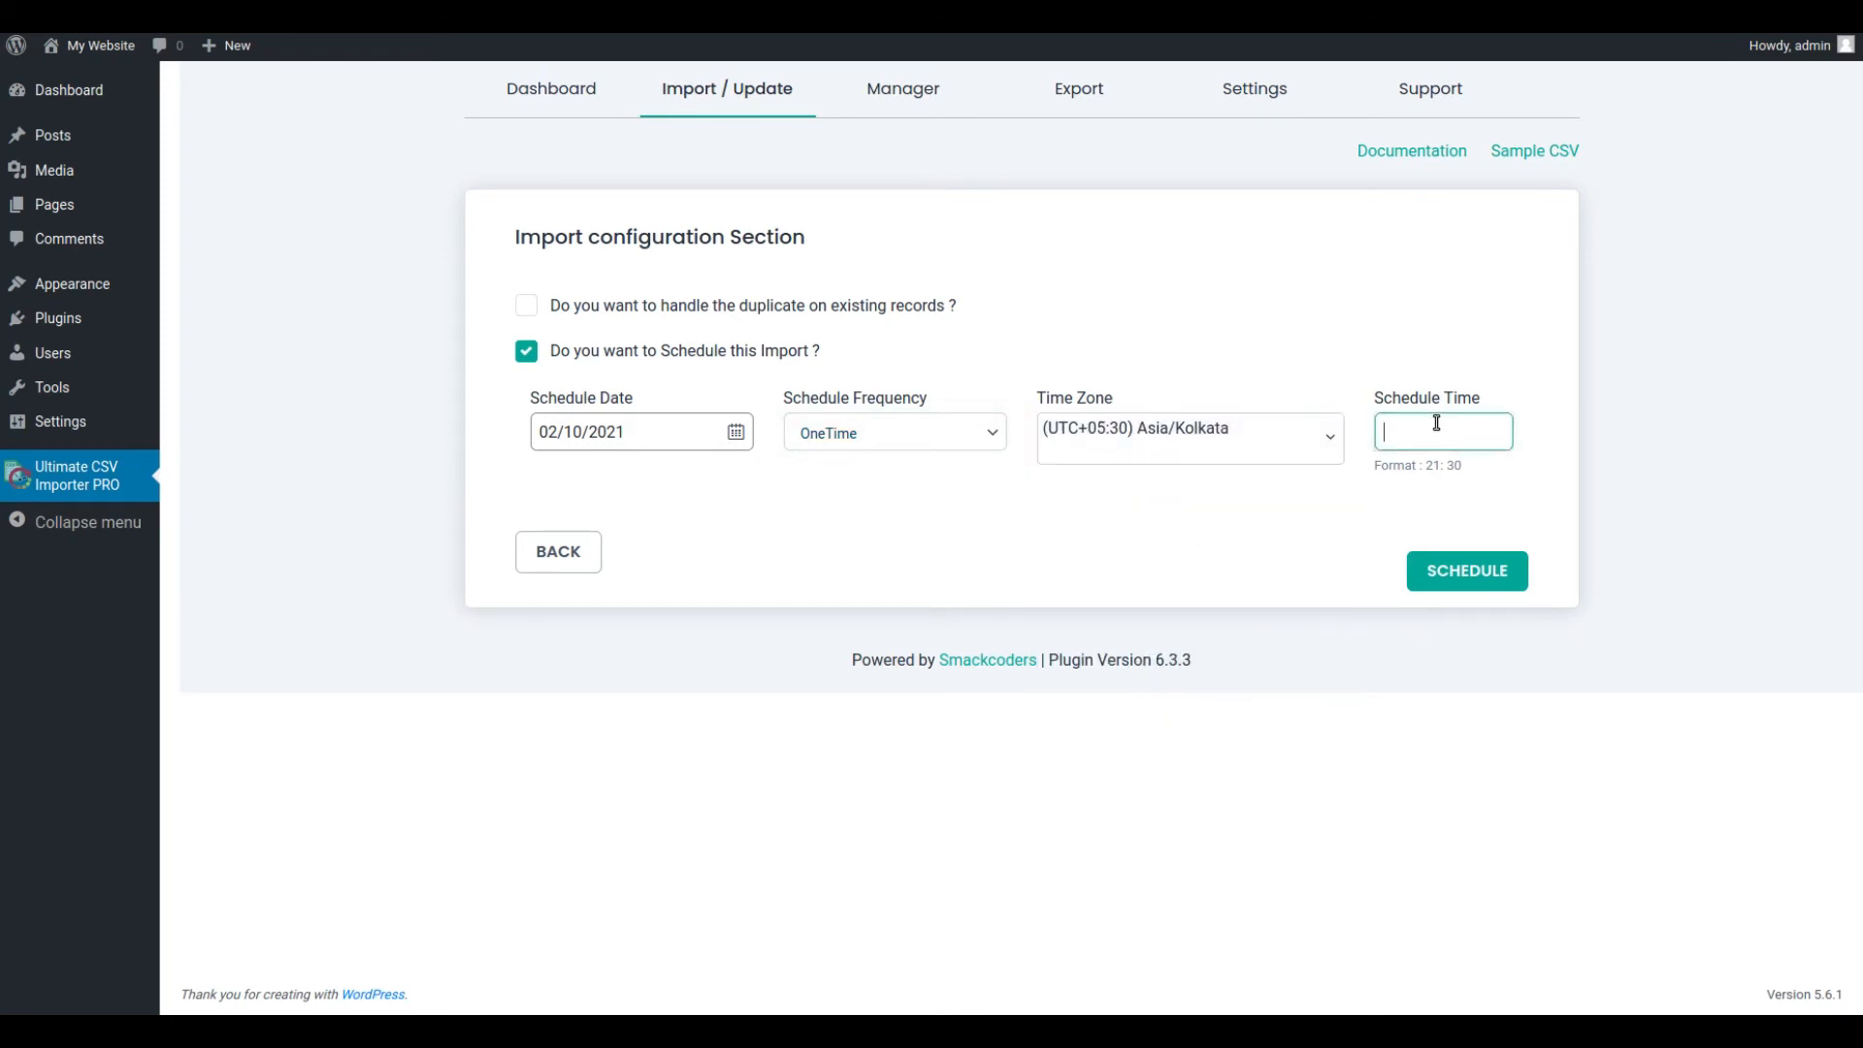
pyautogui.write('7.4')
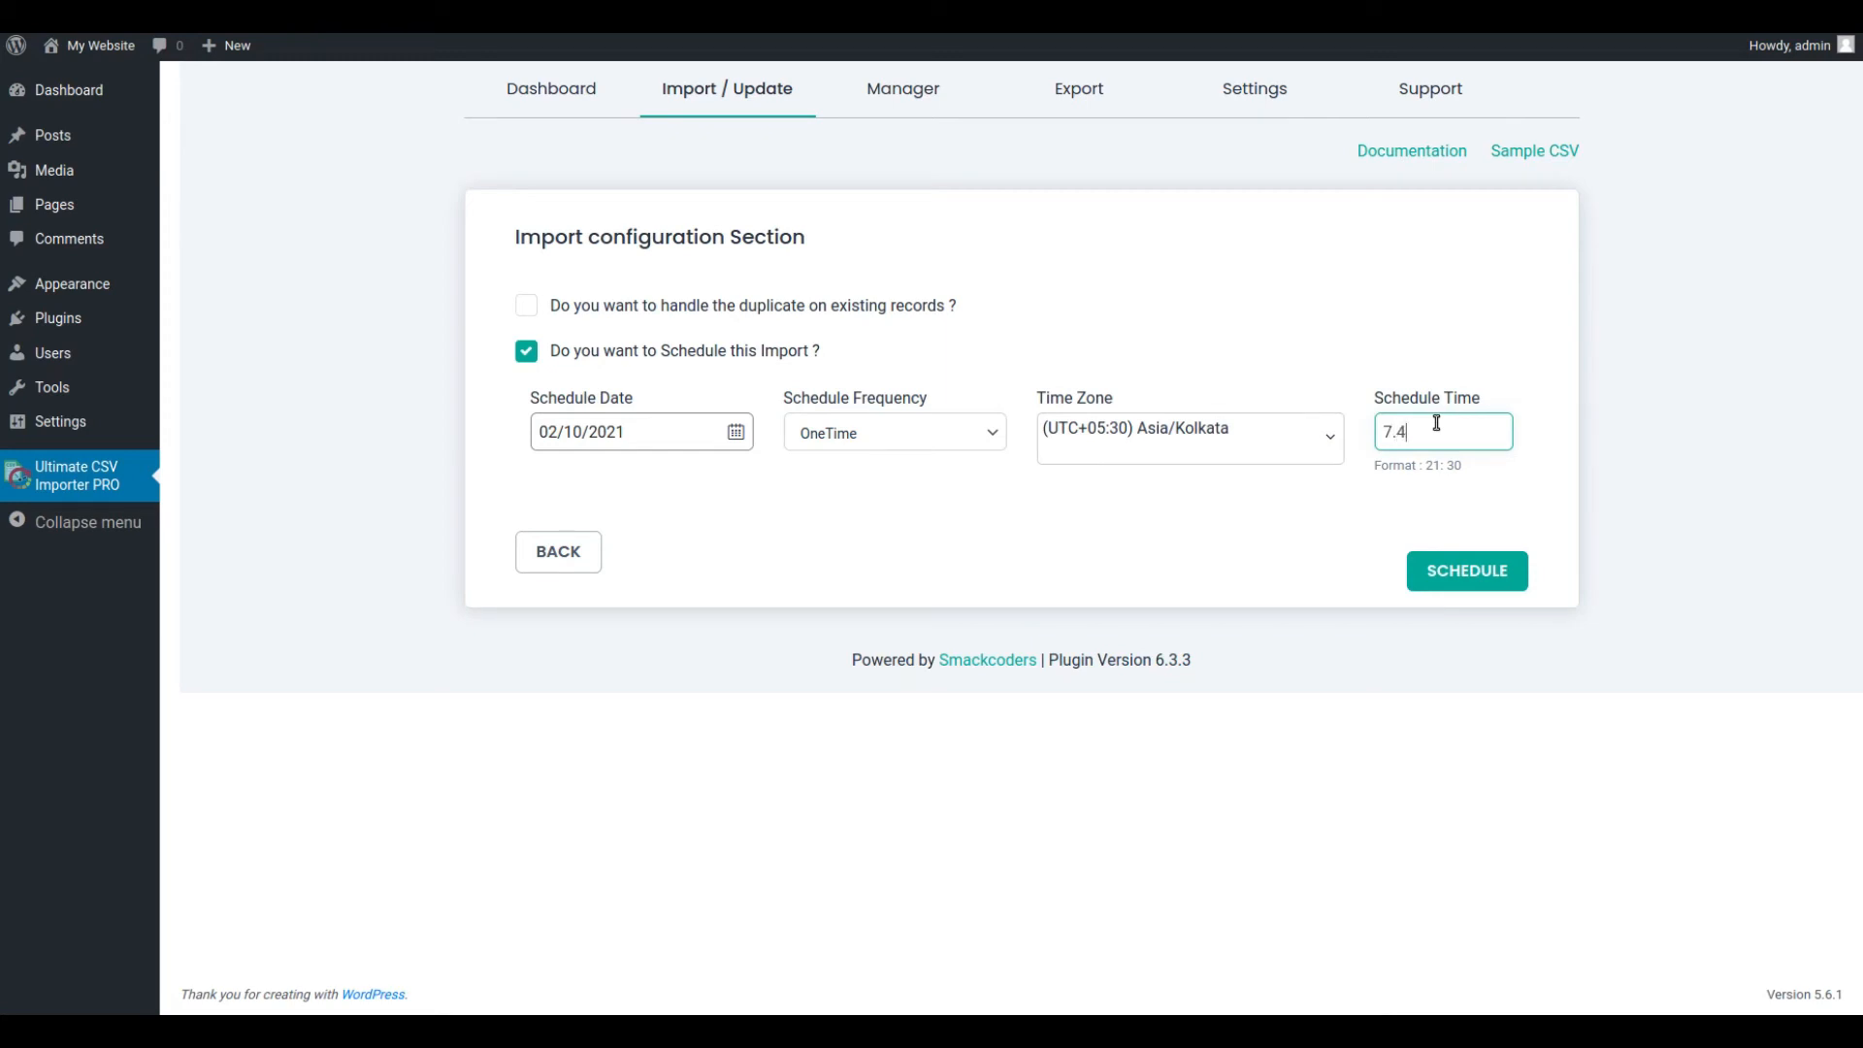
pyautogui.write('3')
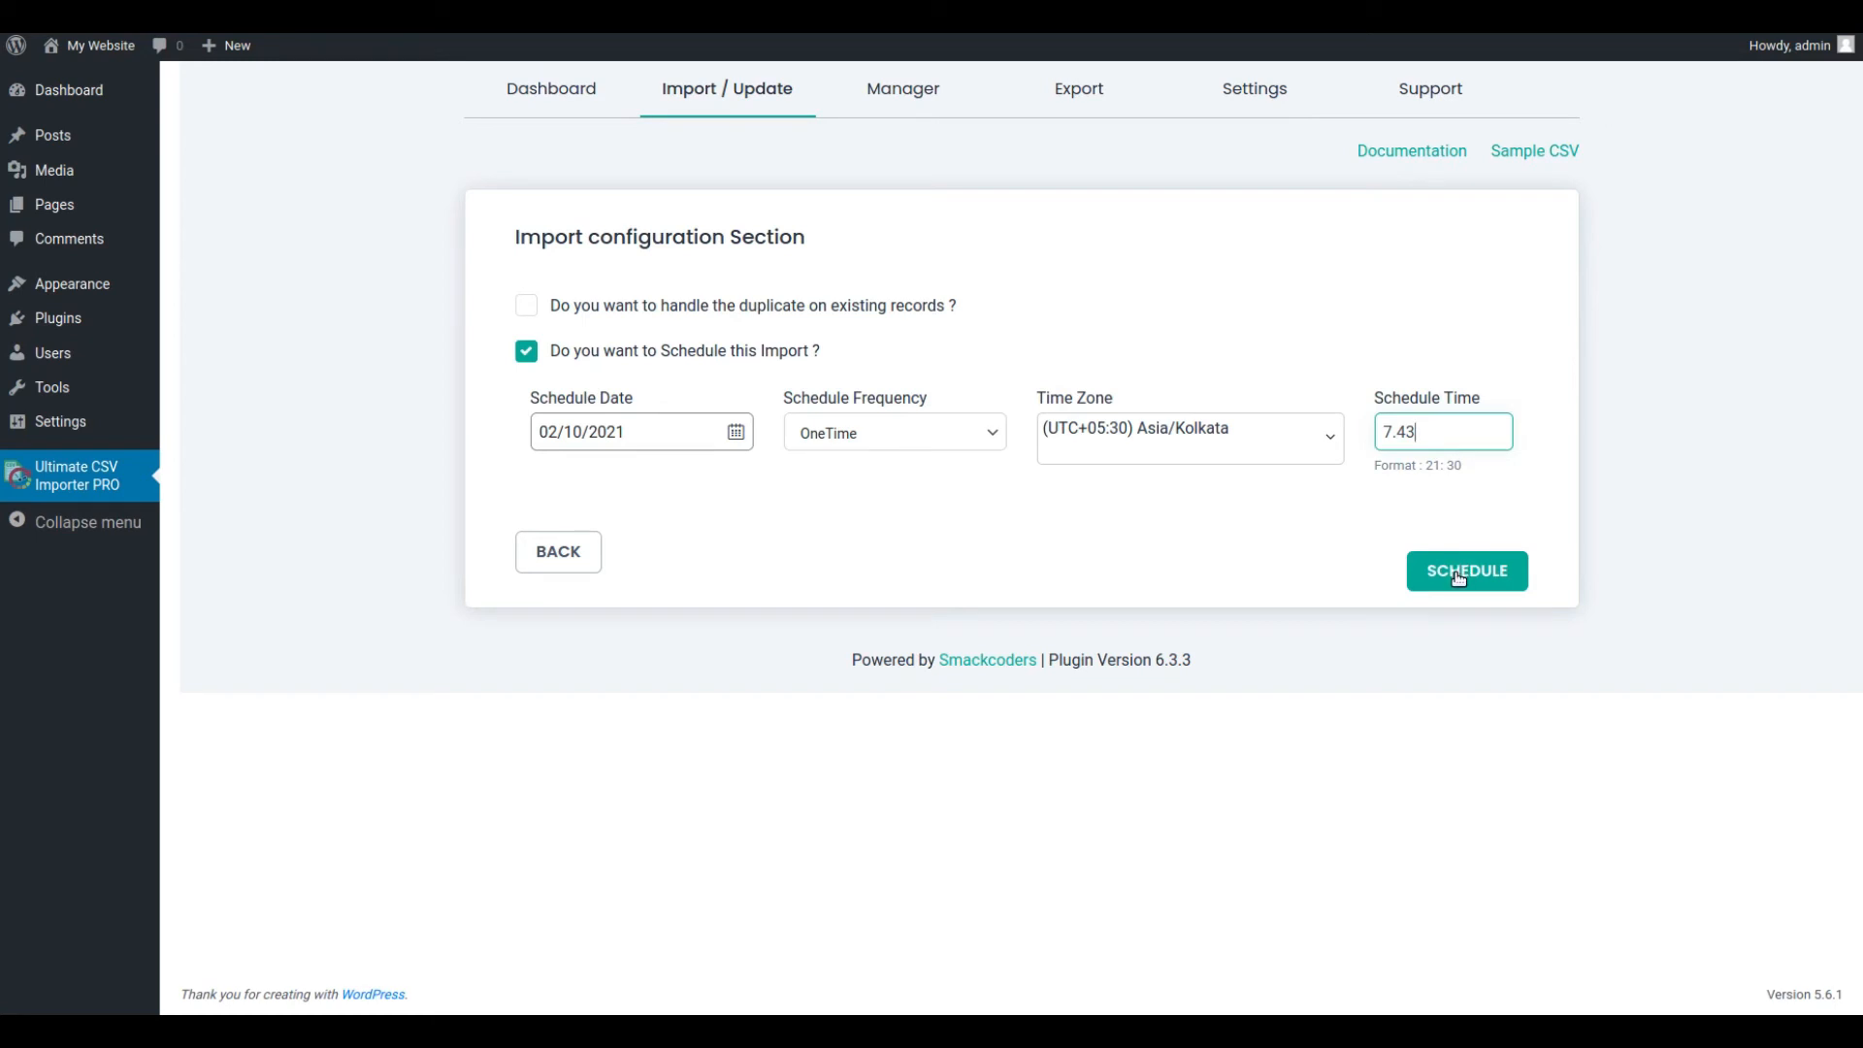
# Step: Save the schedule, then switch to the Manager's File Manager listing
pyautogui.click(1467, 571)
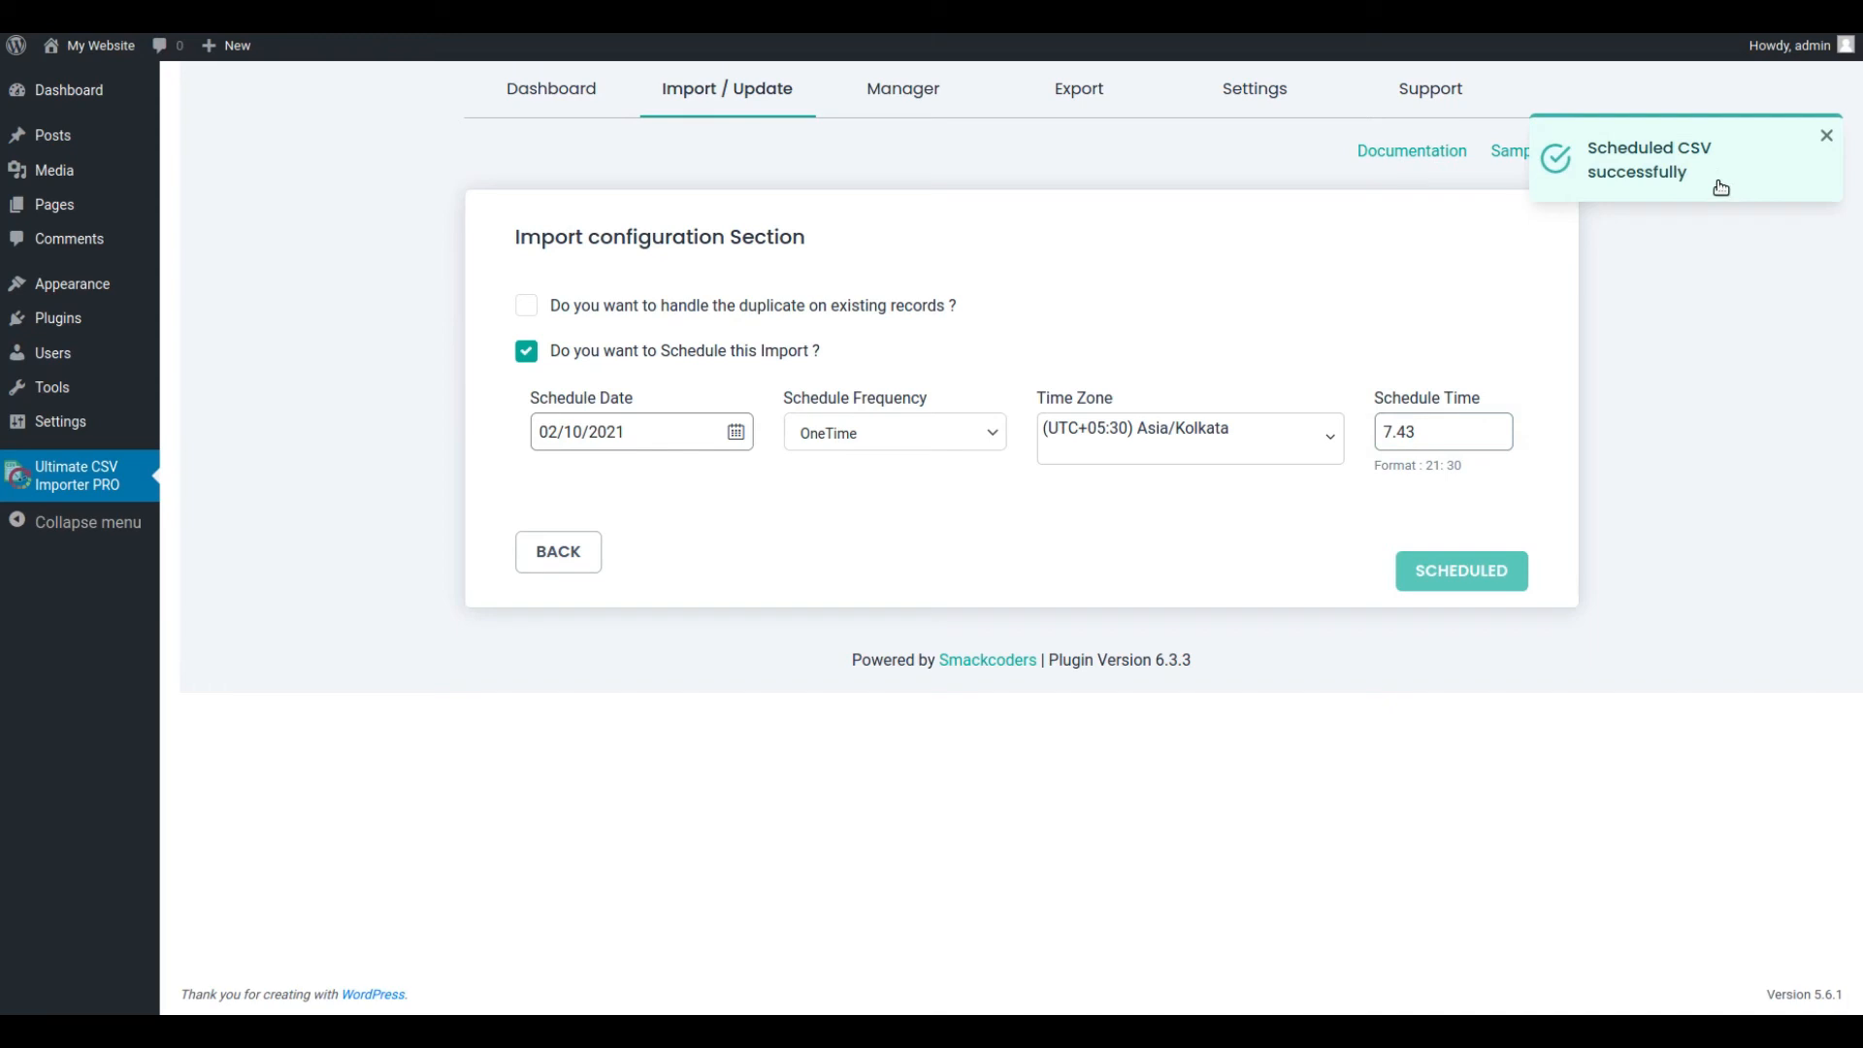
pyautogui.moveTo(1719, 388)
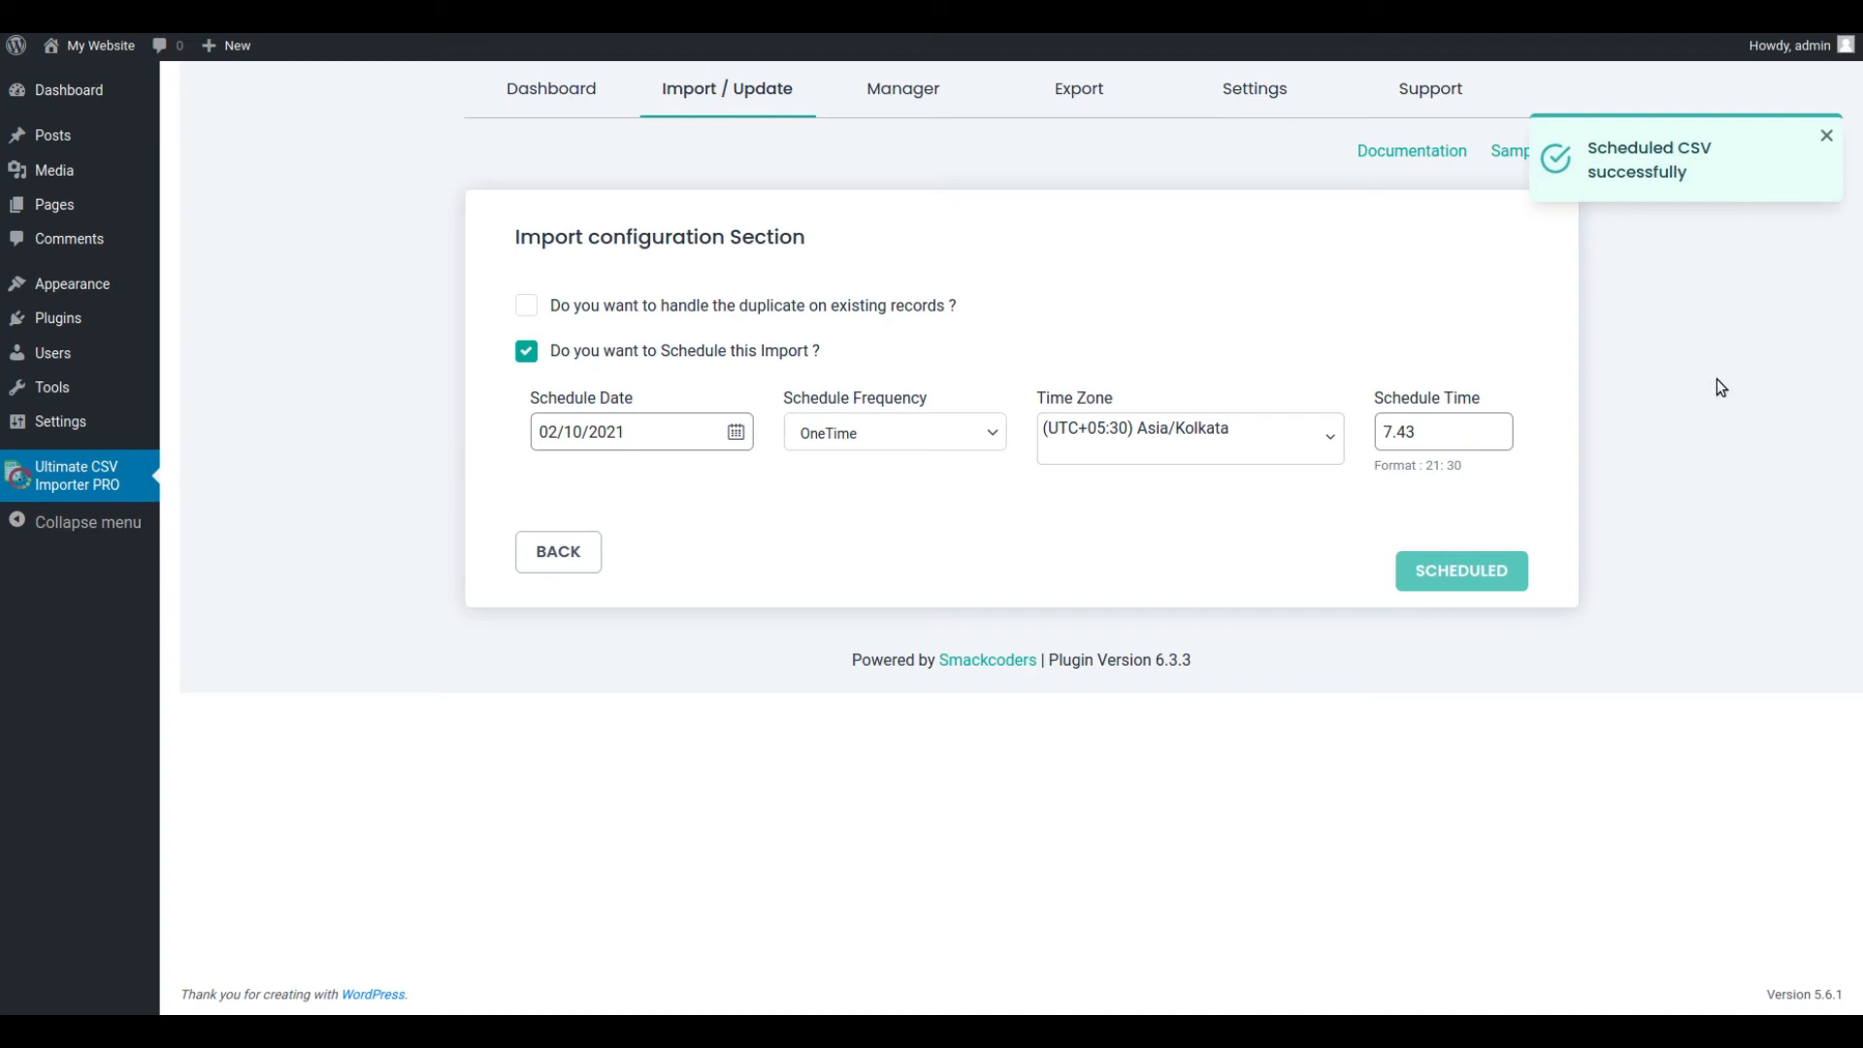
pyautogui.click(903, 87)
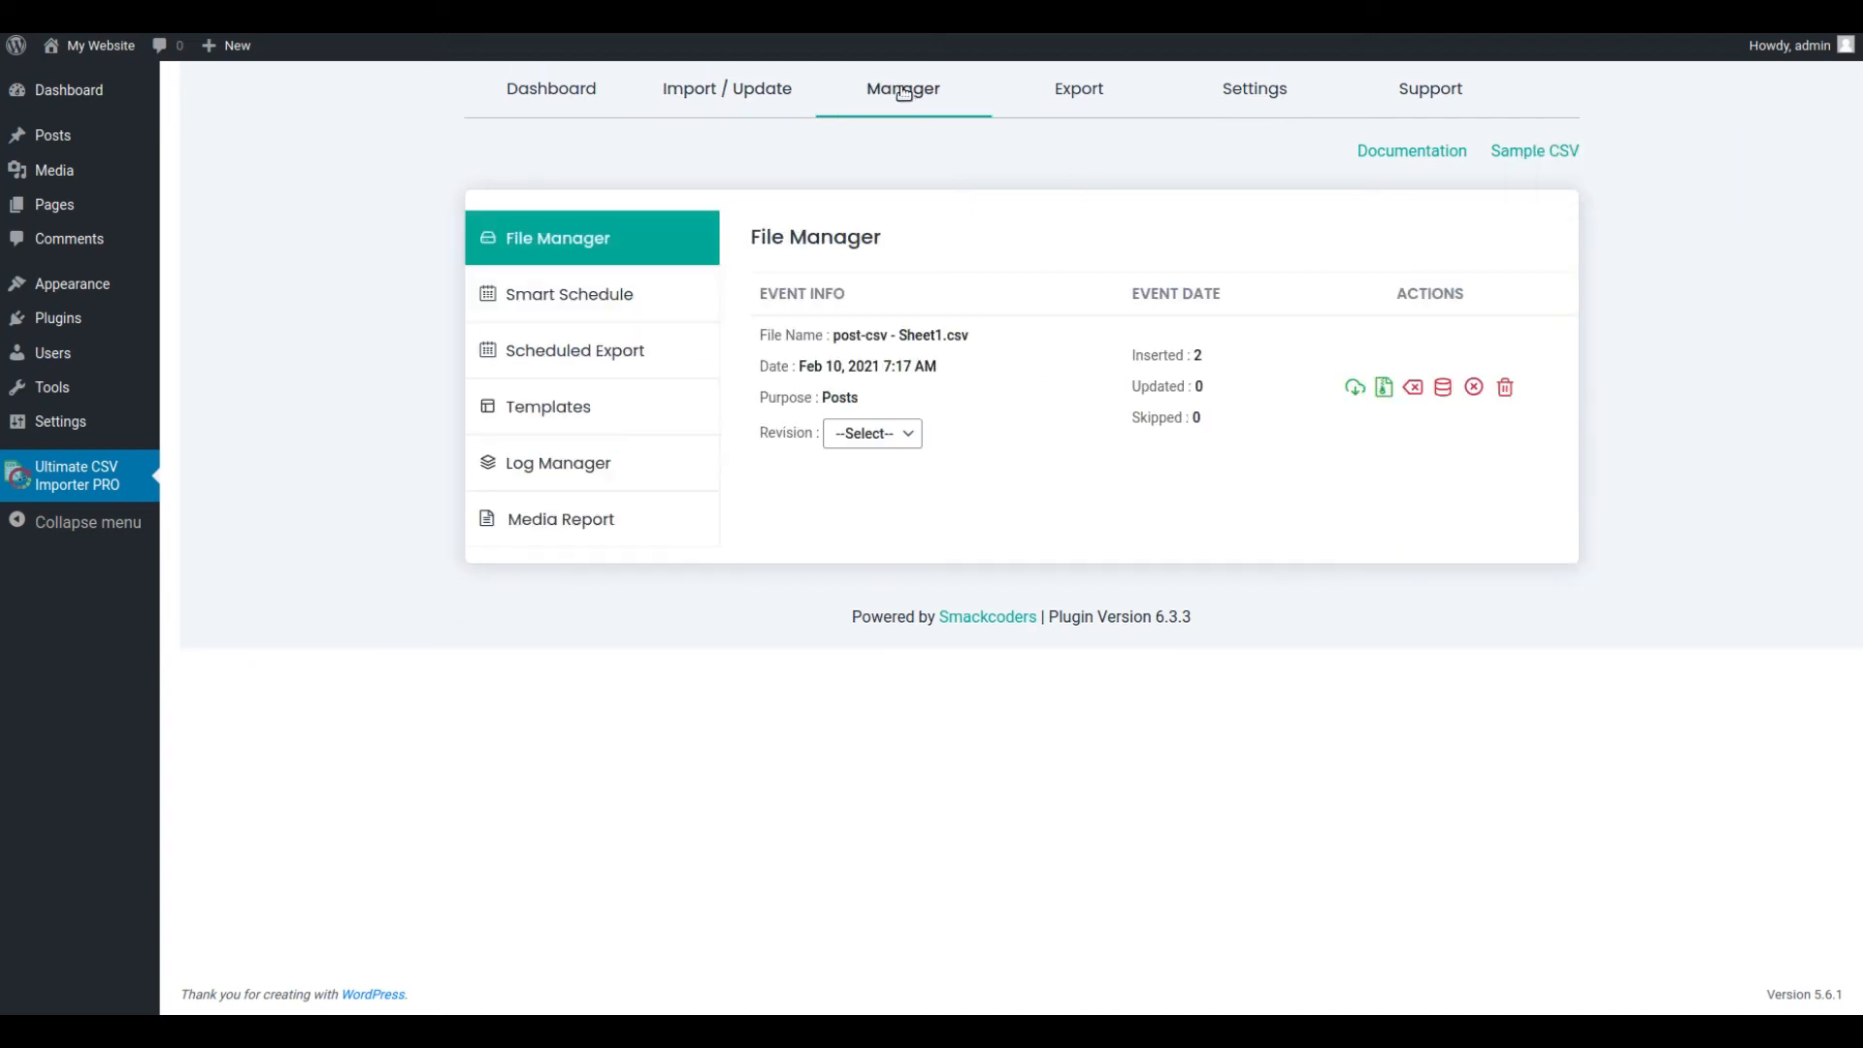
# Step: View Smart Schedule, where the post-csv import shows PENDING for Feb 10, 2021 at 7.43
pyautogui.click(571, 293)
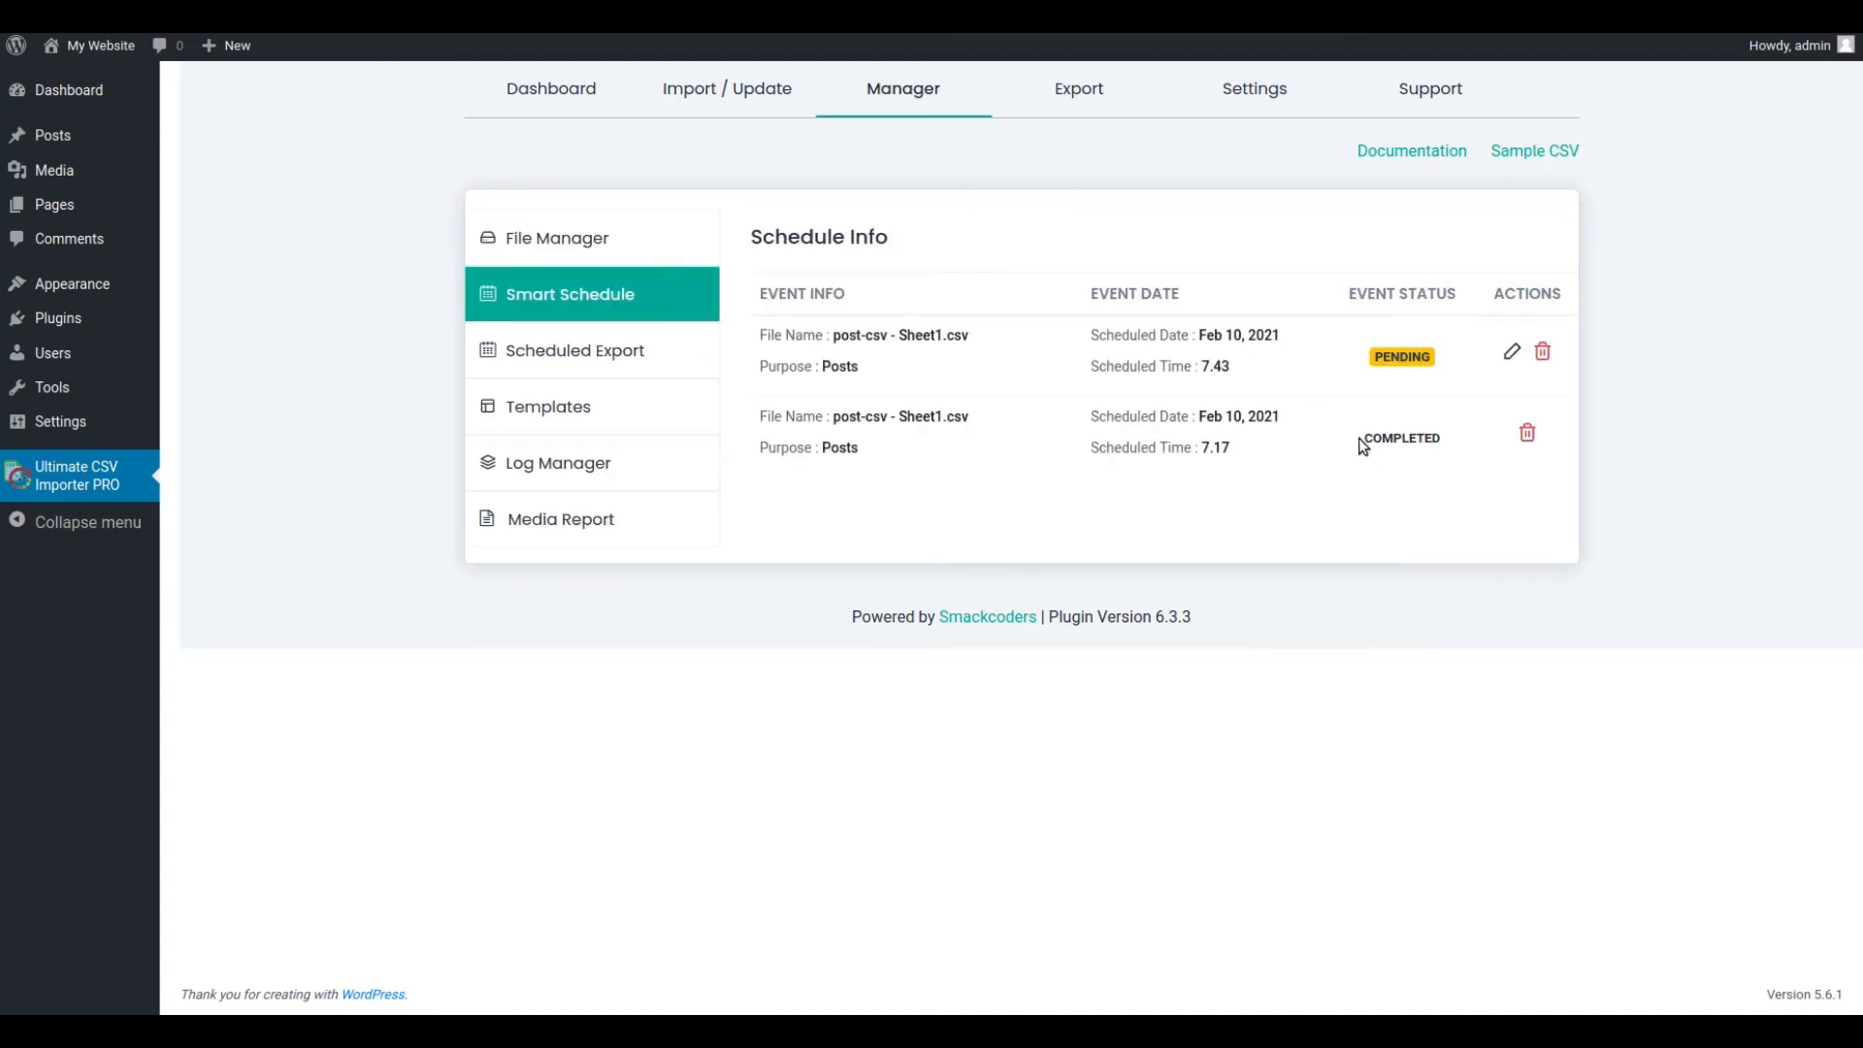
pyautogui.moveTo(1422, 381)
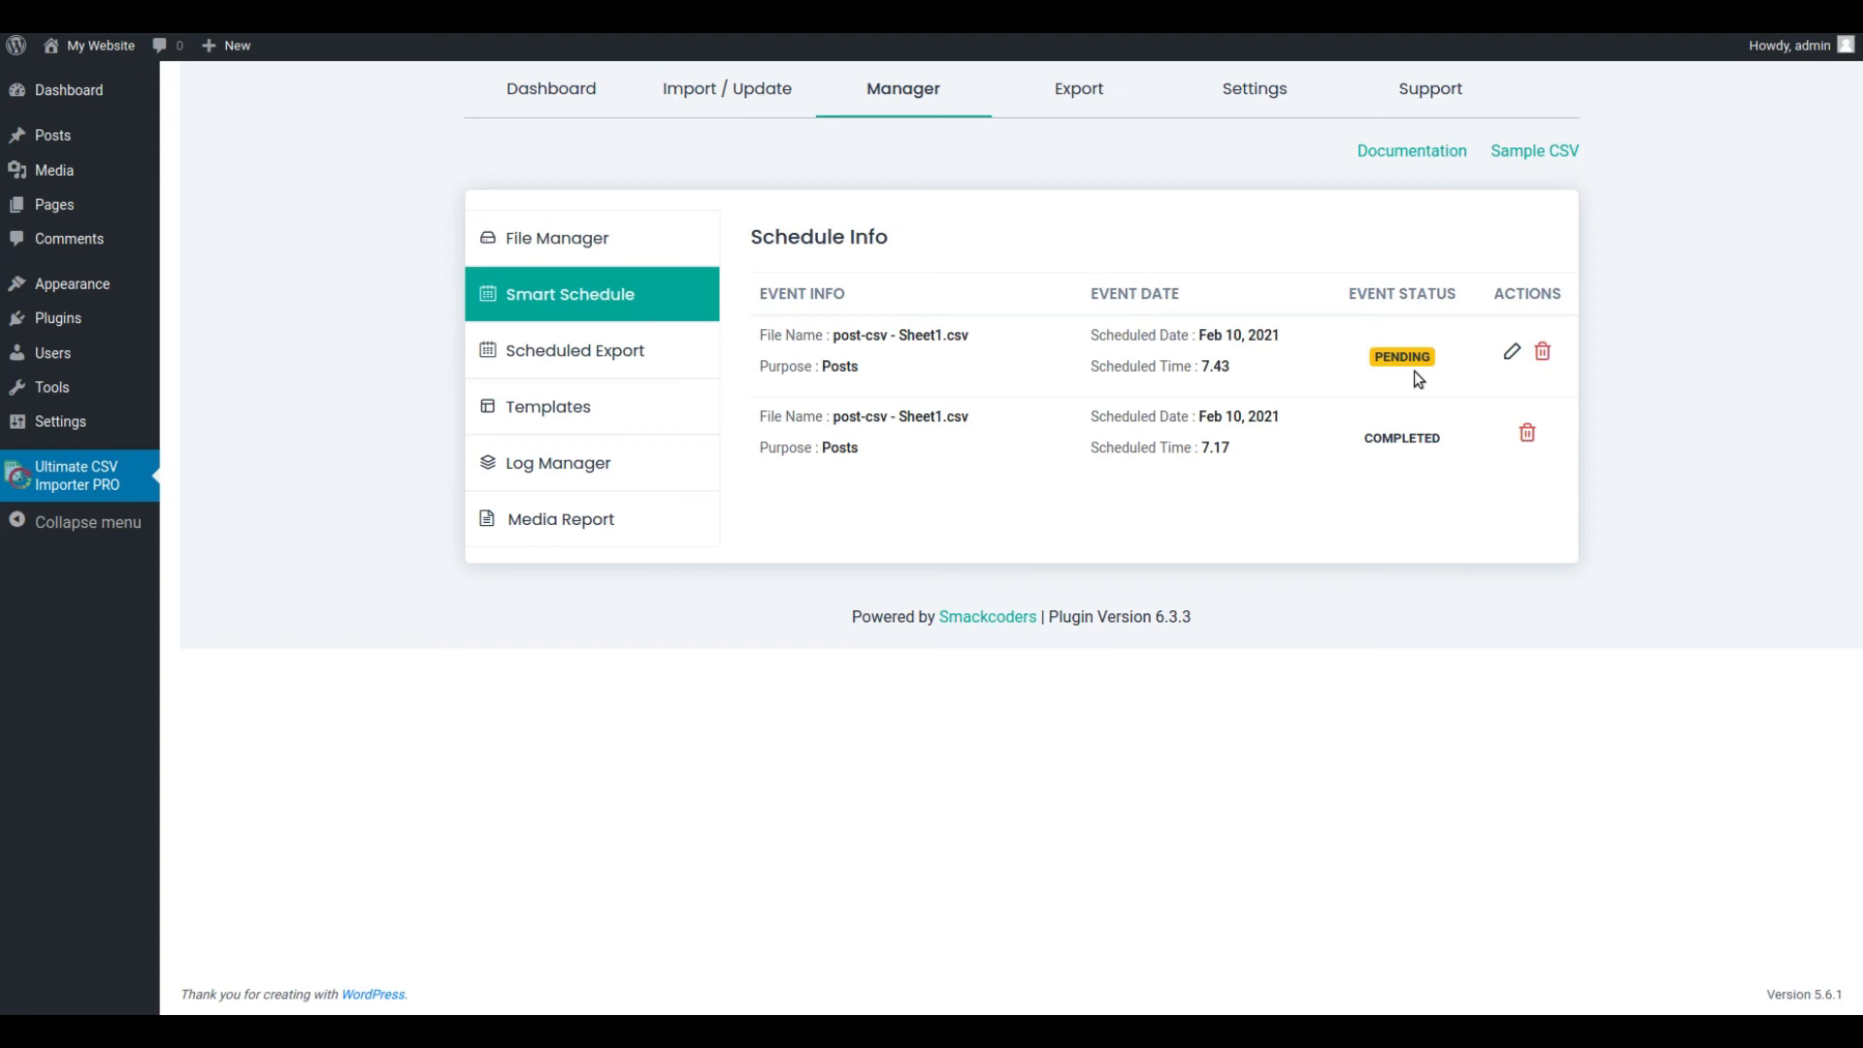
pyautogui.moveTo(1537, 379)
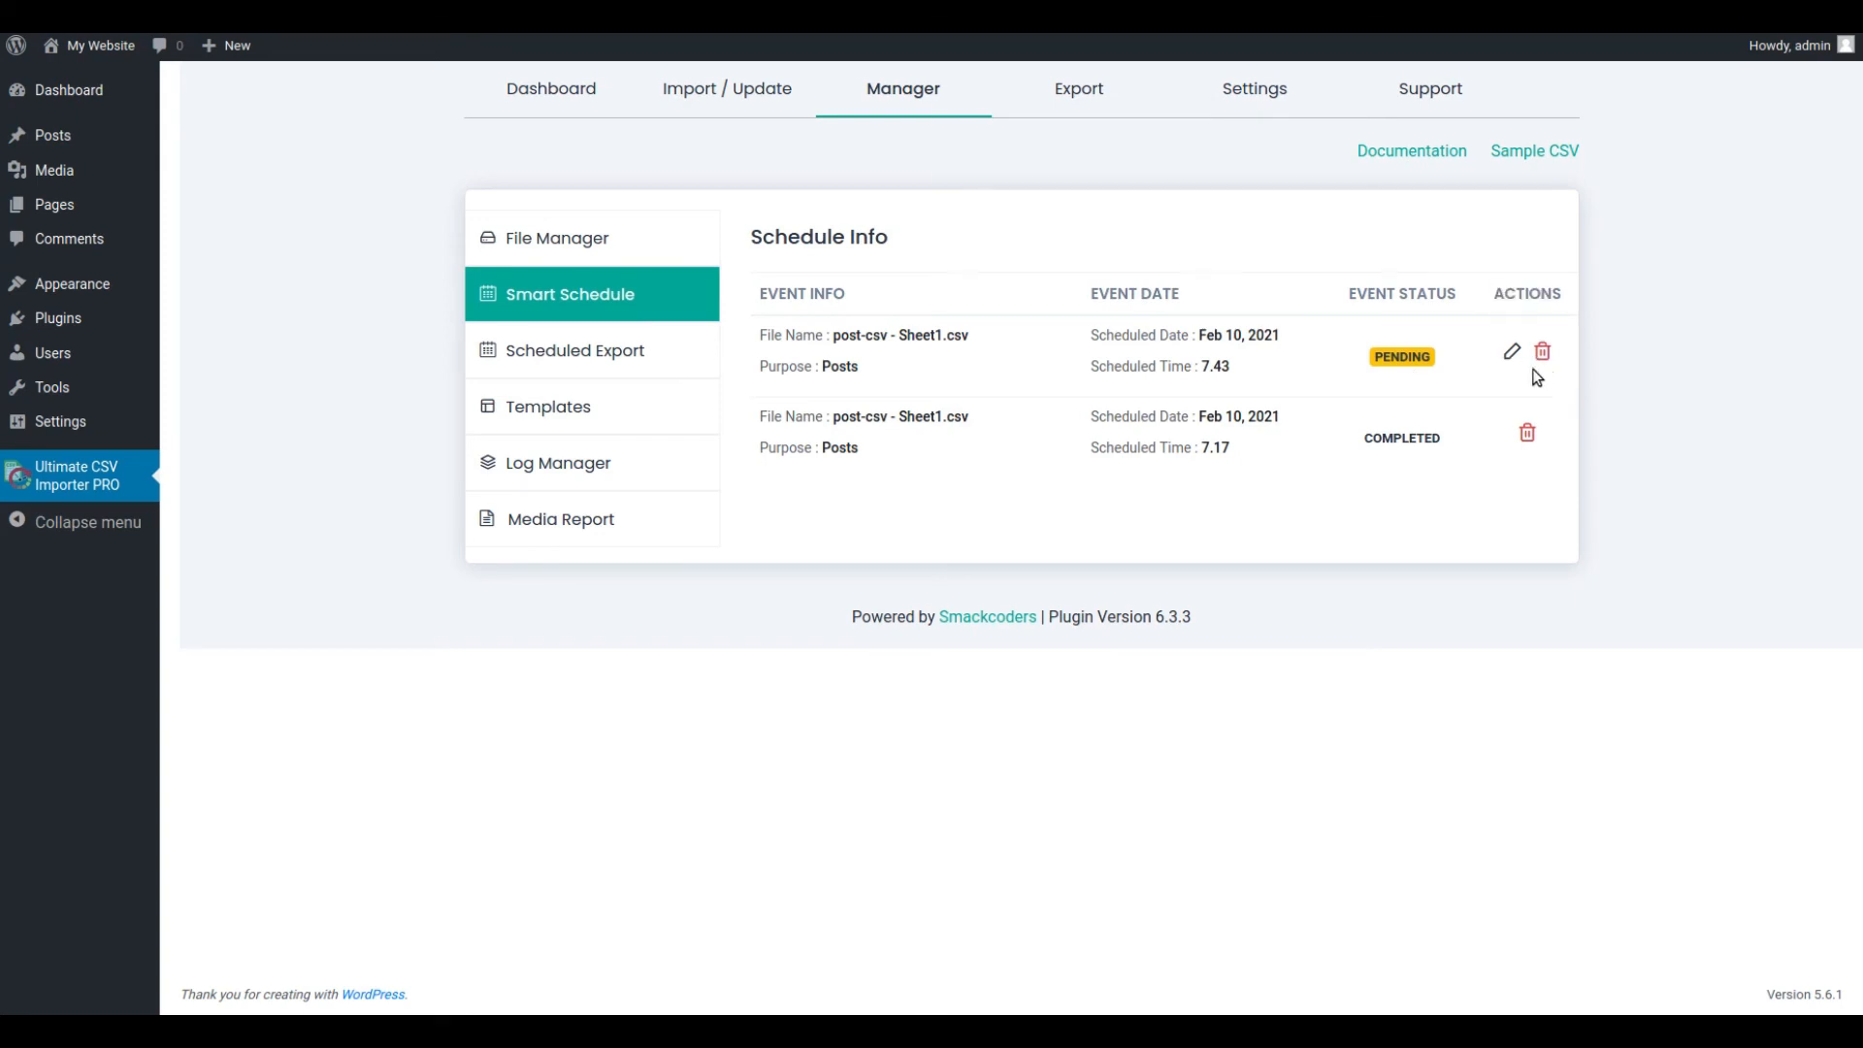
pyautogui.moveTo(1131, 410)
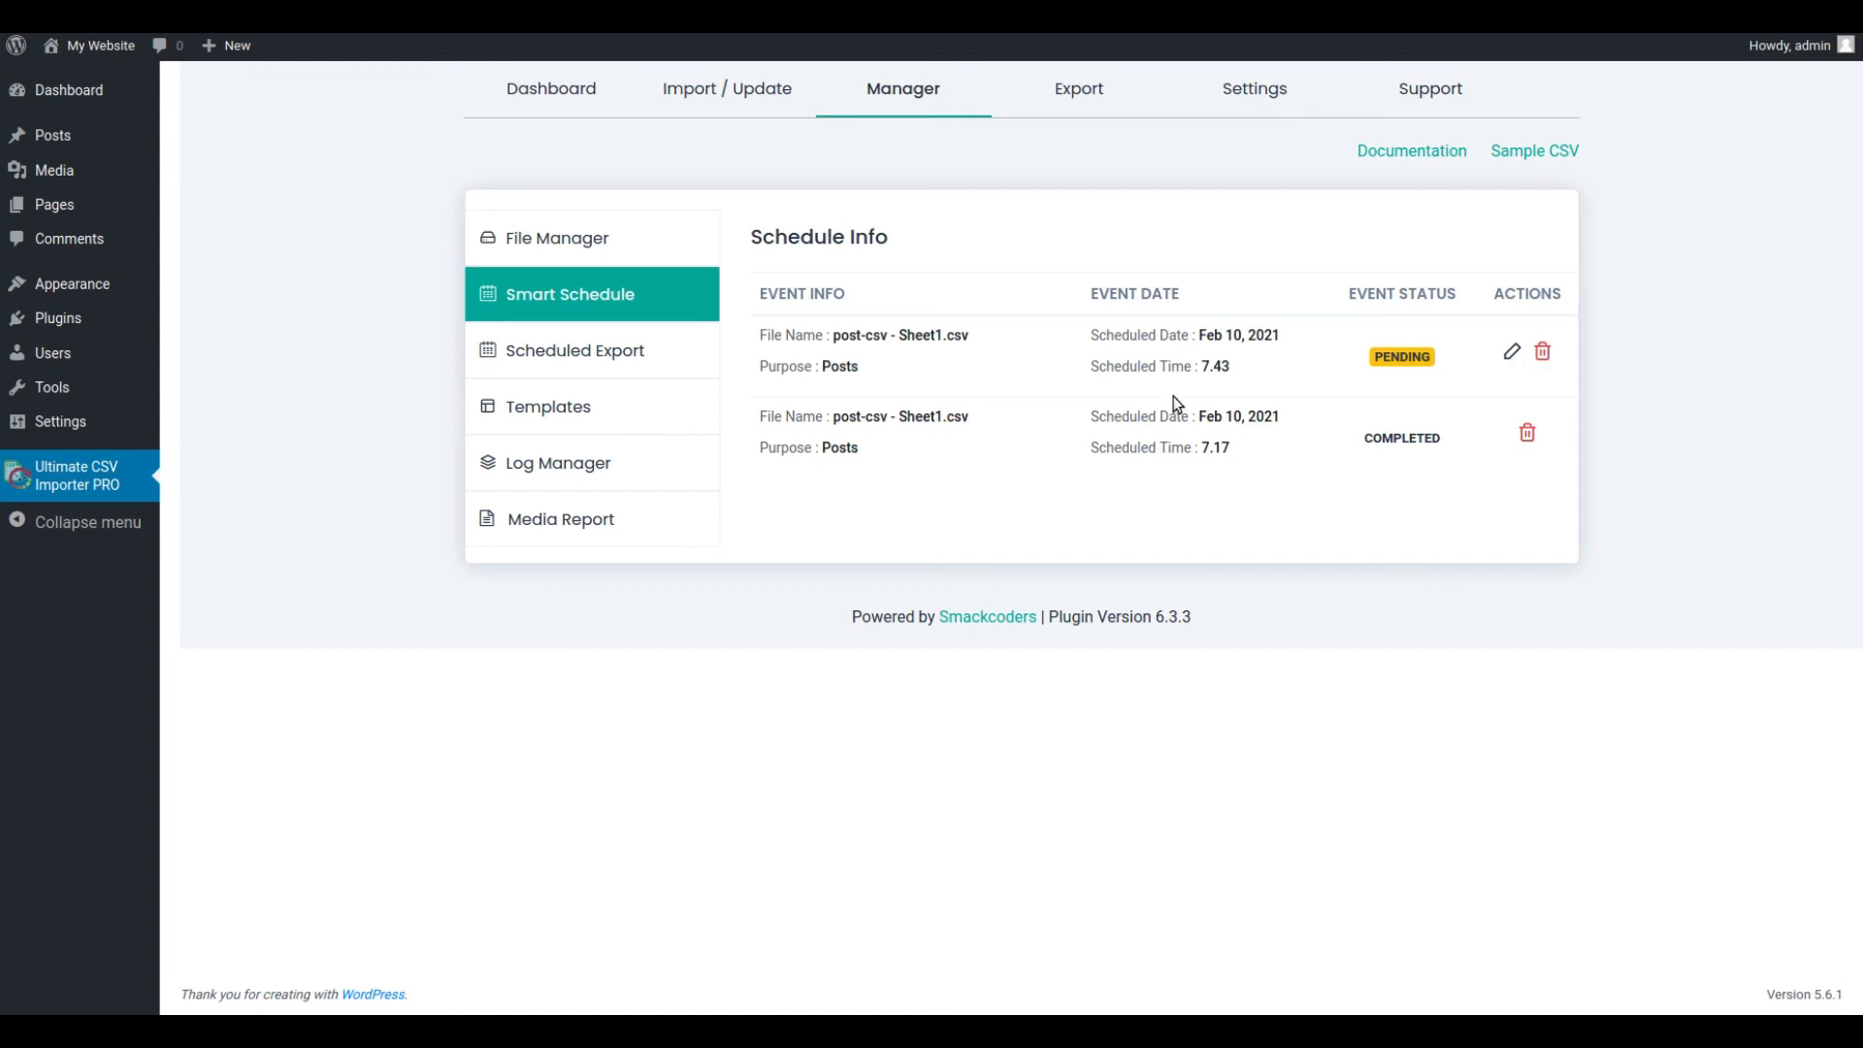
pyautogui.moveTo(1426, 383)
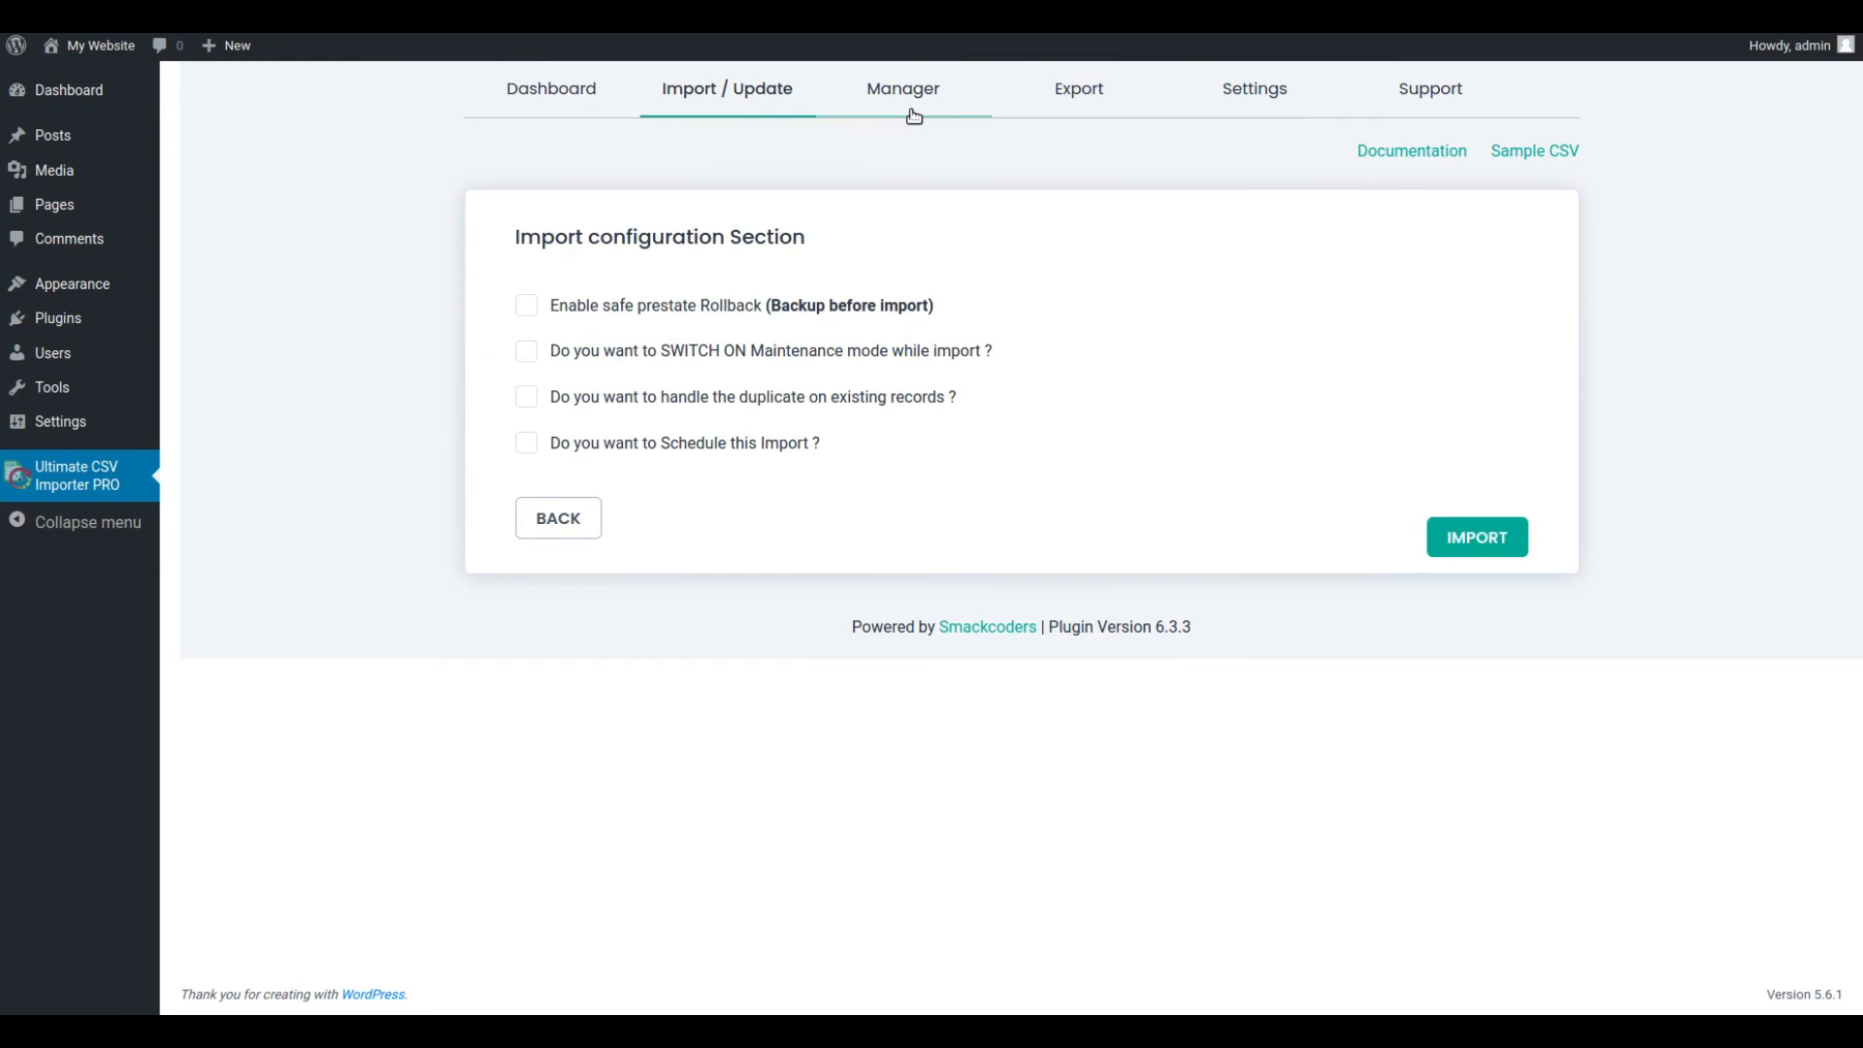
# Step: Recheck Smart Schedule until the 7.43 import shows COMPLETED
pyautogui.click(903, 87)
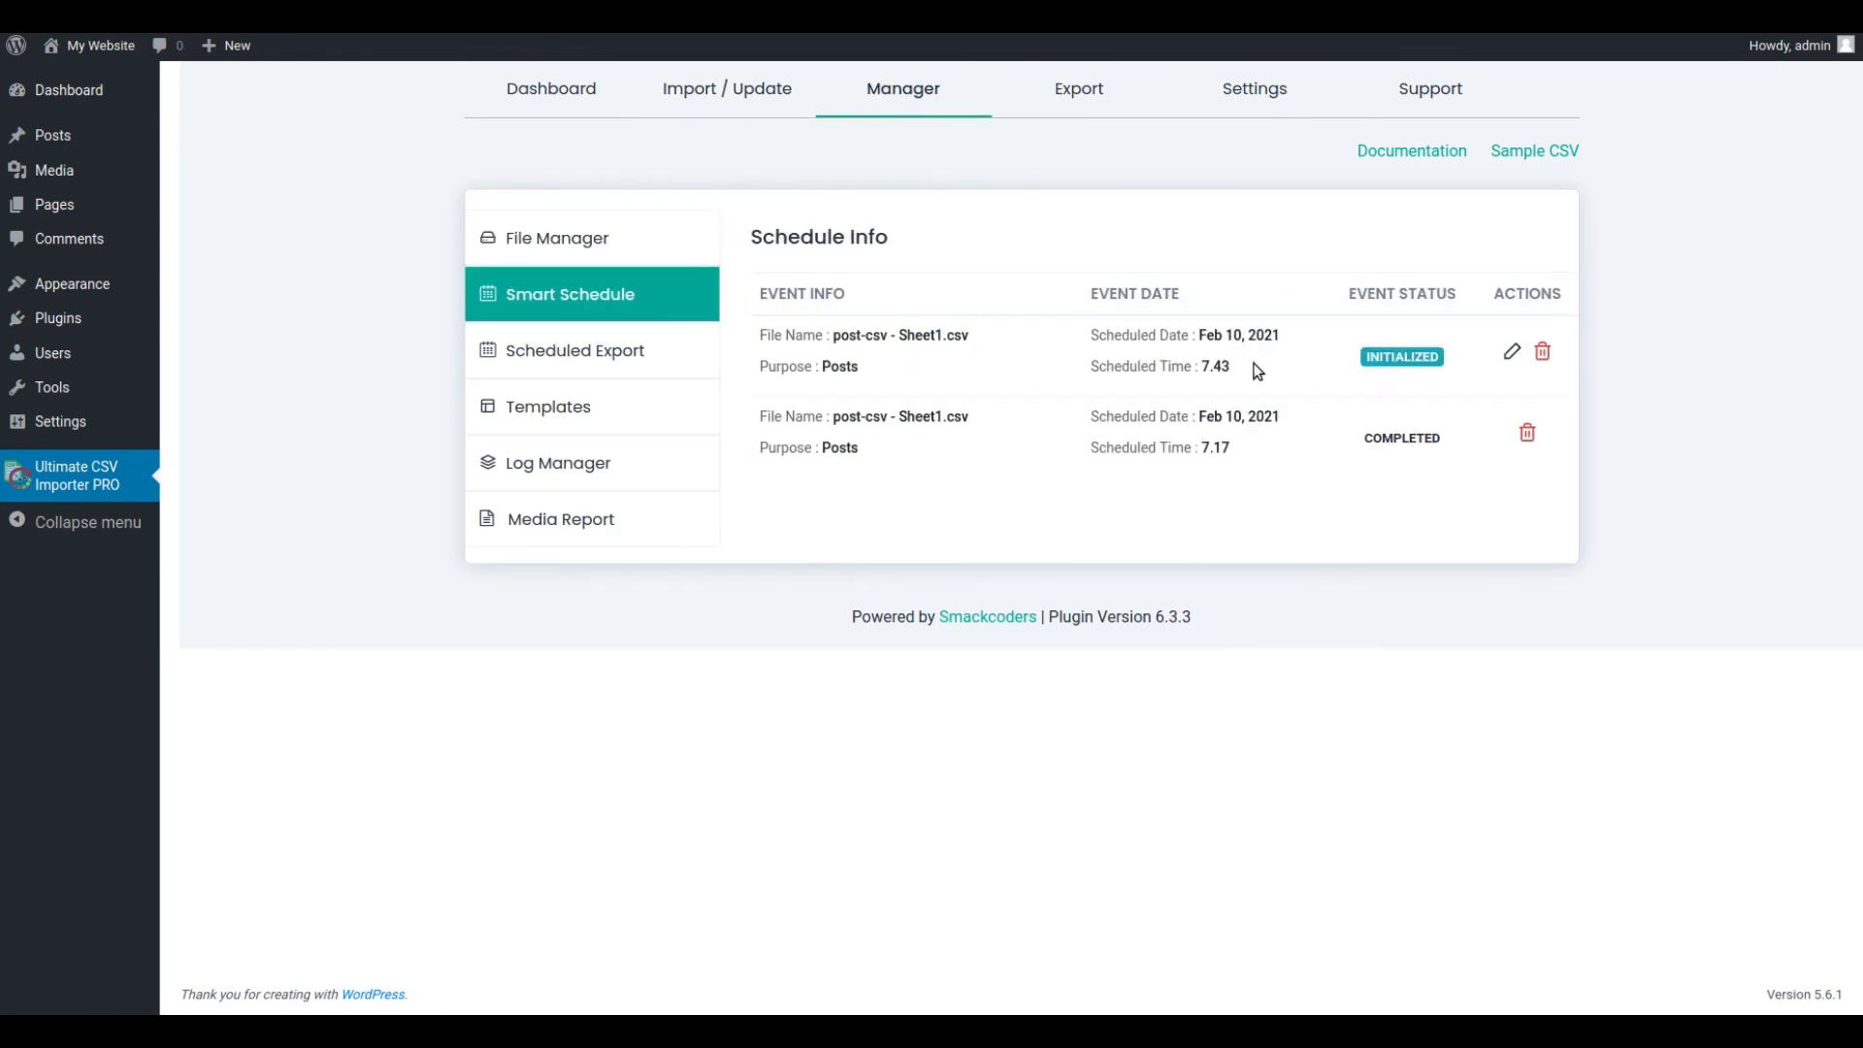
pyautogui.moveTo(1419, 387)
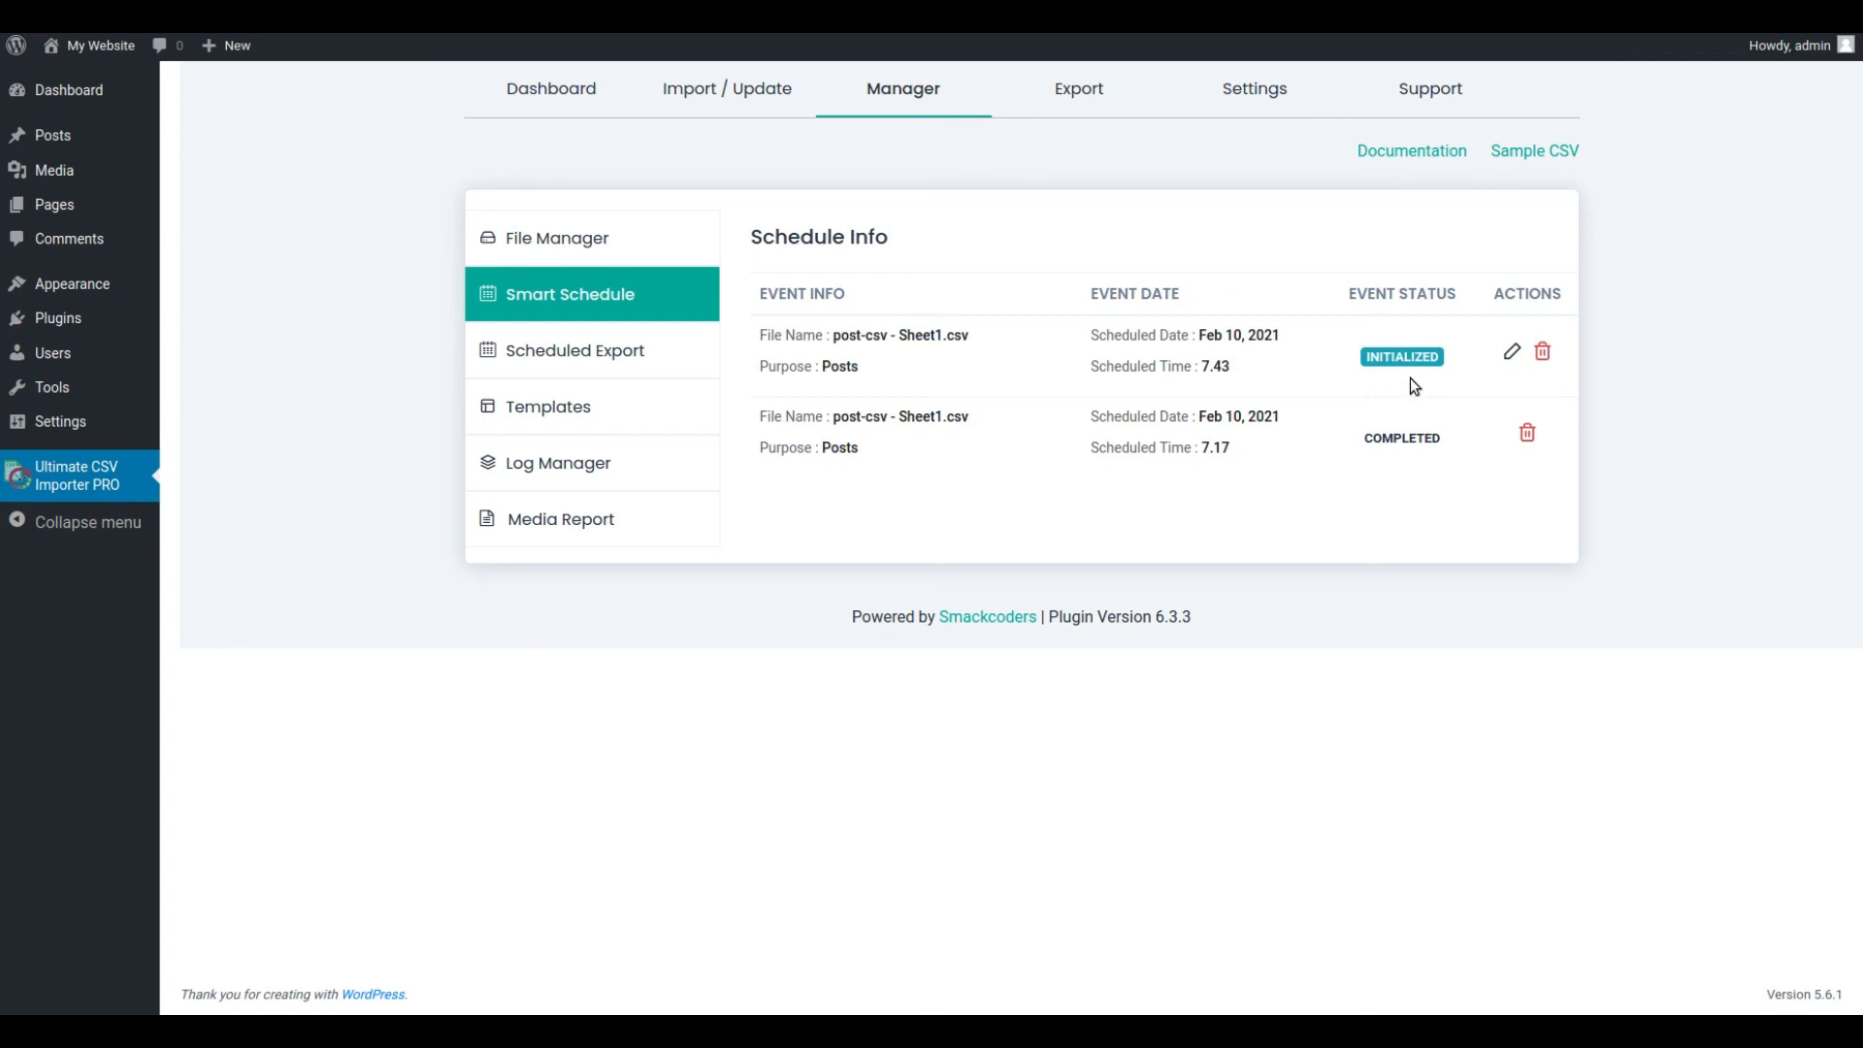
pyautogui.moveTo(728, 87)
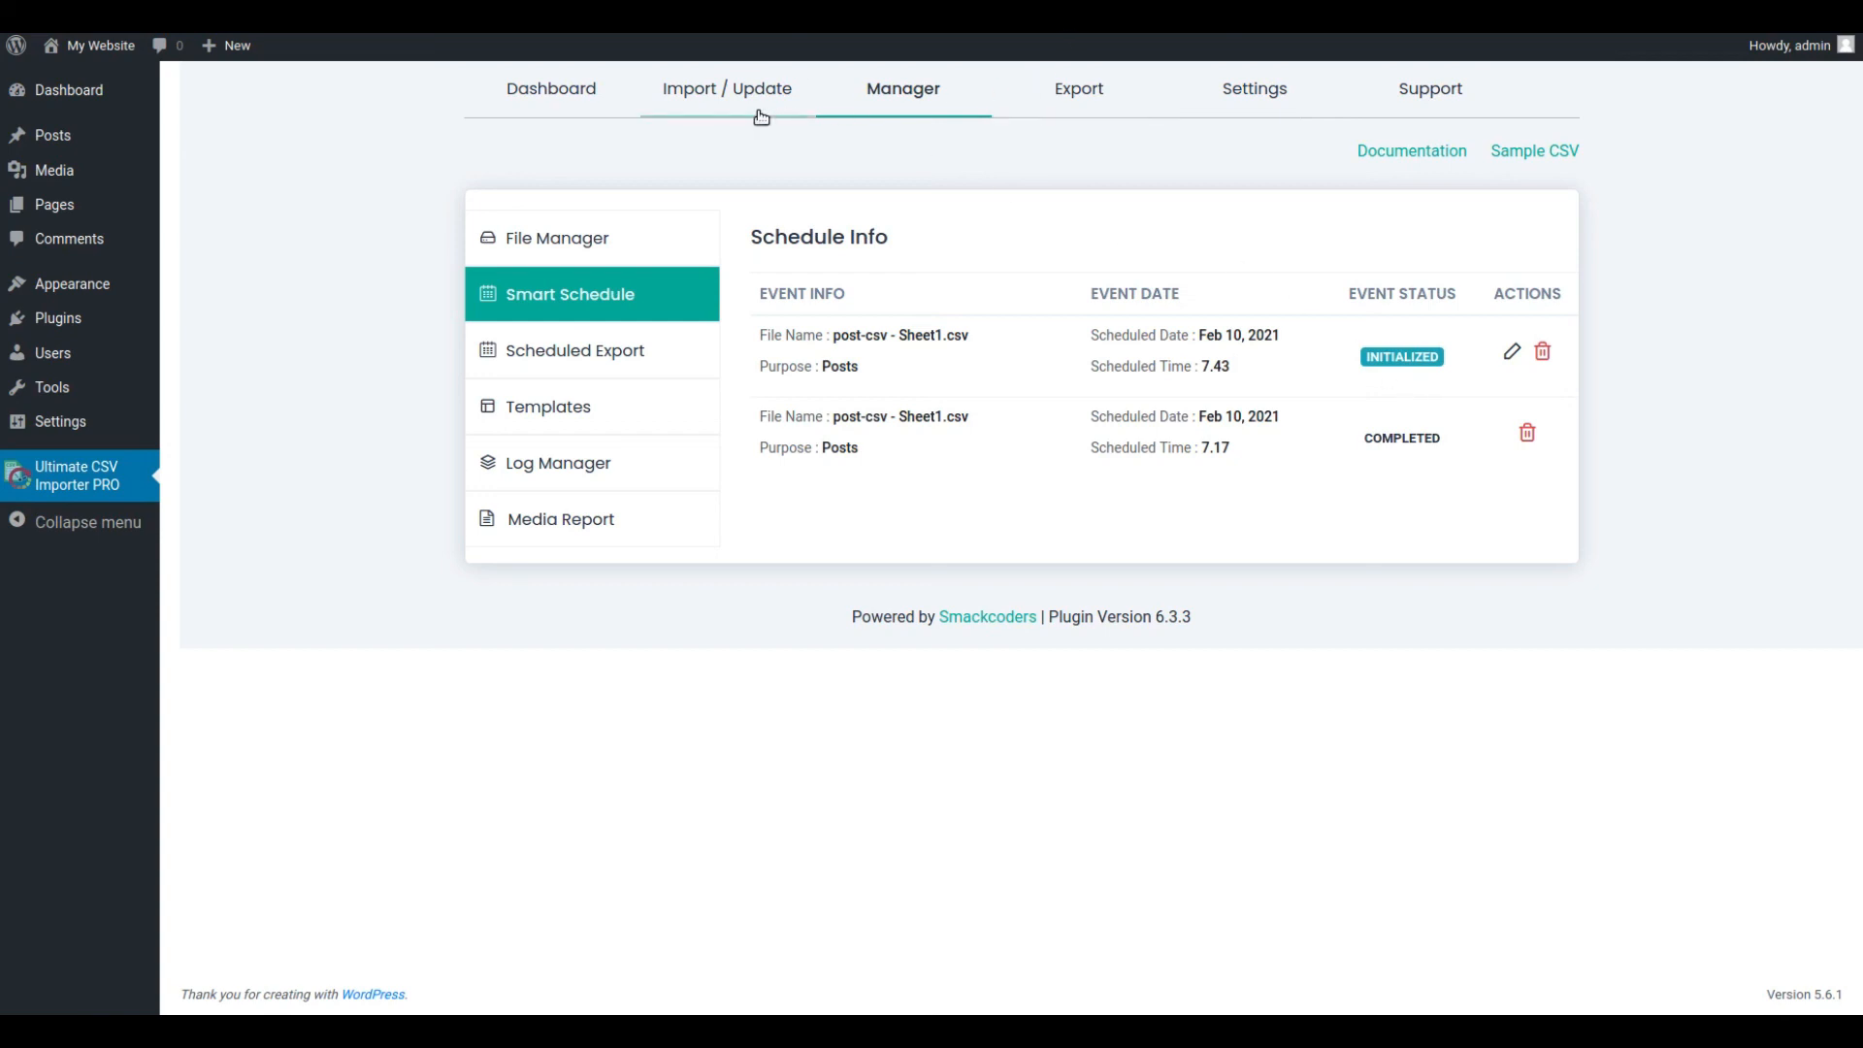
pyautogui.click(557, 236)
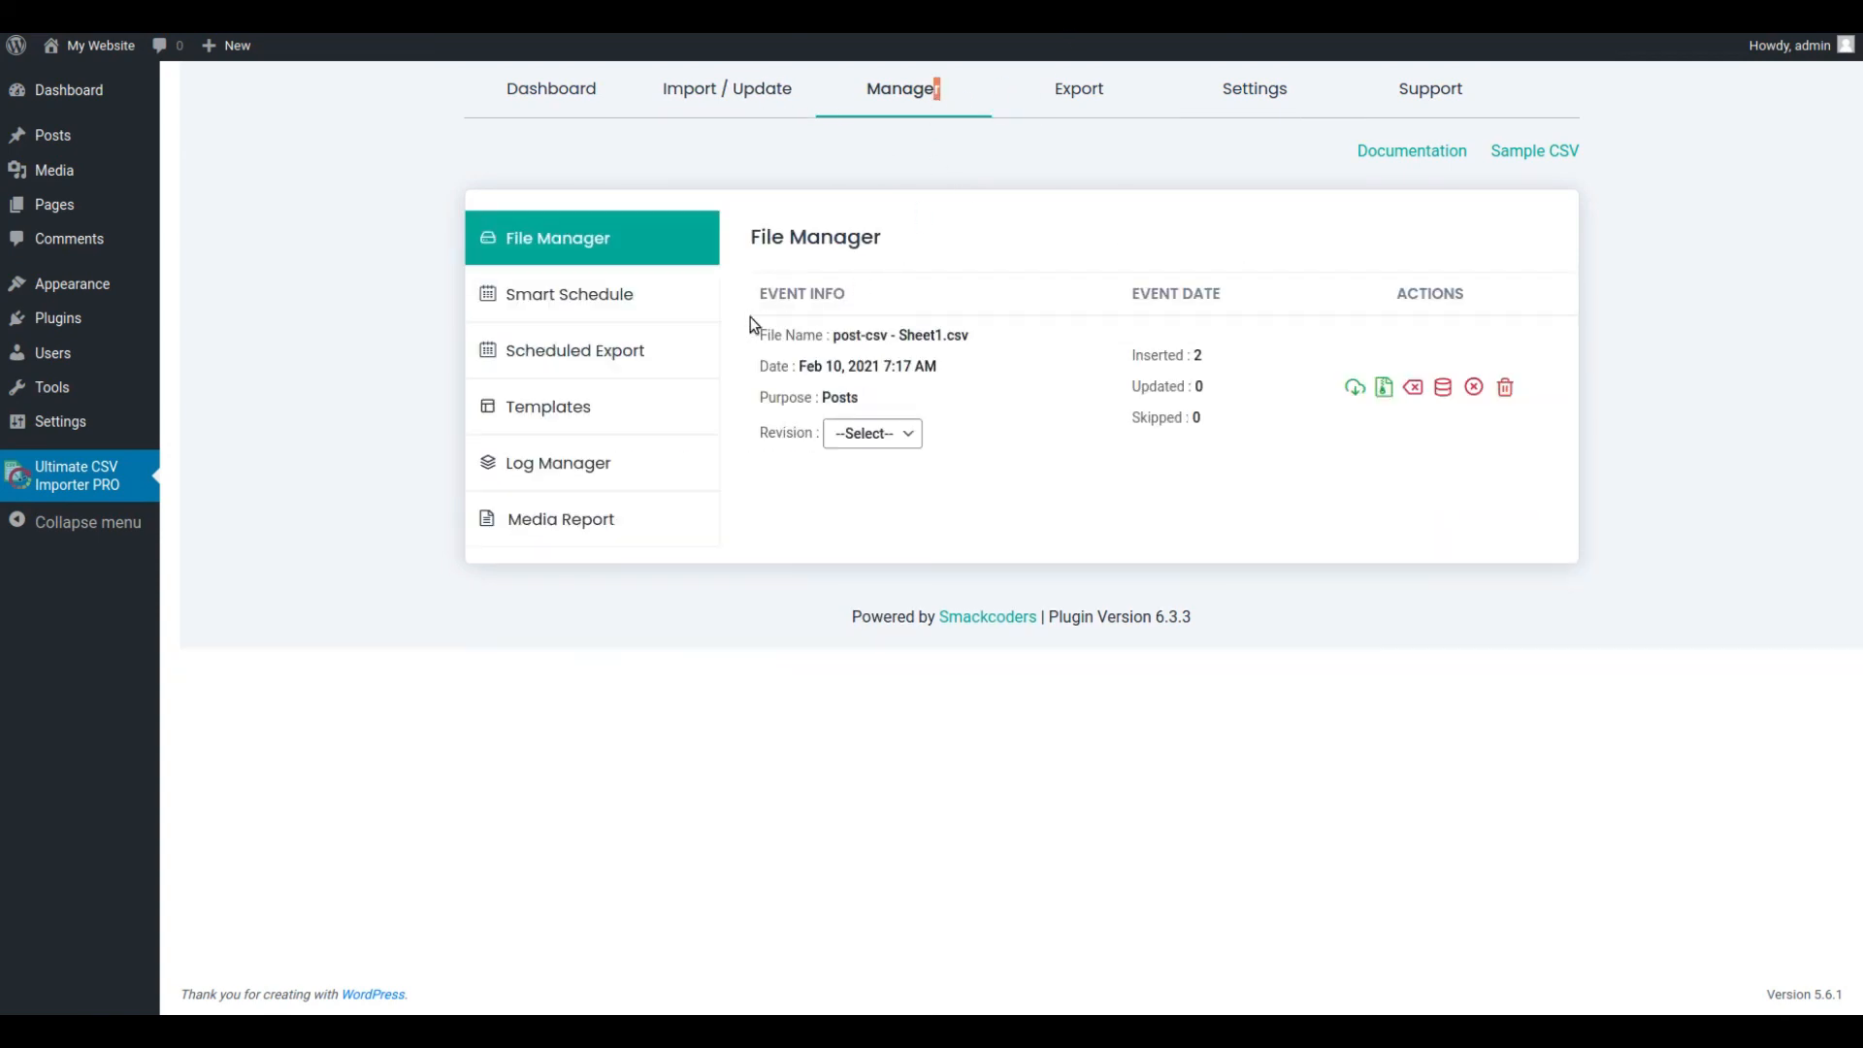
pyautogui.click(571, 293)
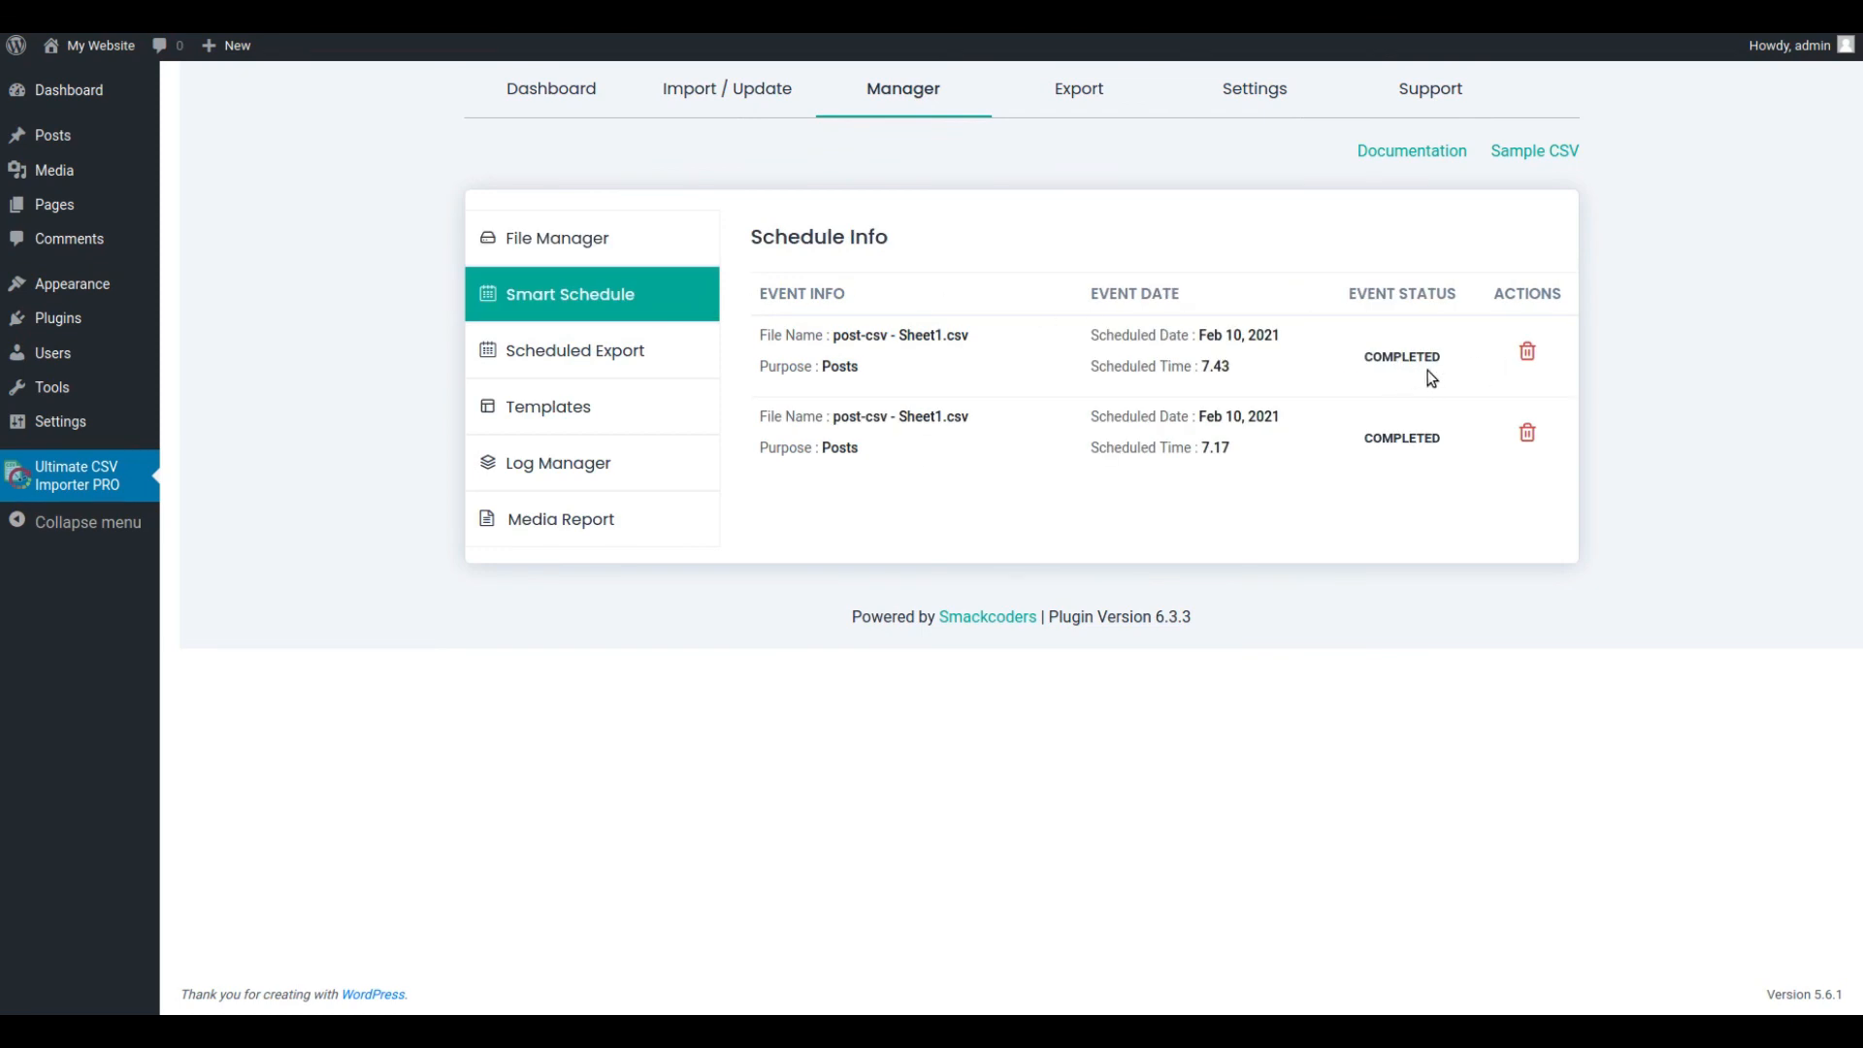
pyautogui.moveTo(1395, 382)
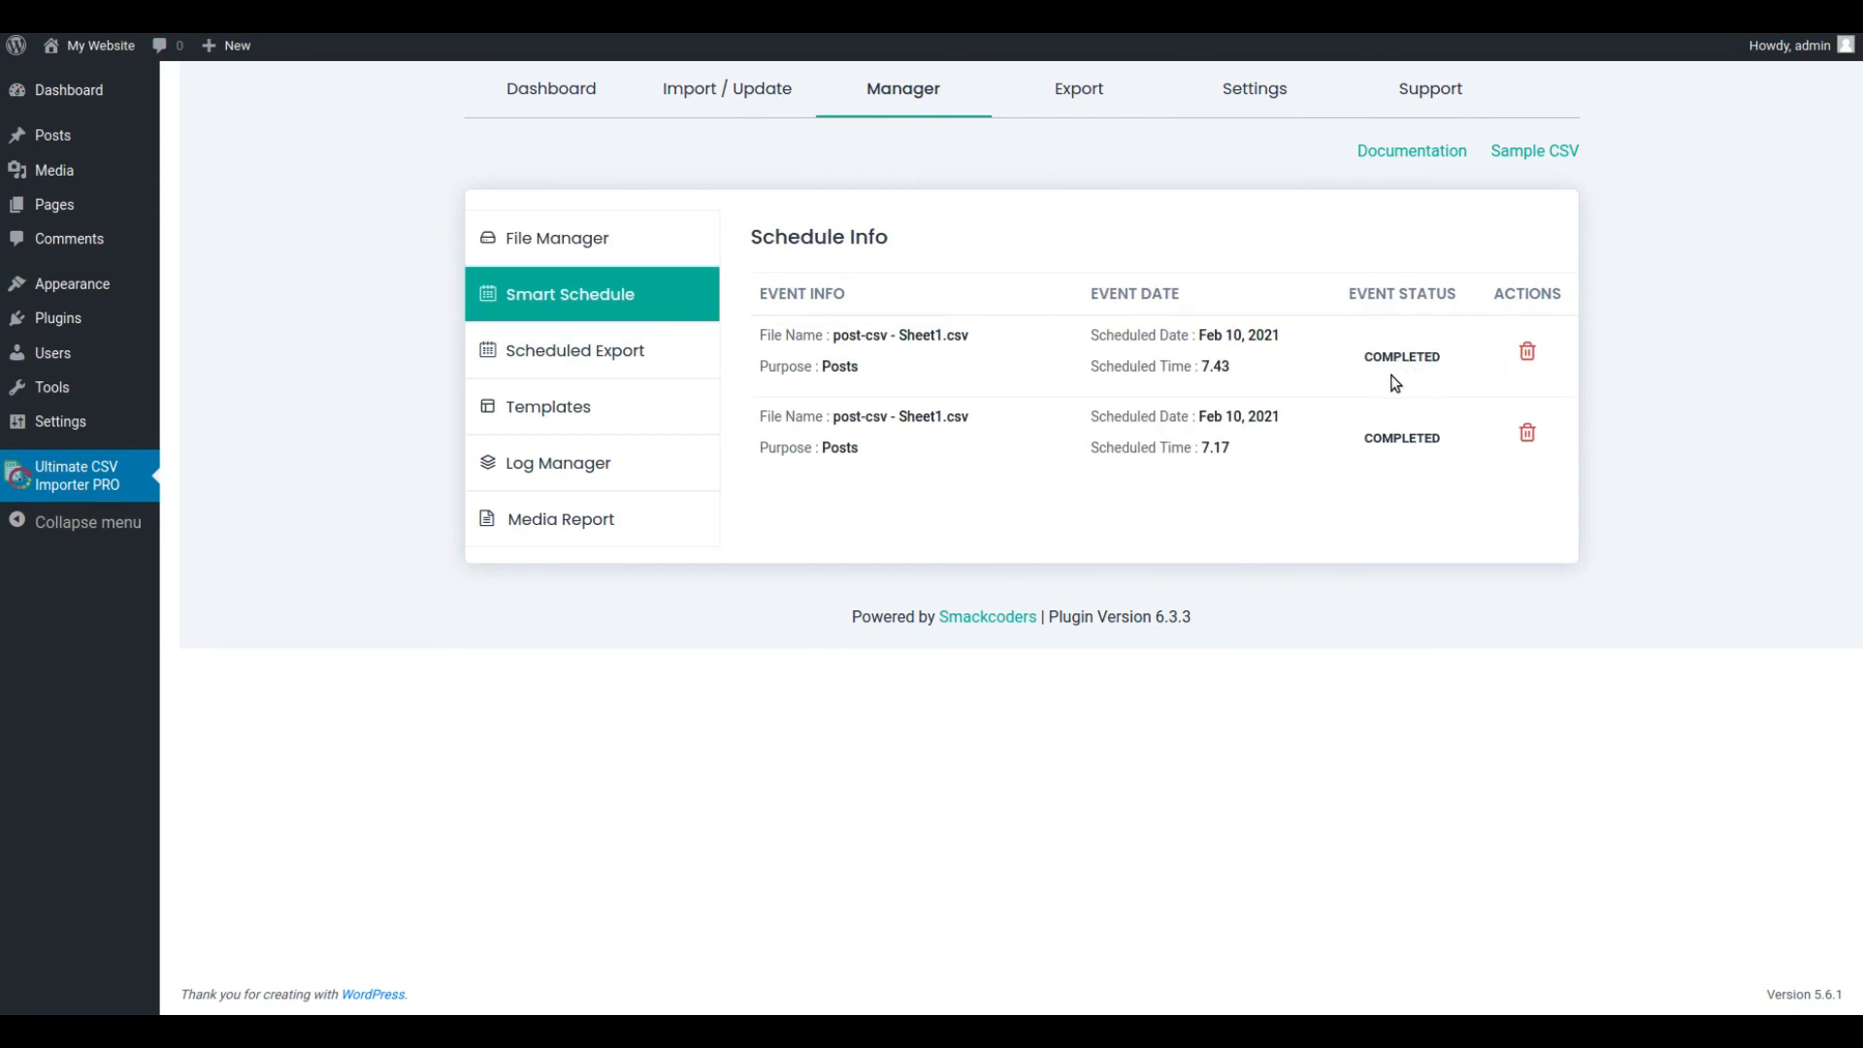
pyautogui.moveTo(118, 155)
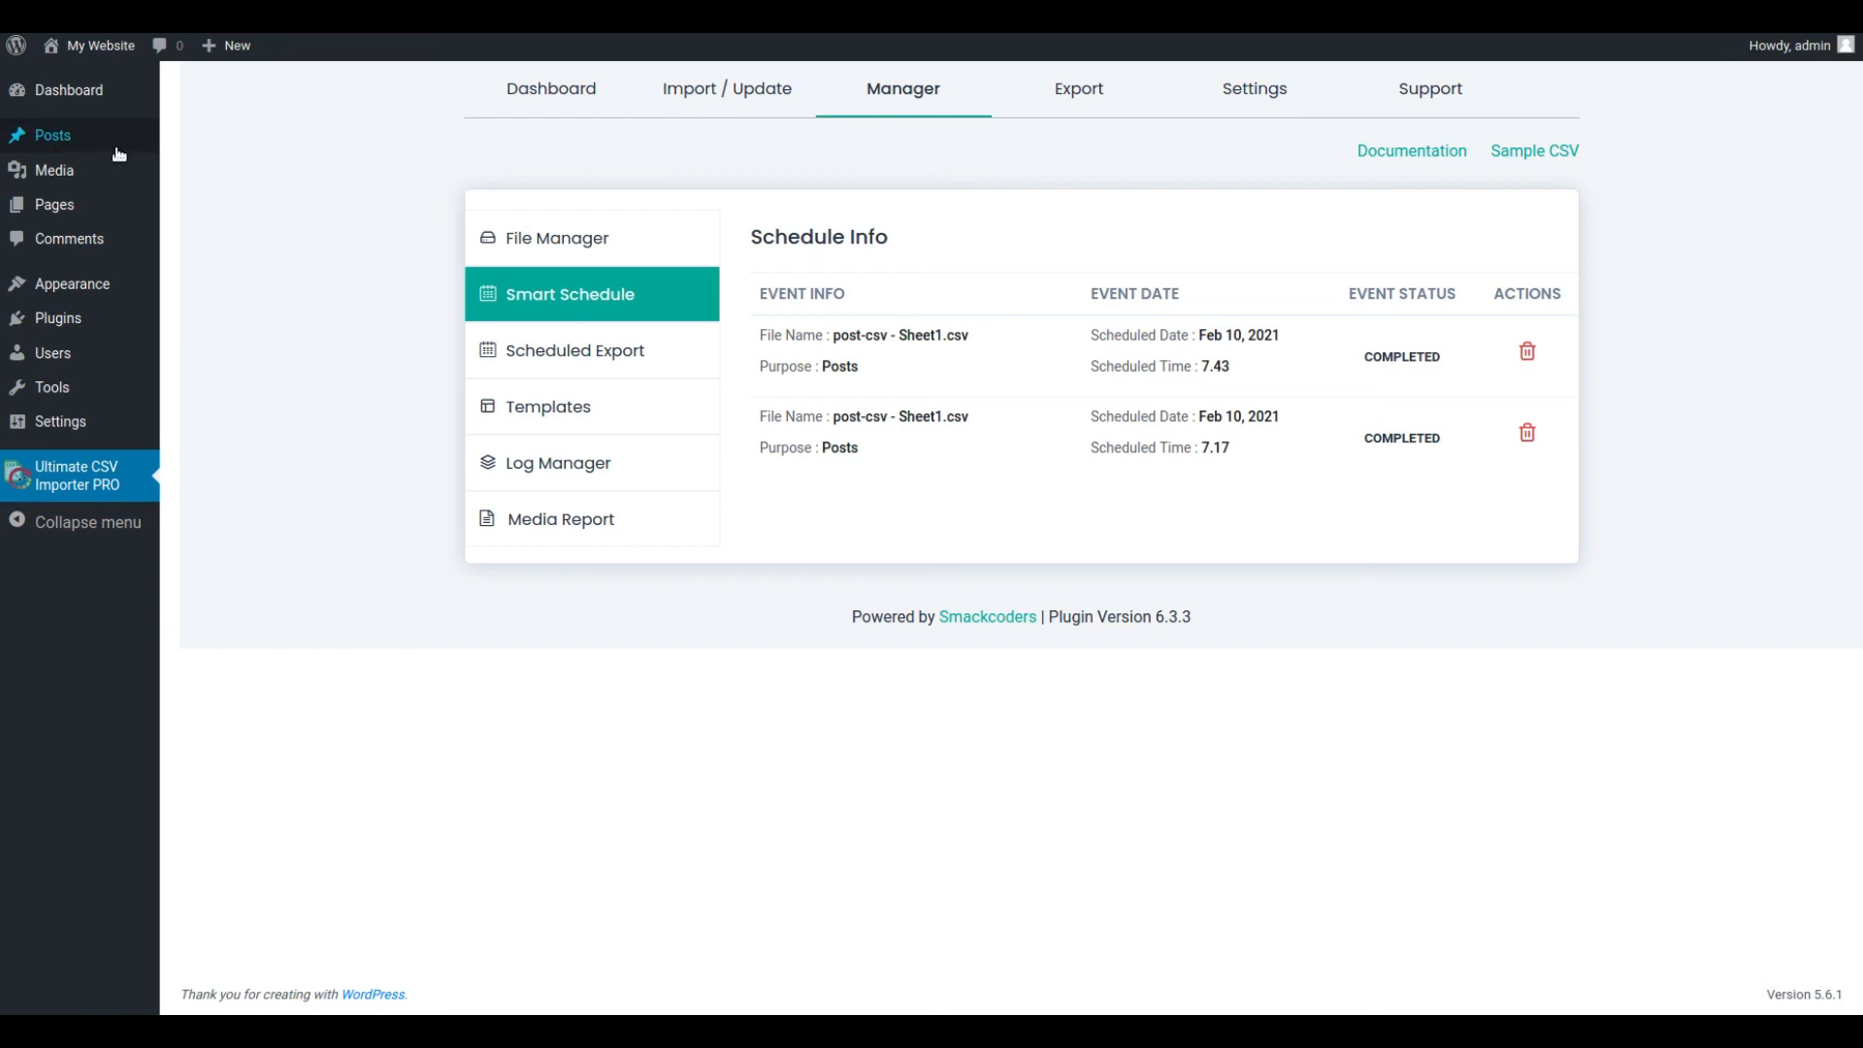
# Step: From the Posts list, open the imported Leads Builder for any CRM post in a new tab
pyautogui.click(53, 134)
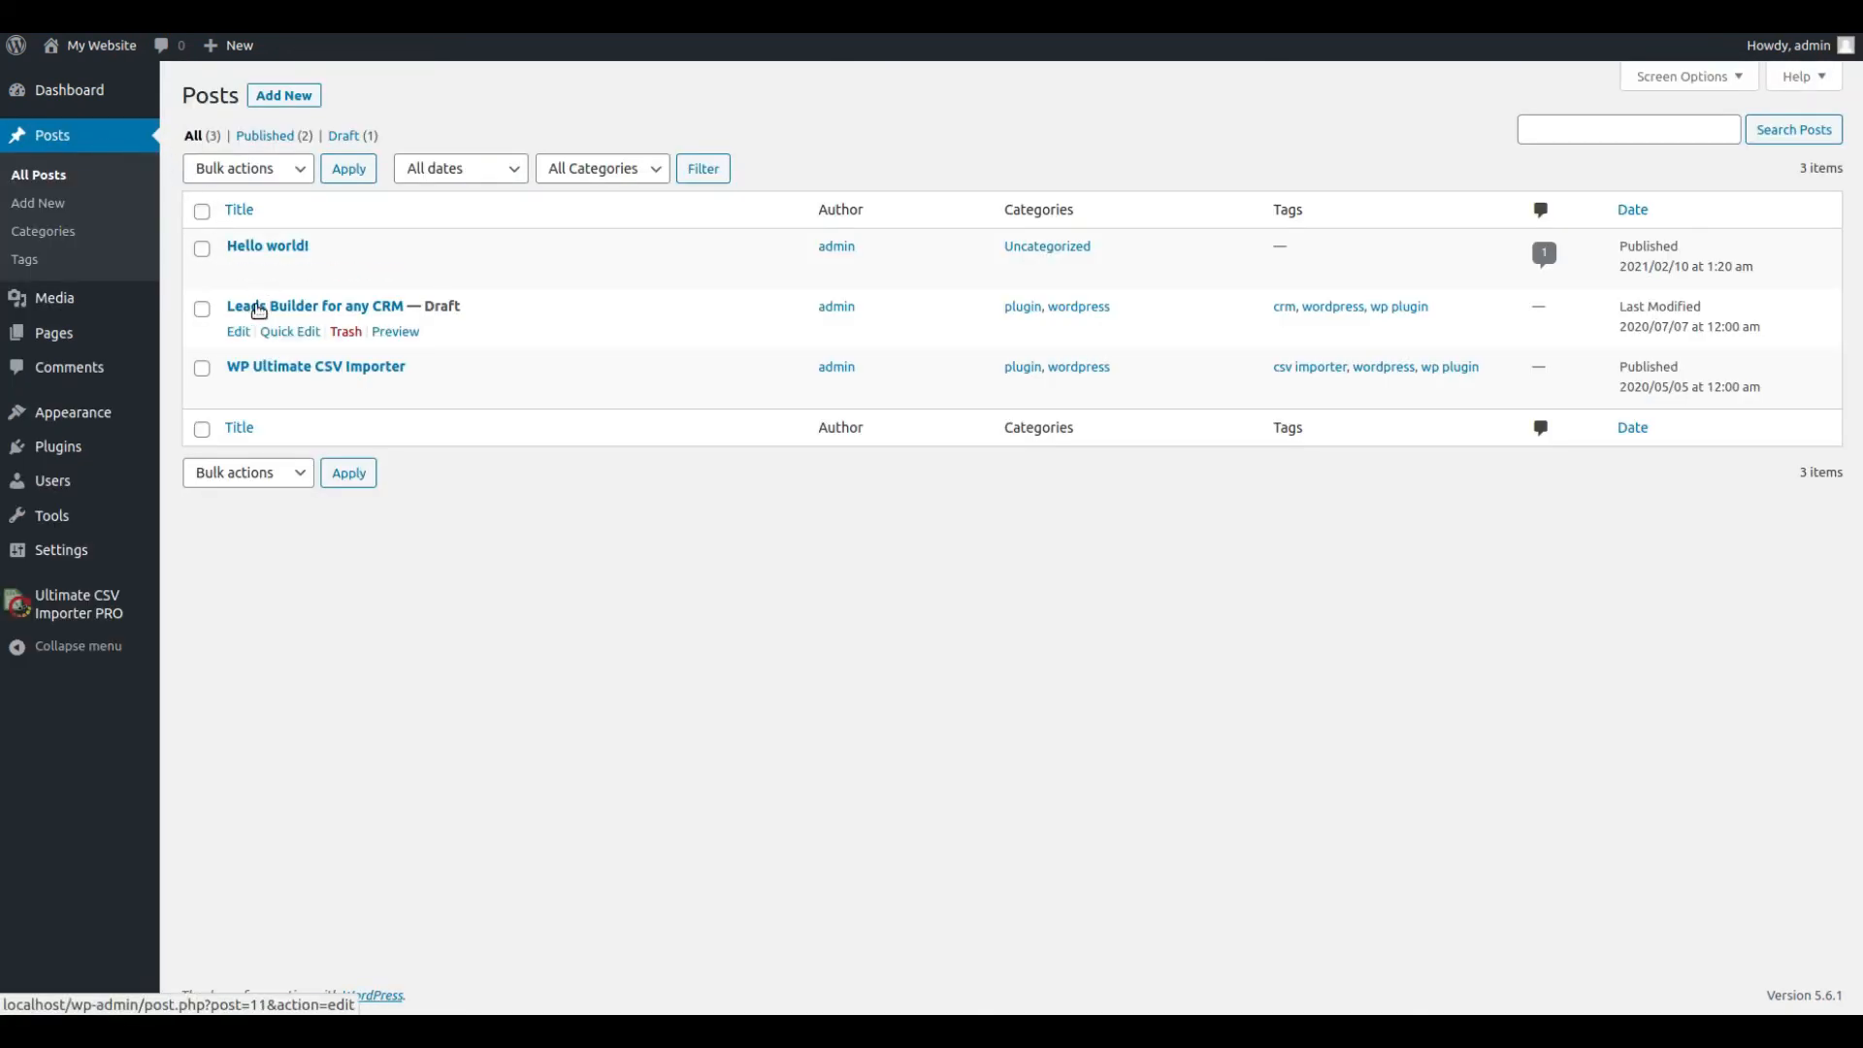
pyautogui.moveTo(314, 366)
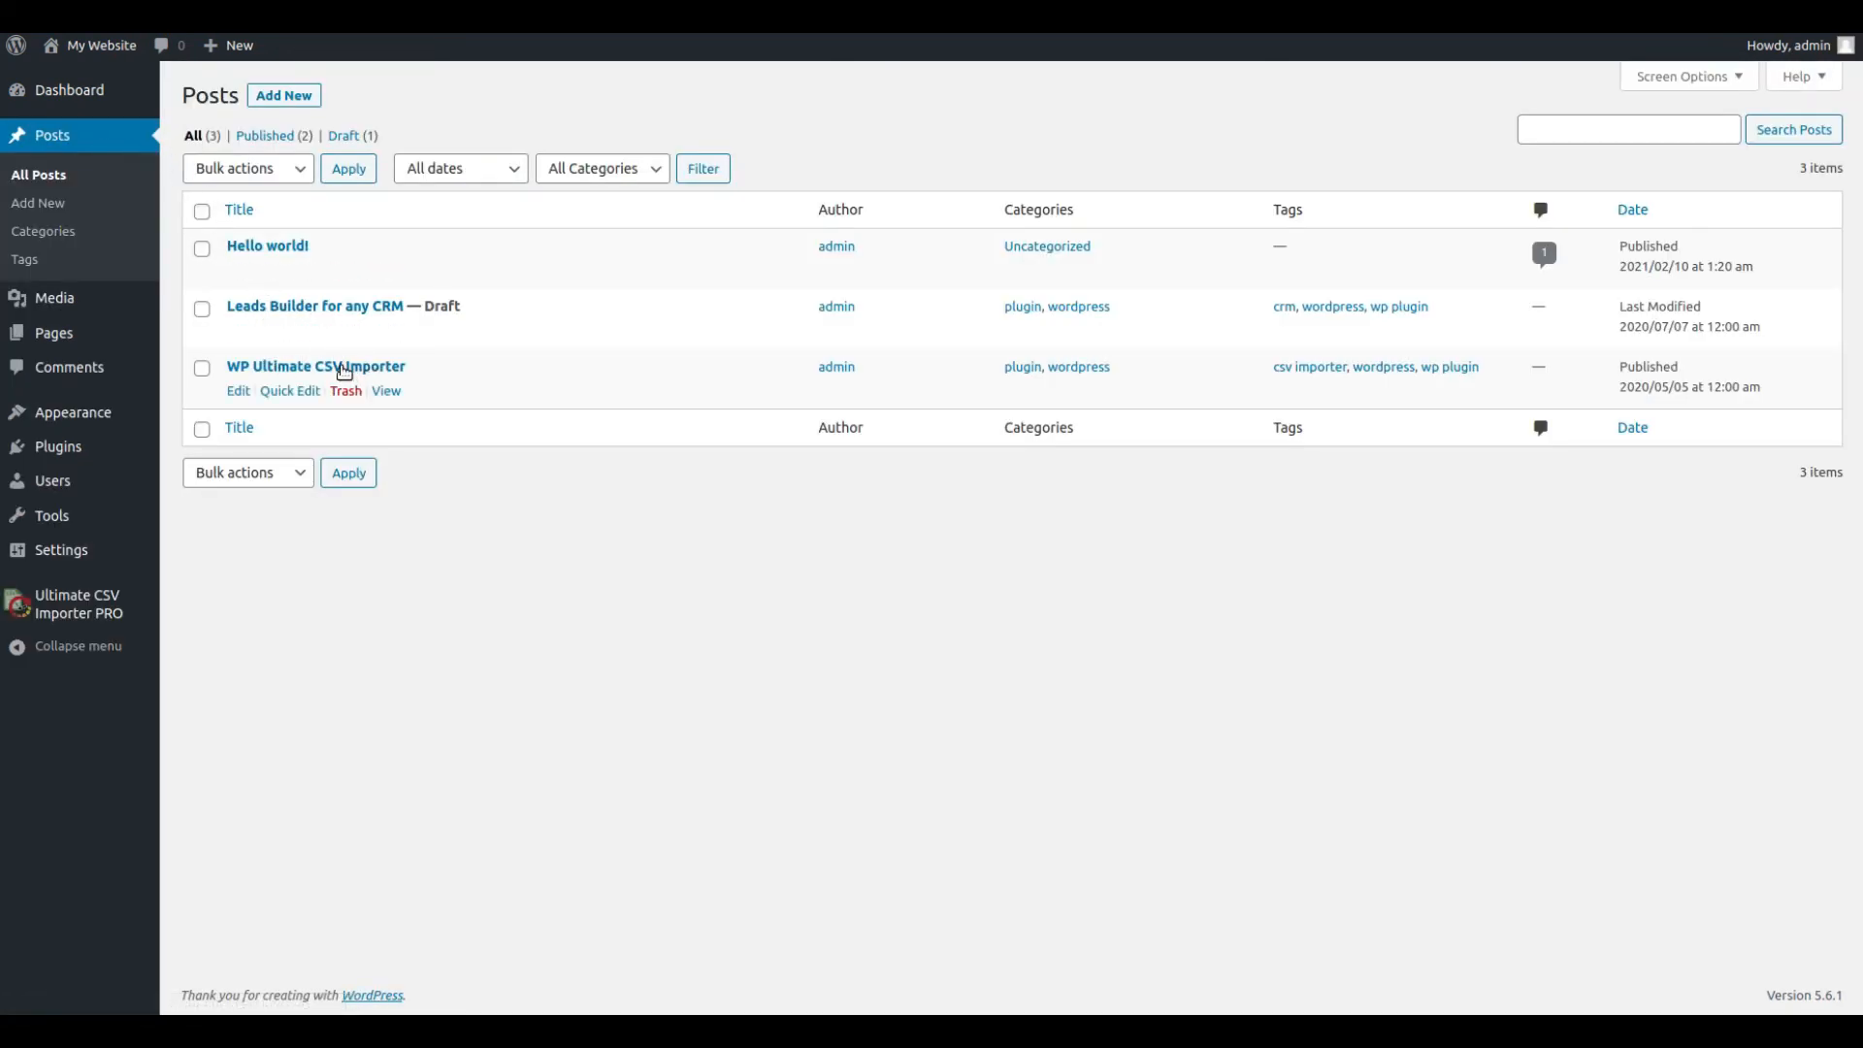
pyautogui.rightClick(315, 304)
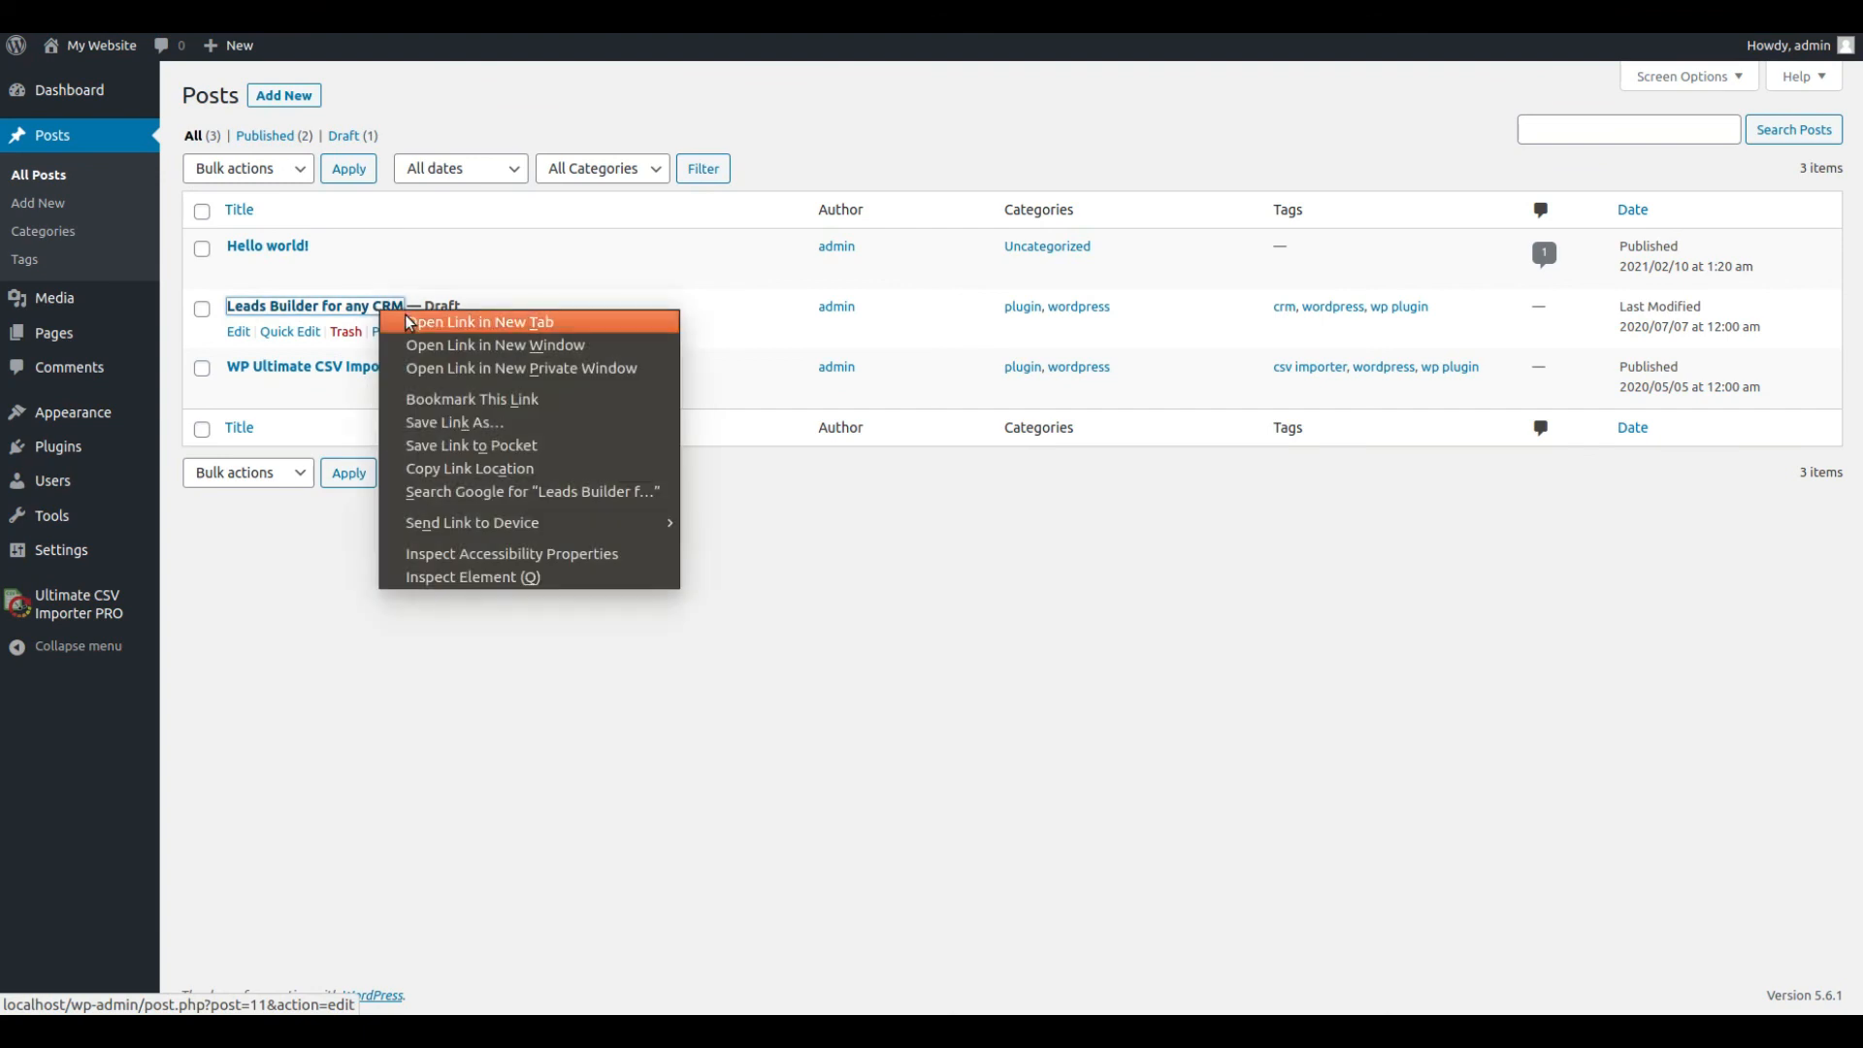
pyautogui.click(477, 320)
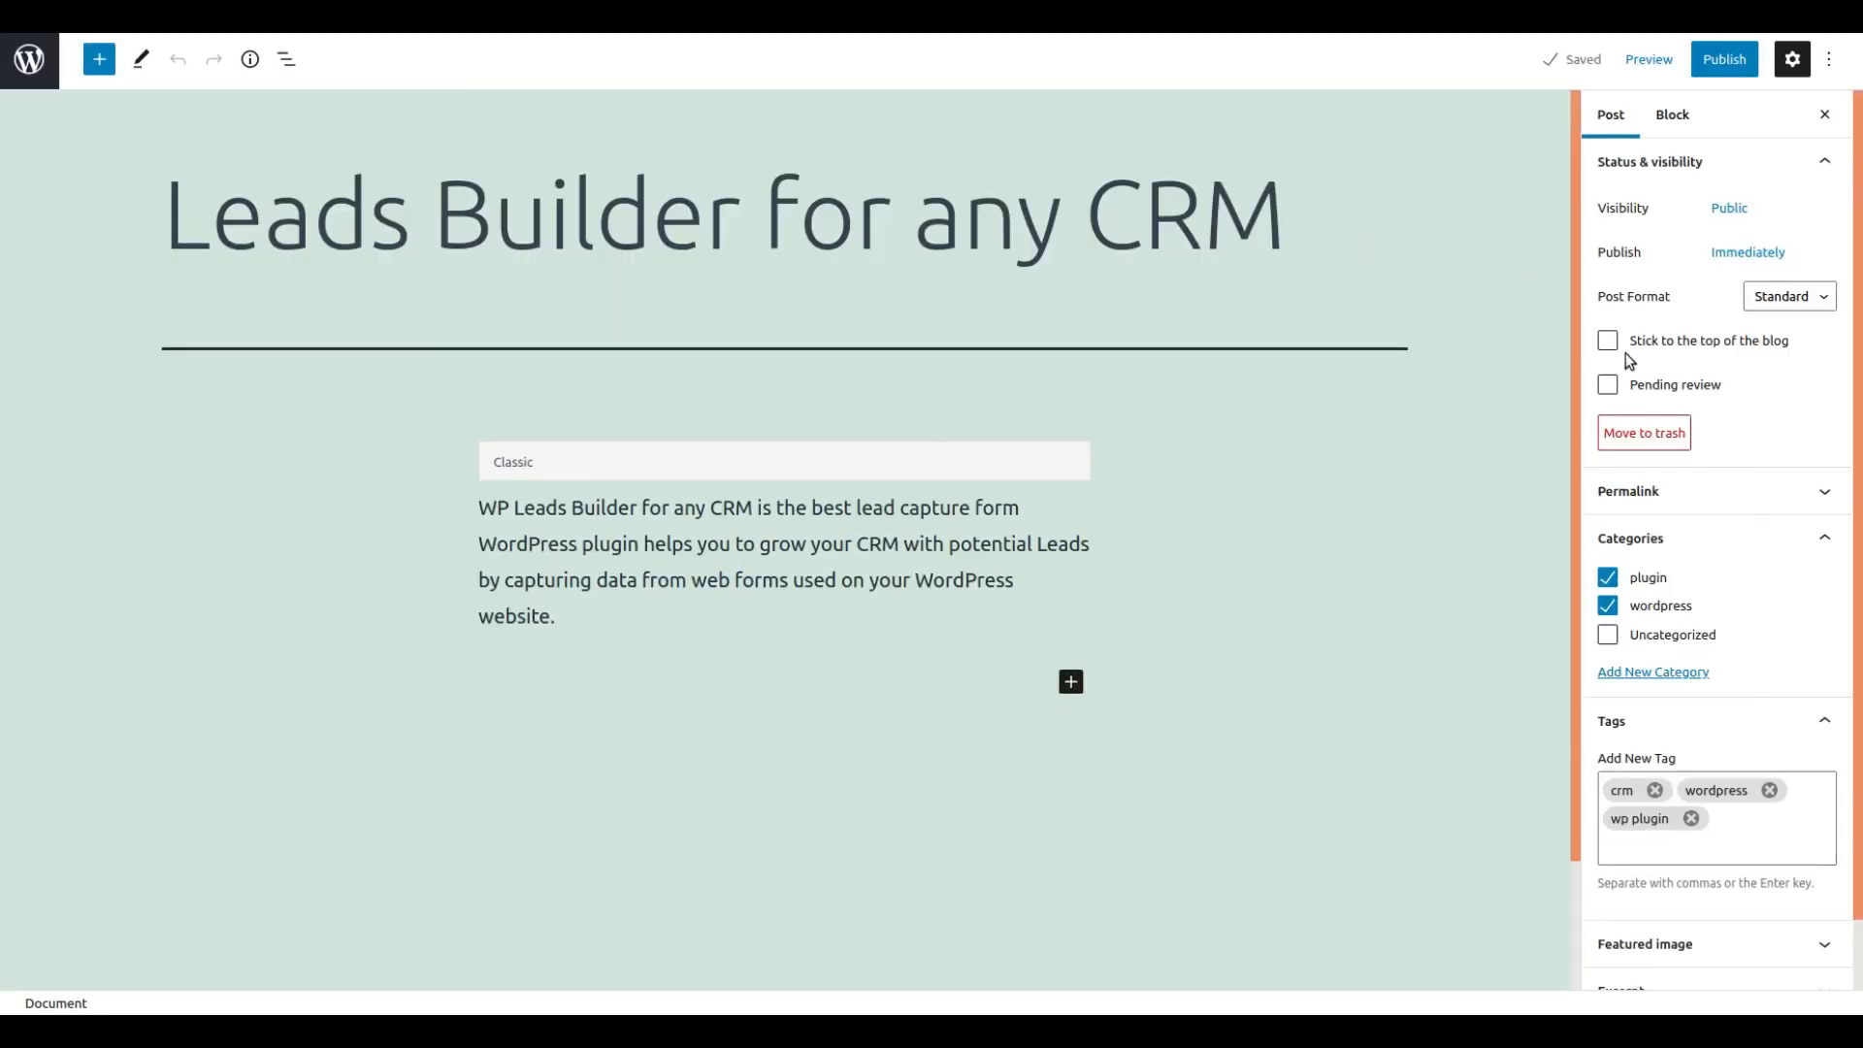
pyautogui.moveTo(1769, 442)
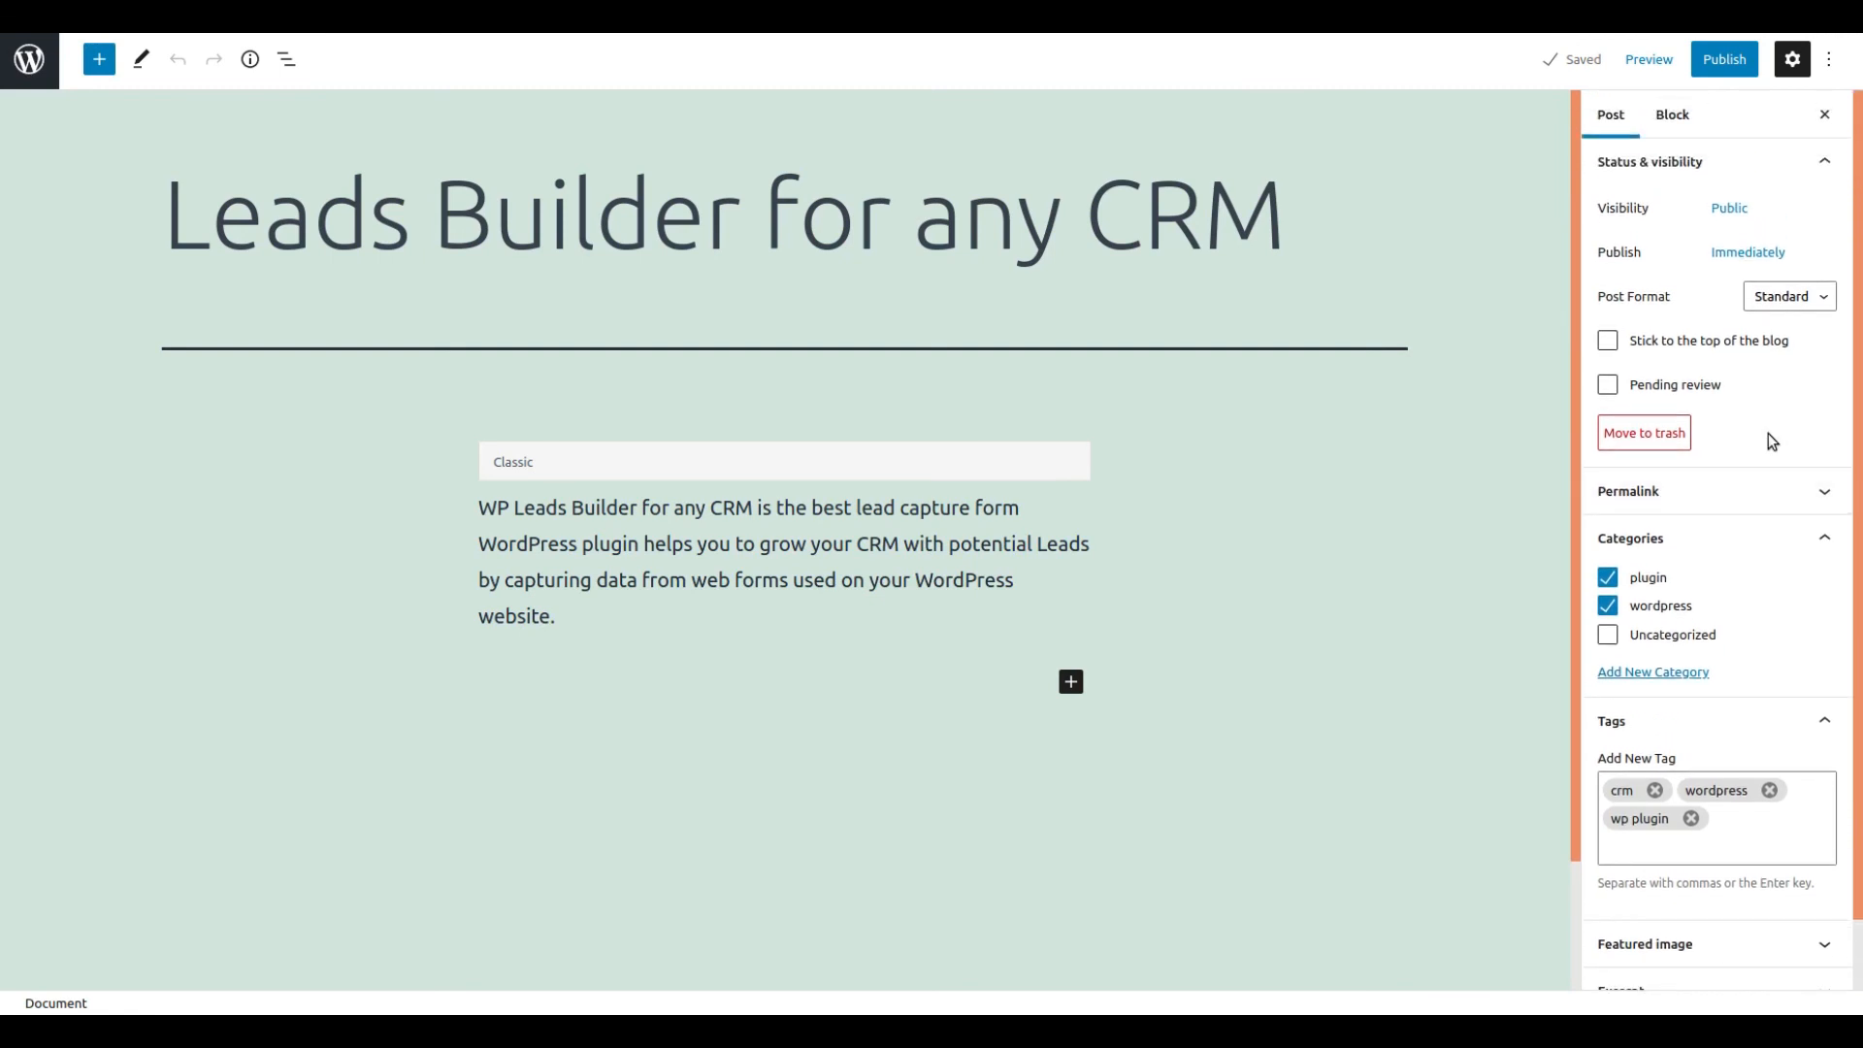
pyautogui.moveTo(1467, 192)
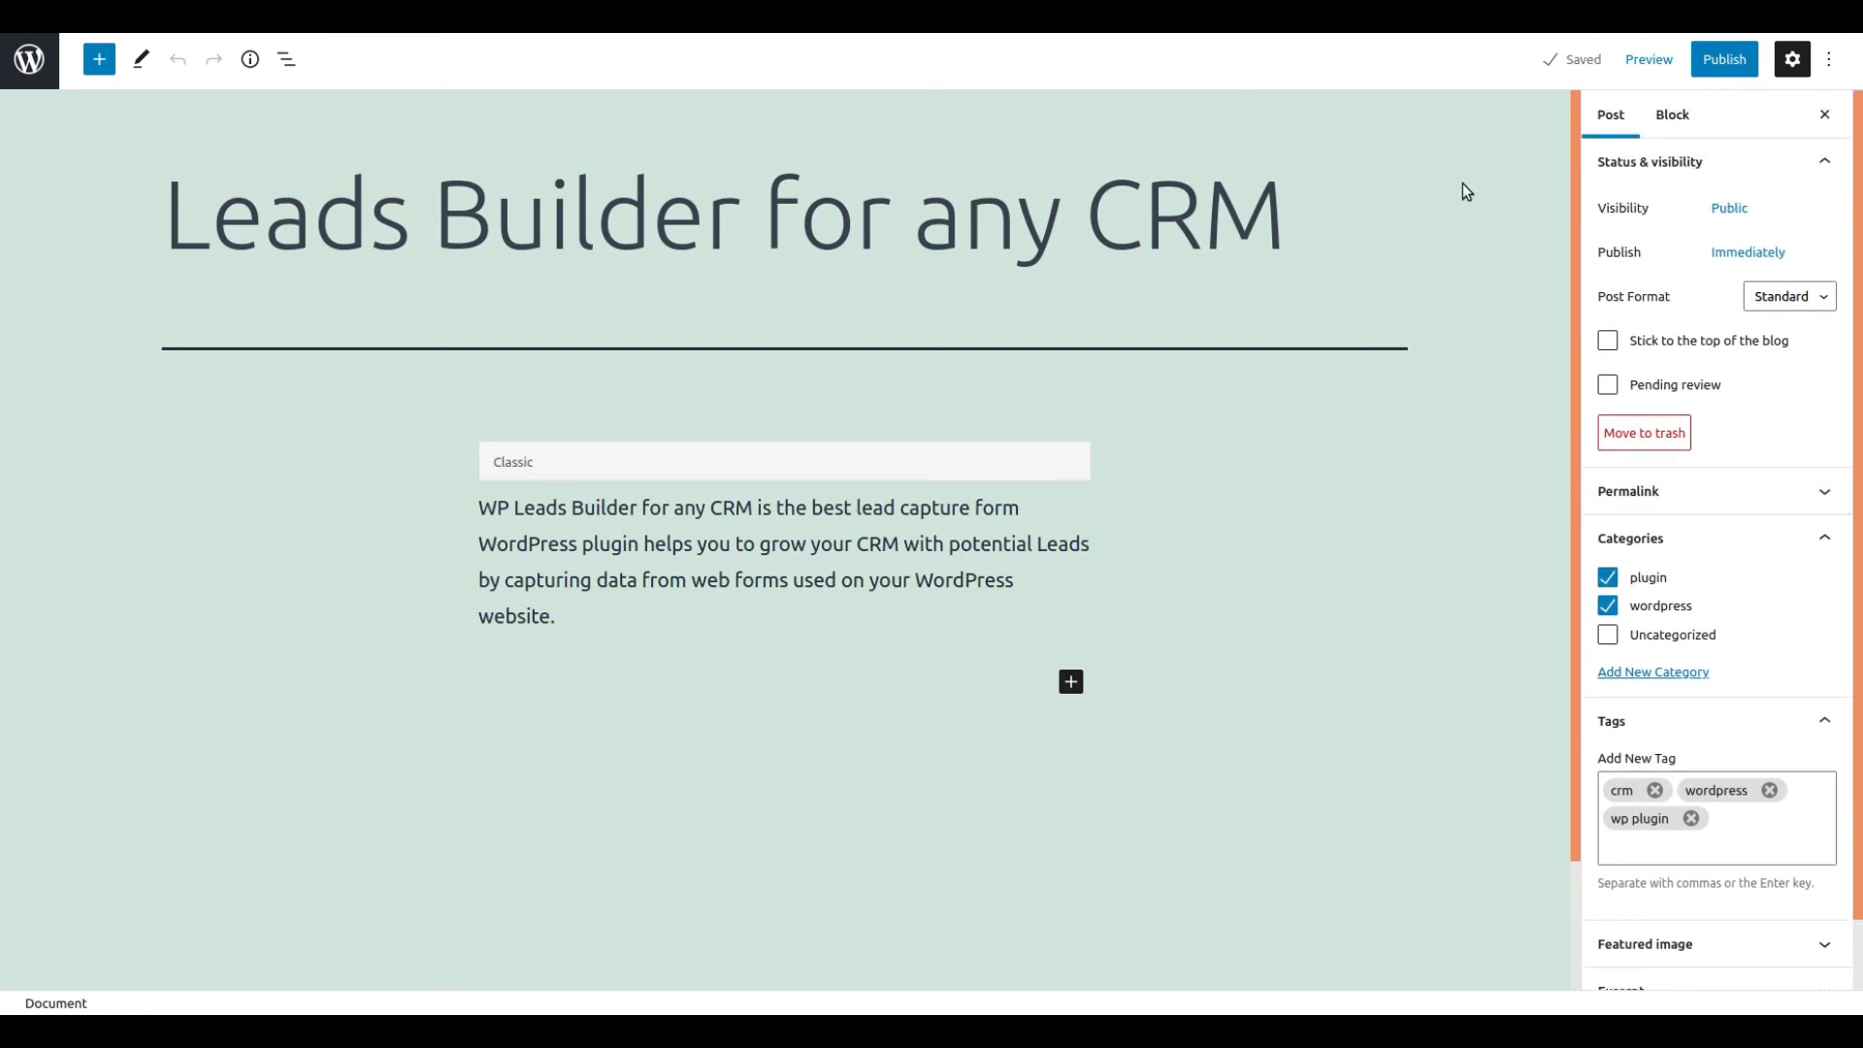